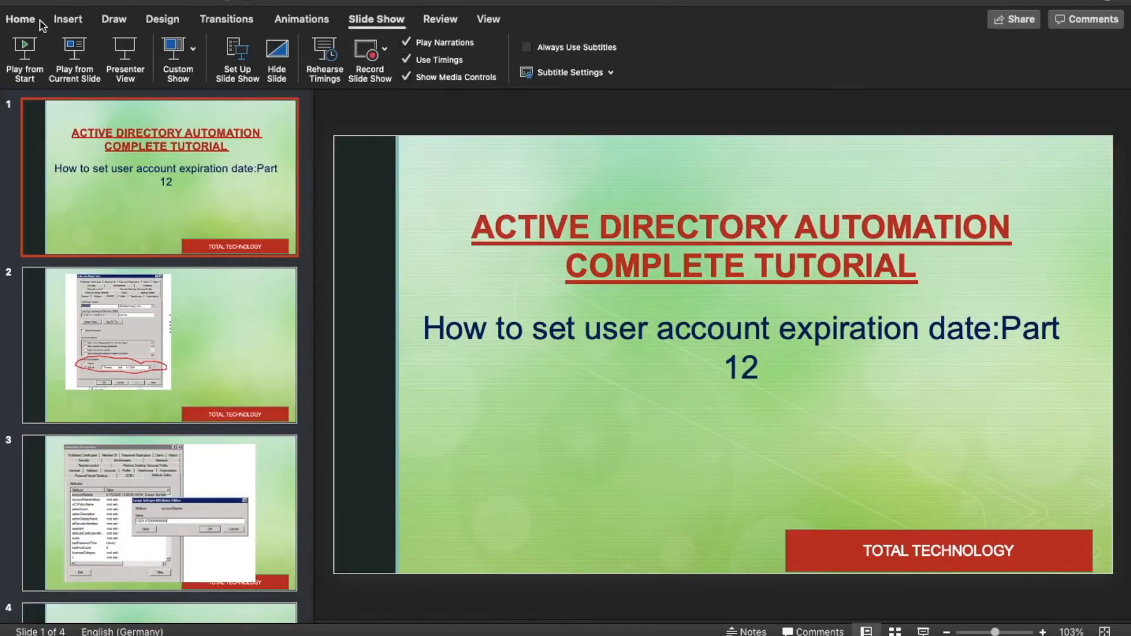
# - Start the tutorial deck as a full-screen slide show from the first slide
pyautogui.click(23, 54)
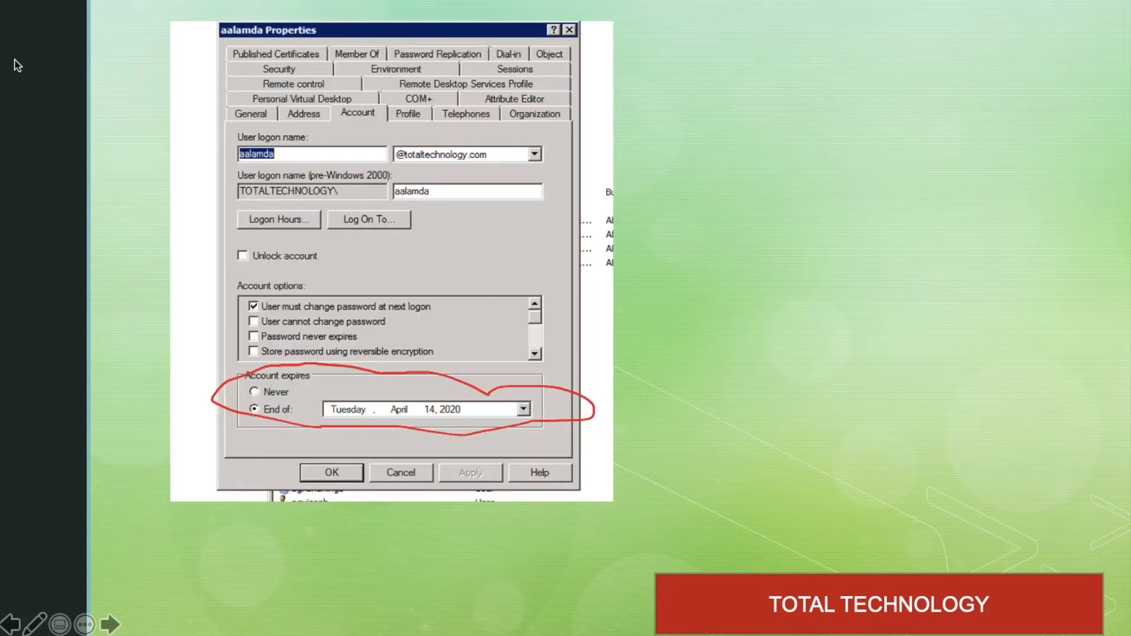
pyautogui.moveTo(247, 370)
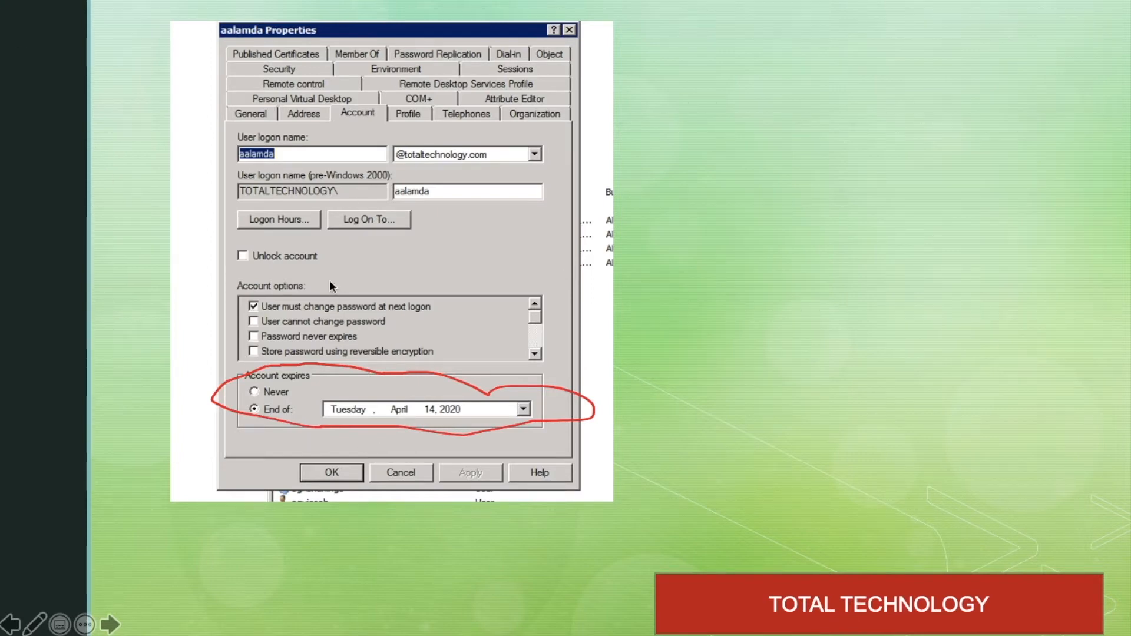
pyautogui.moveTo(366, 165)
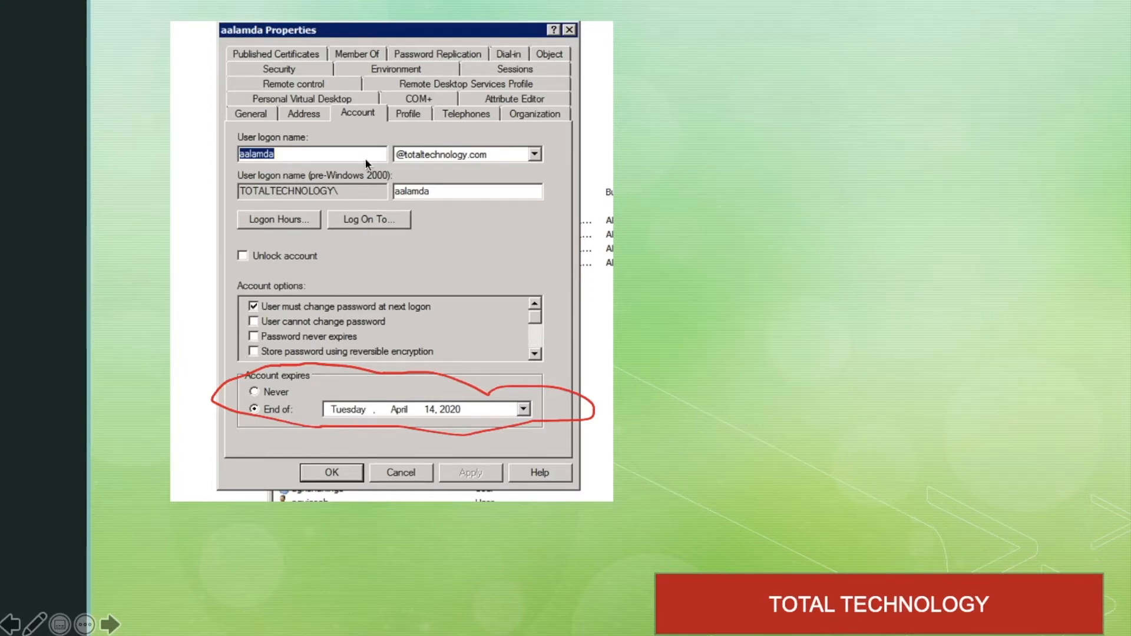
pyautogui.moveTo(404, 435)
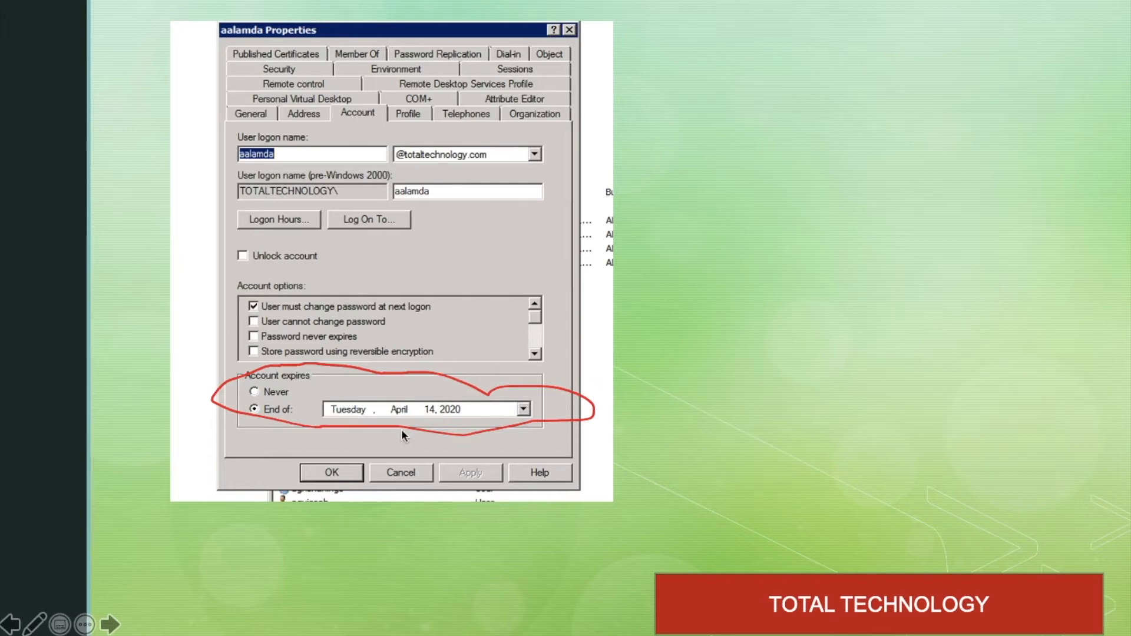
pyautogui.moveTo(444, 424)
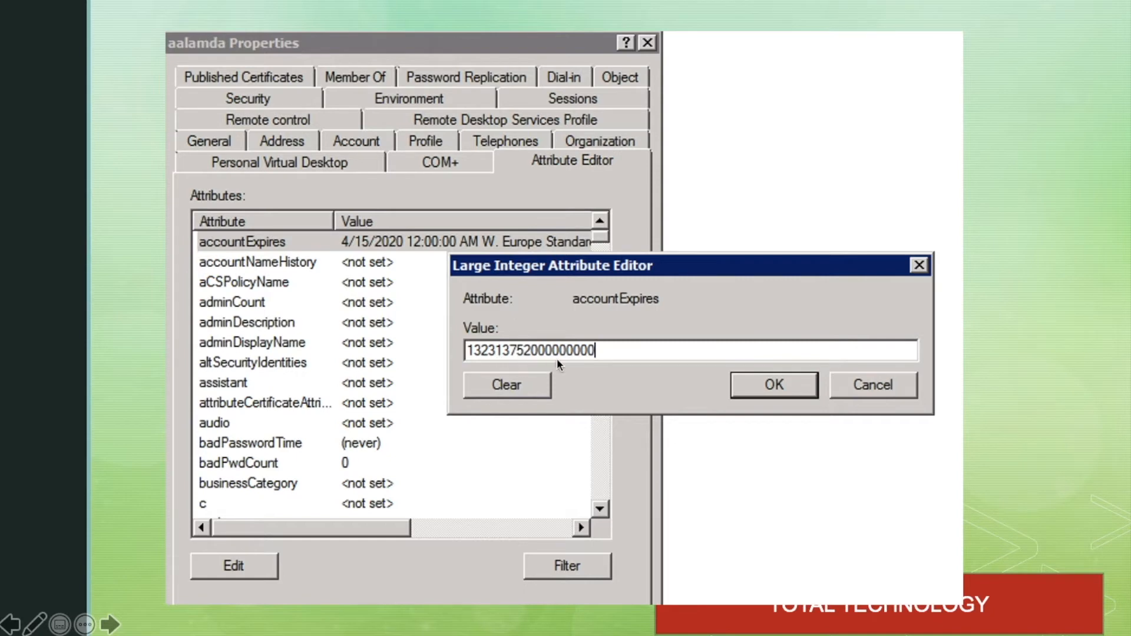
pyautogui.moveTo(618, 360)
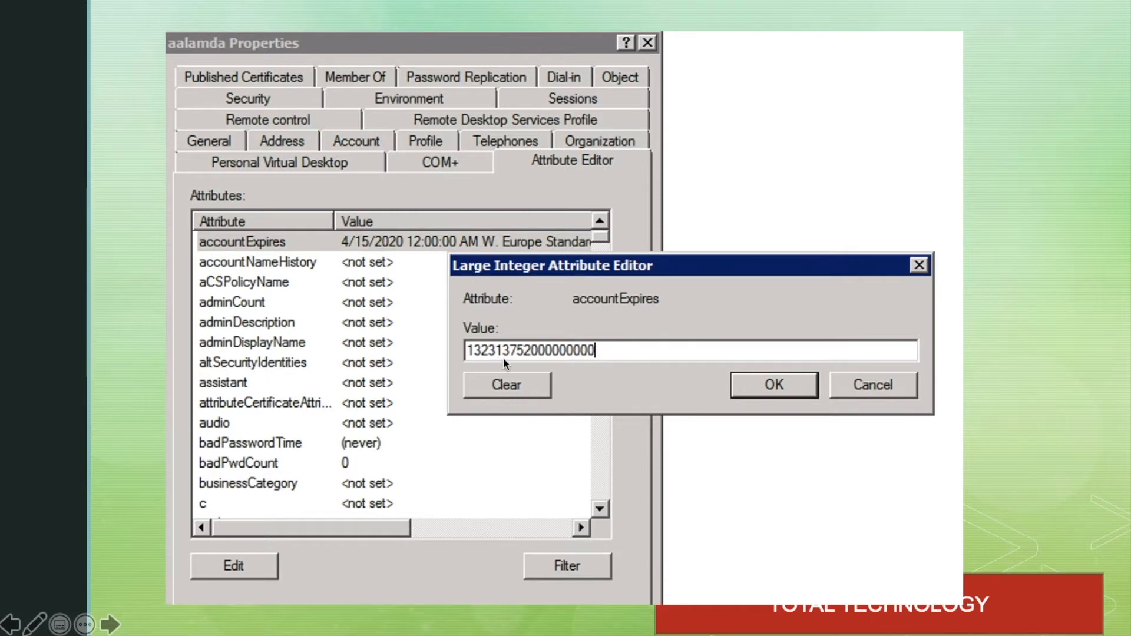
pyautogui.moveTo(554, 363)
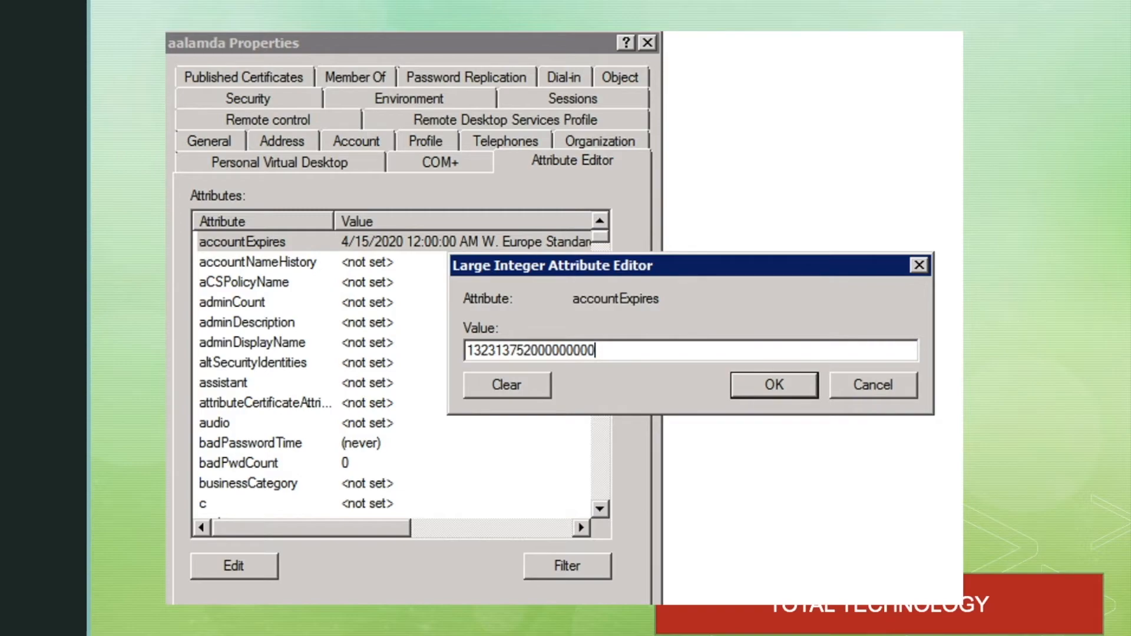
# - Leave the slide show to move over to the Eclipse editor
pyautogui.press('Escape')
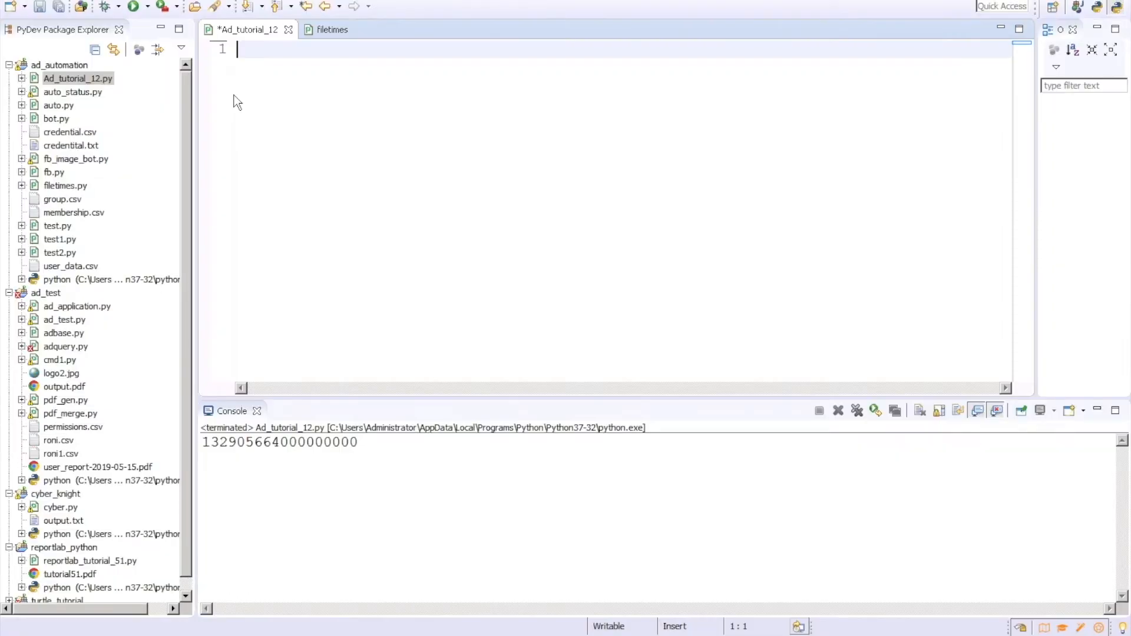
# - Write the comments '#tutorial 12' and '#how to set account expiration date in ad user account'
pyautogui.write('#')
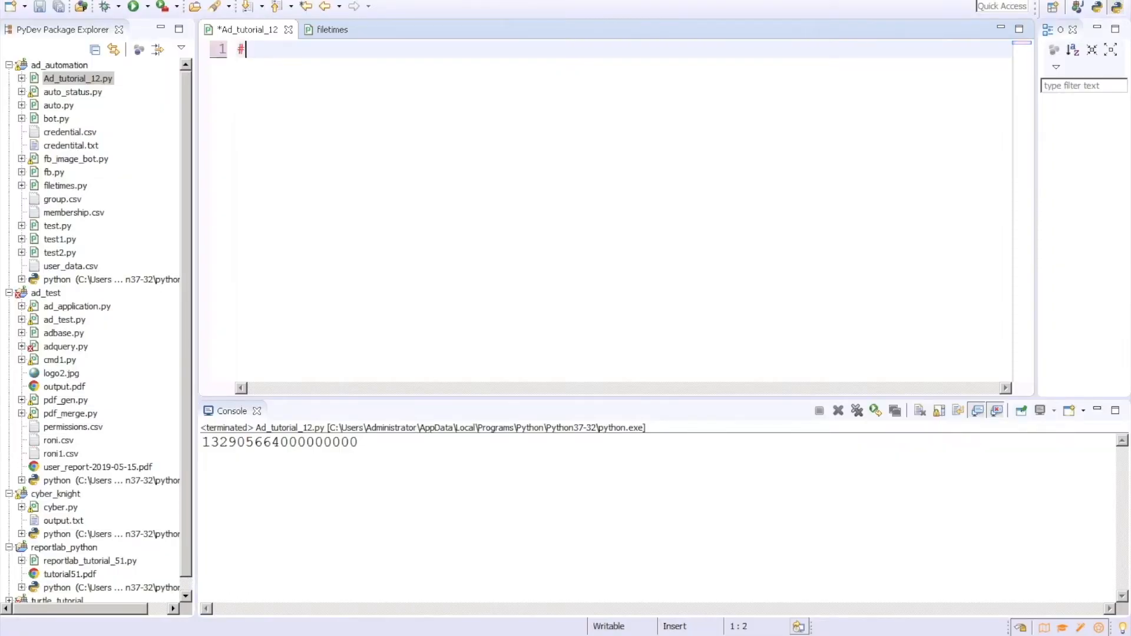
pyautogui.write('tutorial 12')
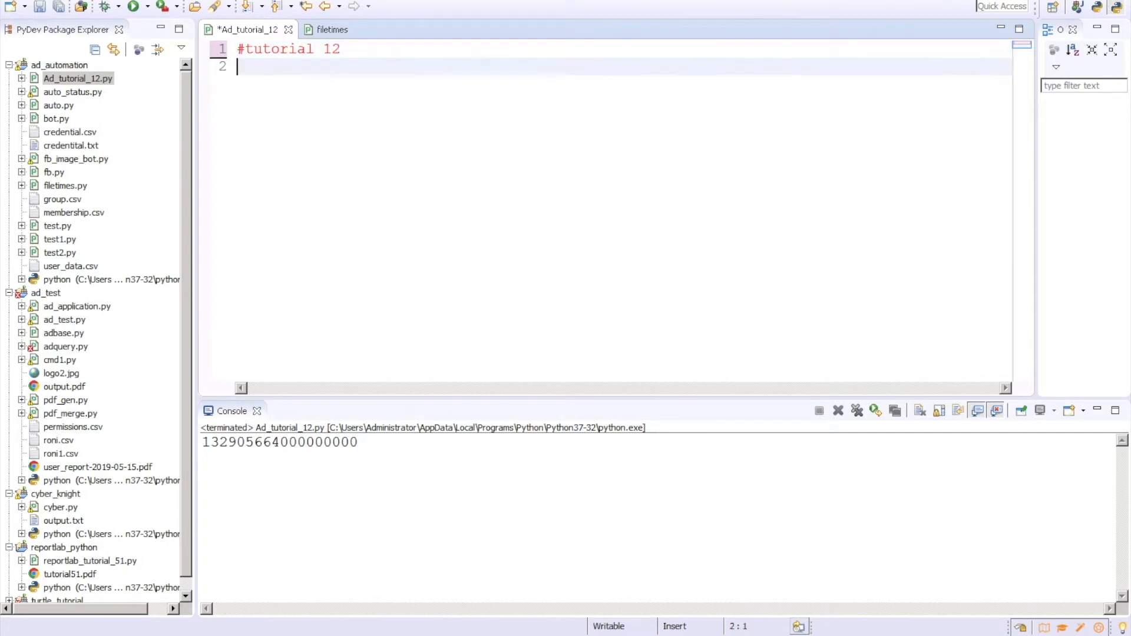
pyautogui.write('#how to set acc')
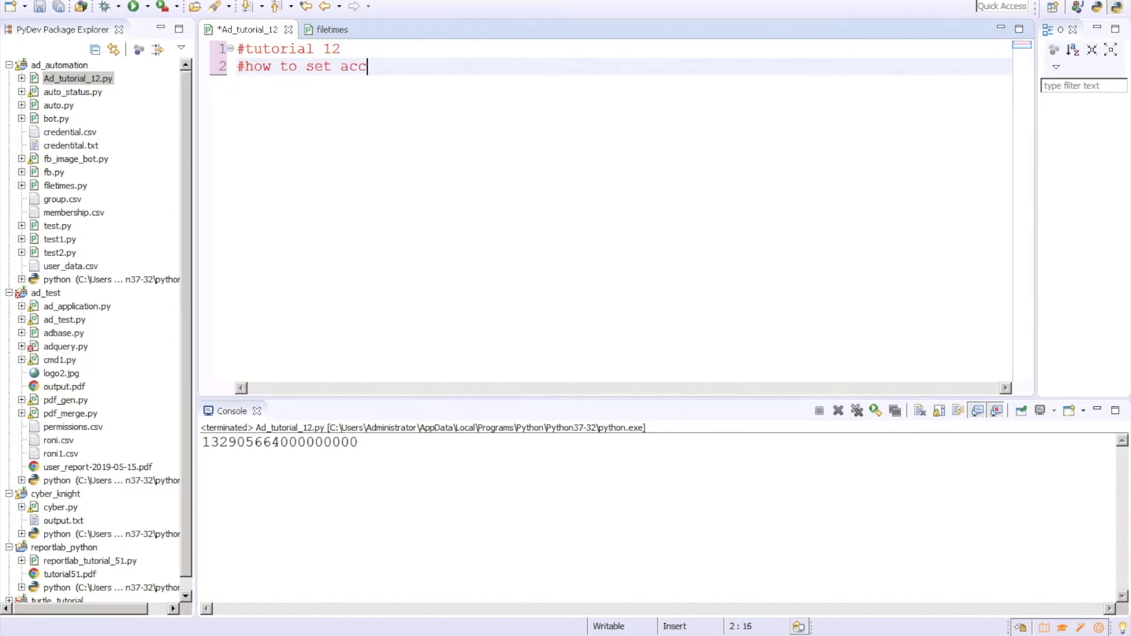
pyautogui.write('ount ex')
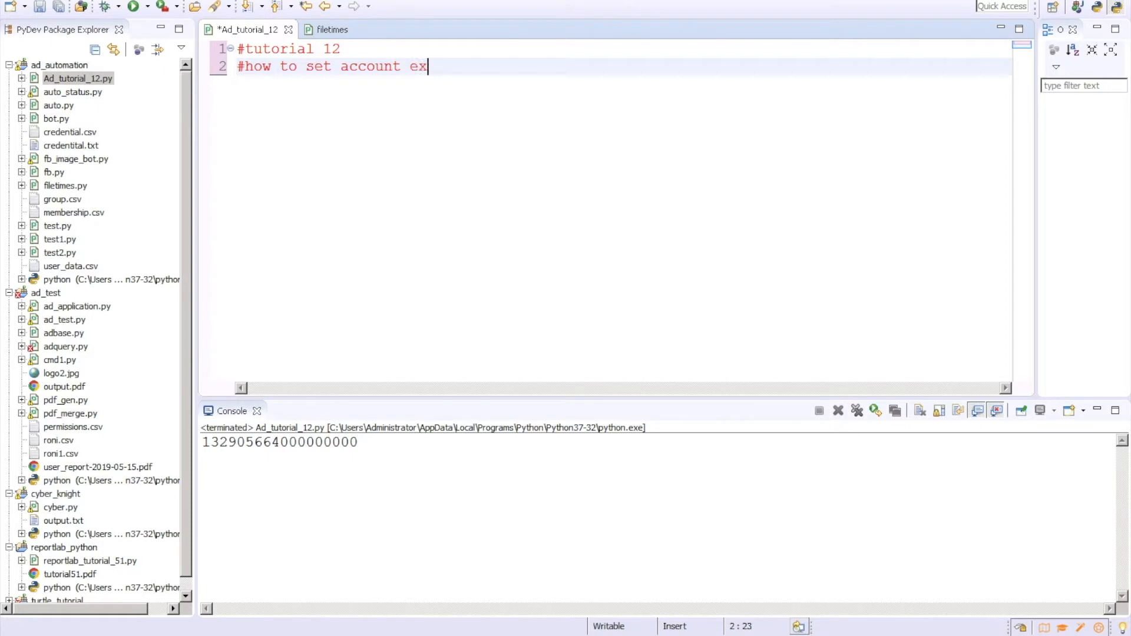
pyautogui.write('pir')
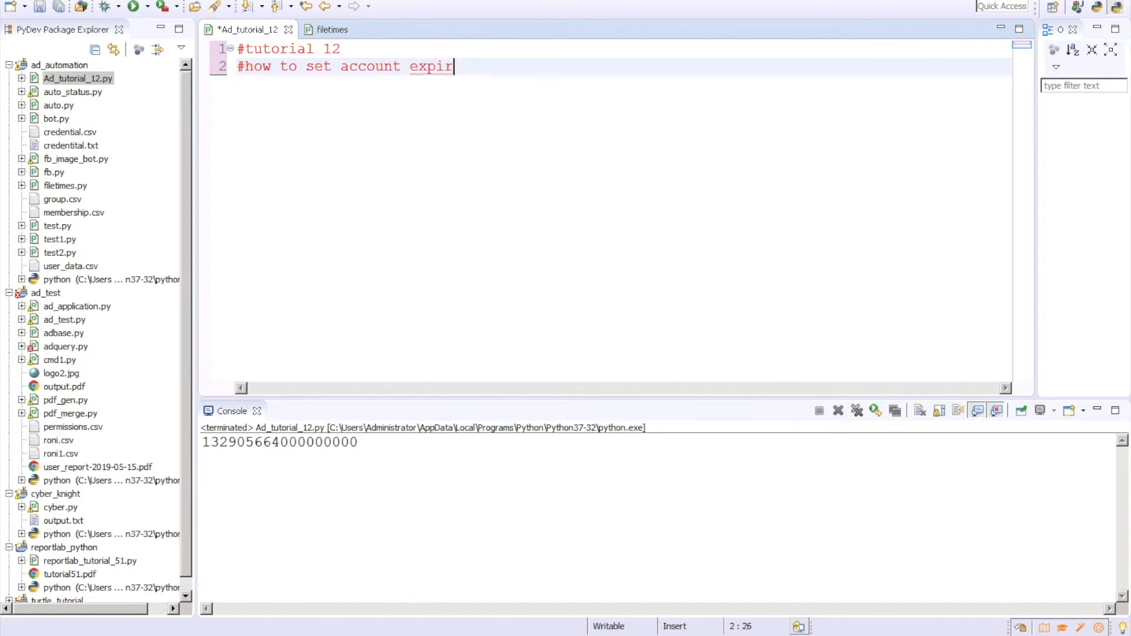
pyautogui.write('ation')
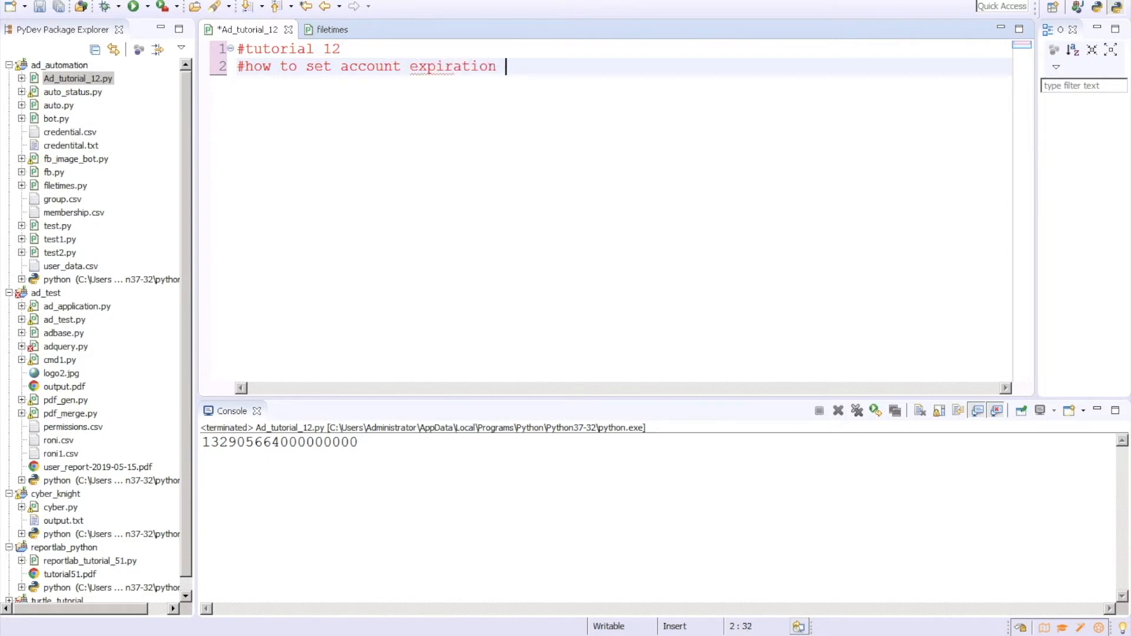
pyautogui.write('date in')
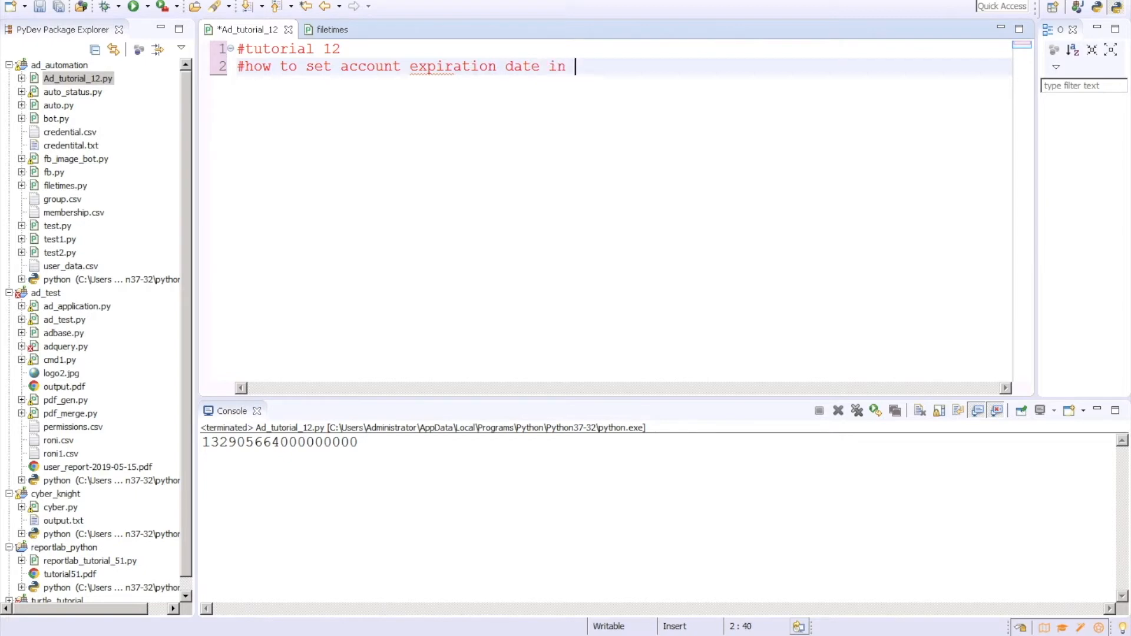
pyautogui.write('ad u')
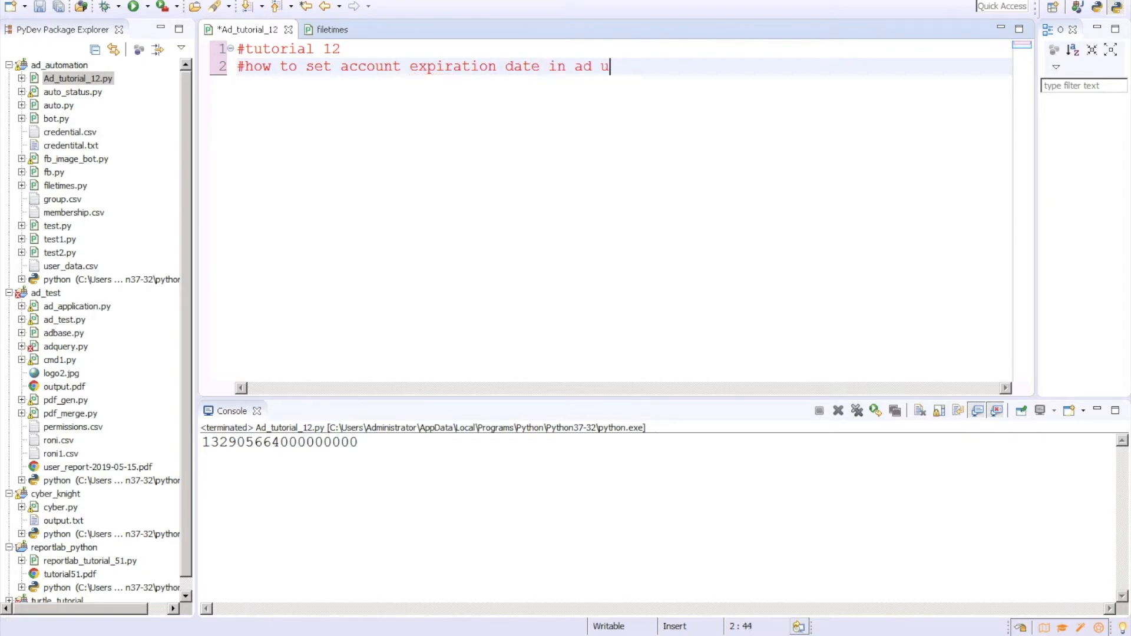
pyautogui.write('ser account')
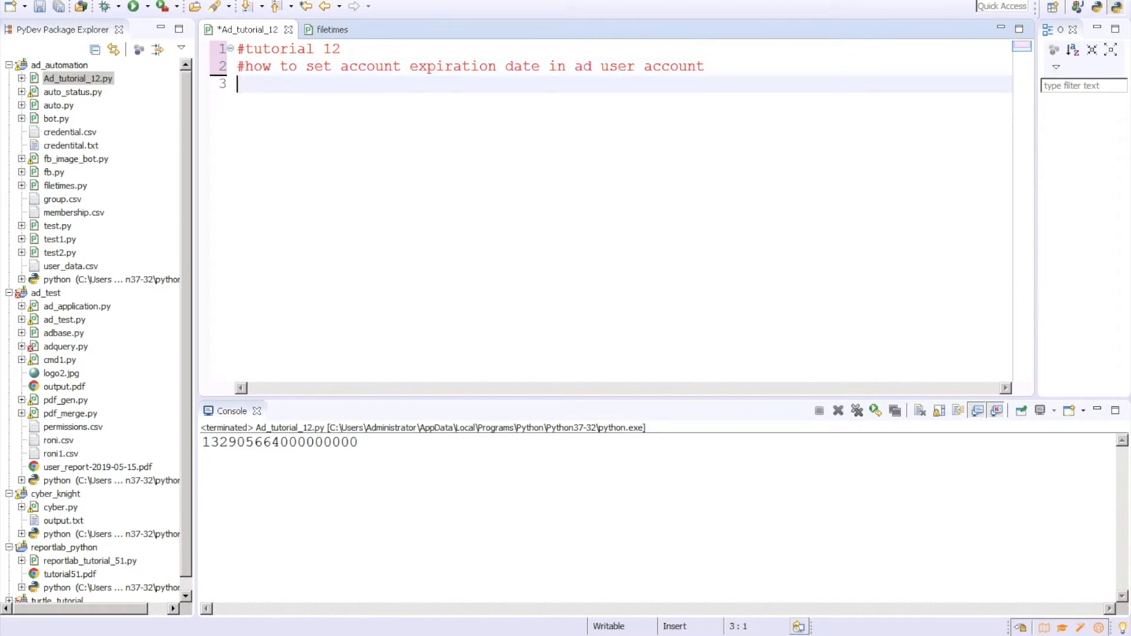
pyautogui.write('impor')
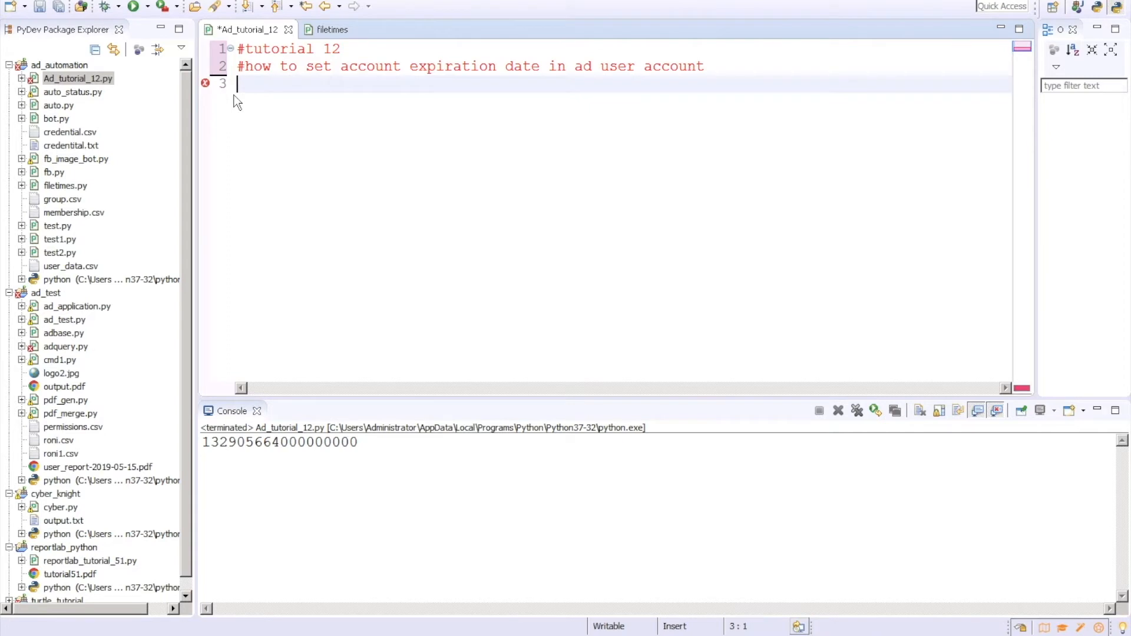
# - Add the imports 'from pyad import *' and 'import datetime'
pyautogui.write('from p')
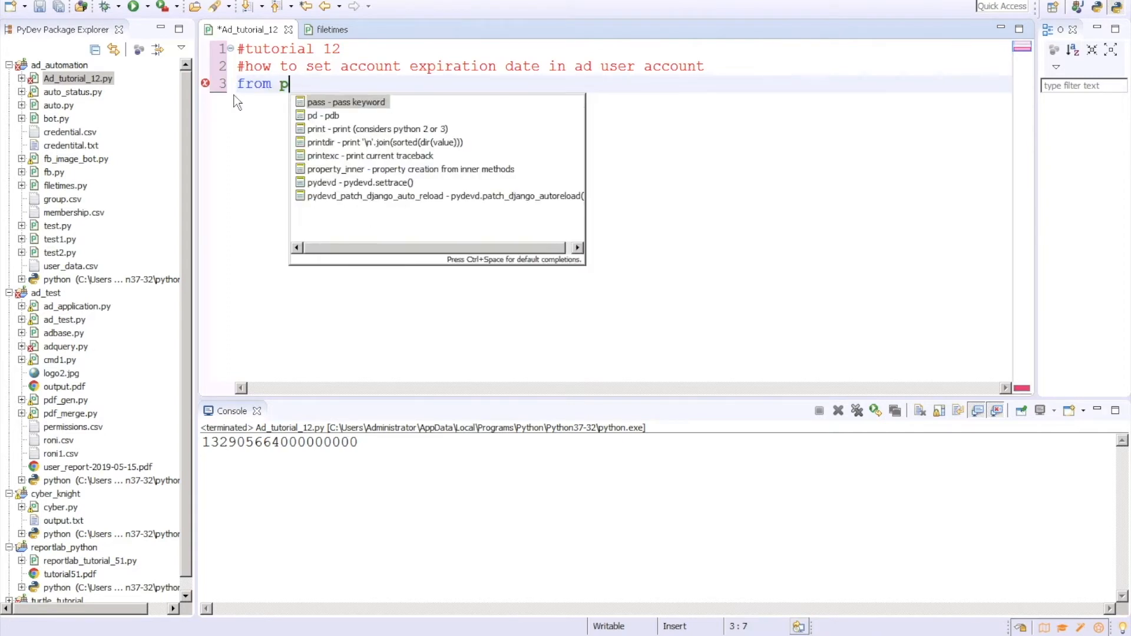
pyautogui.write('yad import im')
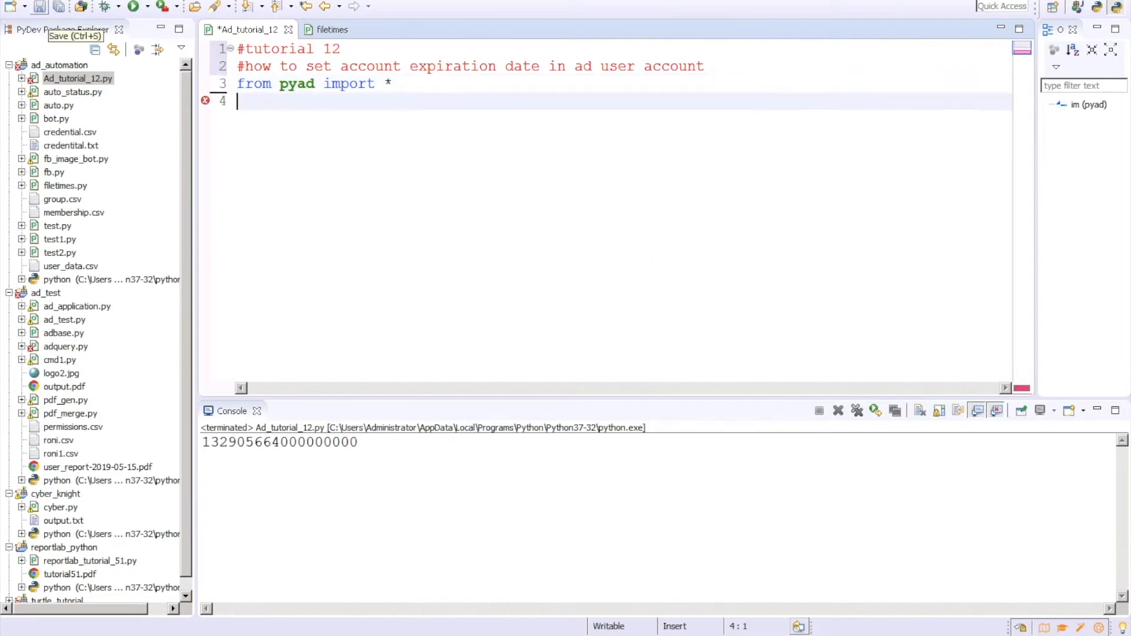
pyautogui.write('from')
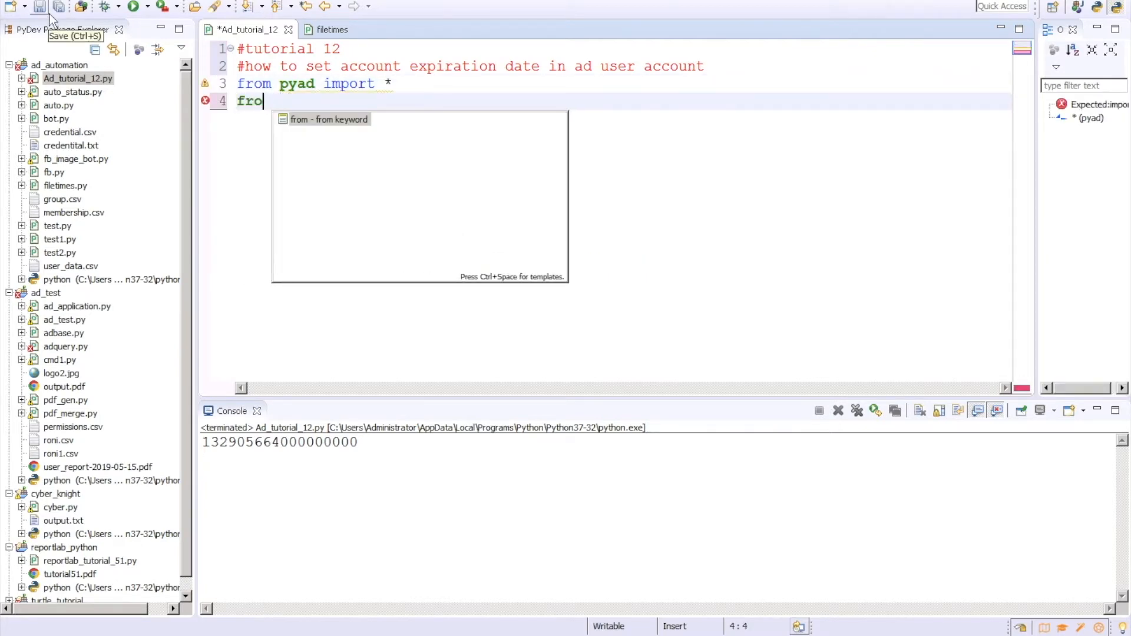
pyautogui.write('import')
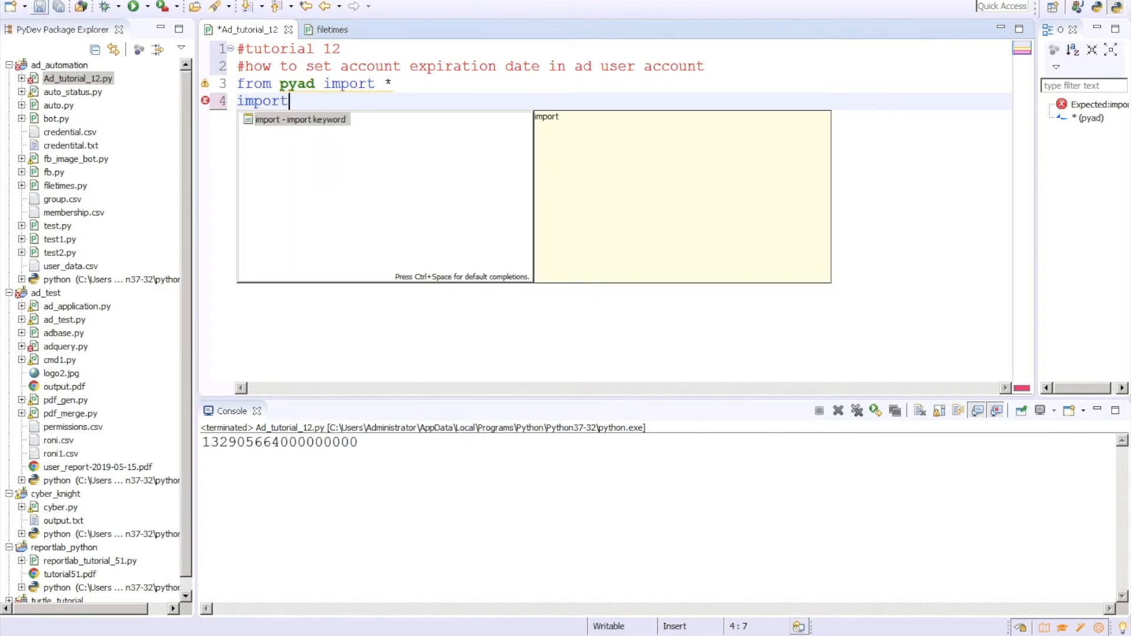
pyautogui.write('datetime')
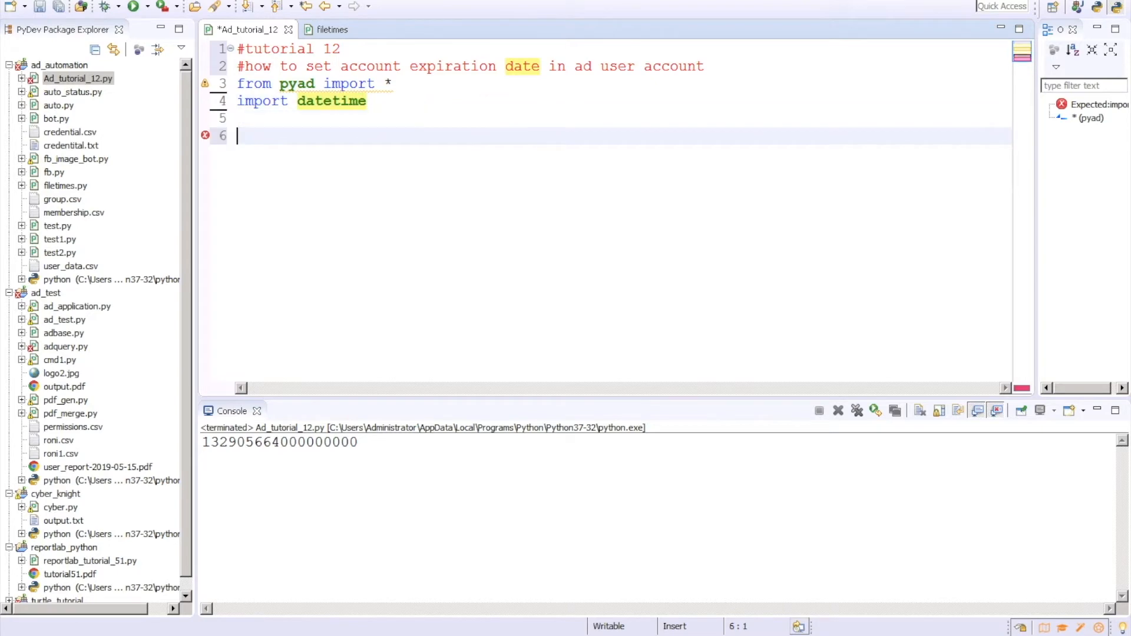
# - Start user=pyad.adobject.ADObject.from_cn(...) and select its placeholder parameters
pyautogui.write('user')
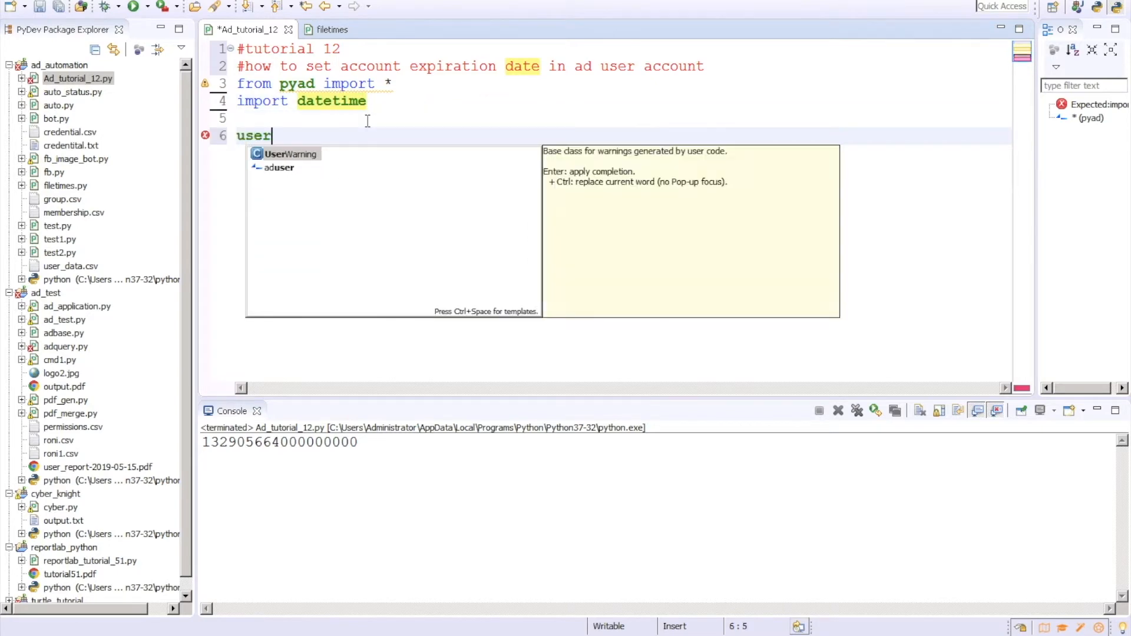
pyautogui.write('=py')
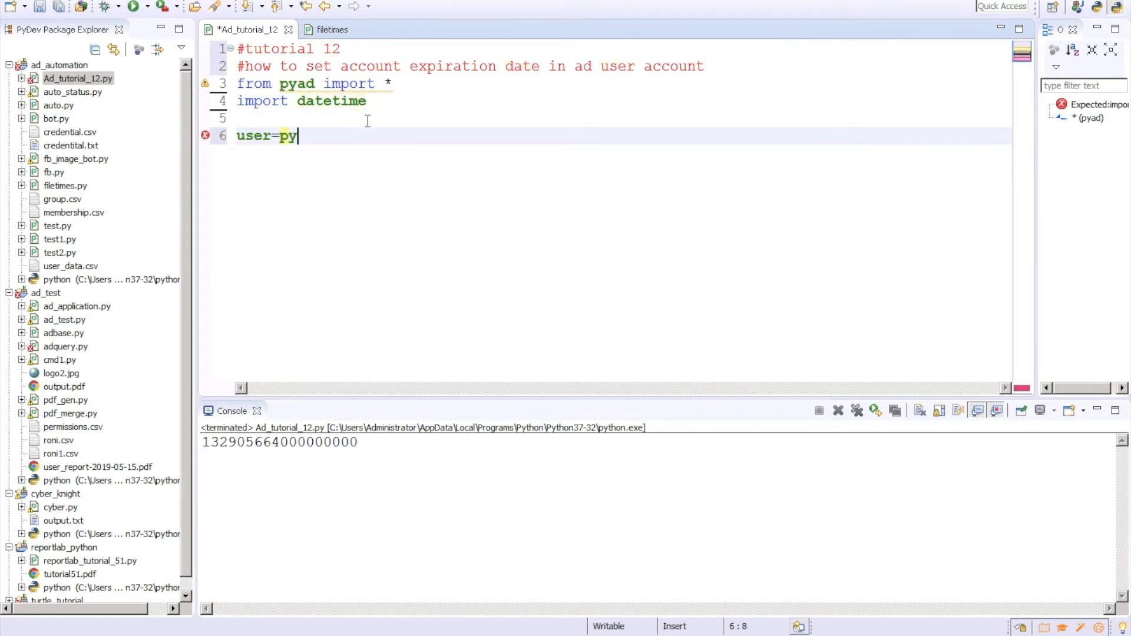
pyautogui.write('.adobject')
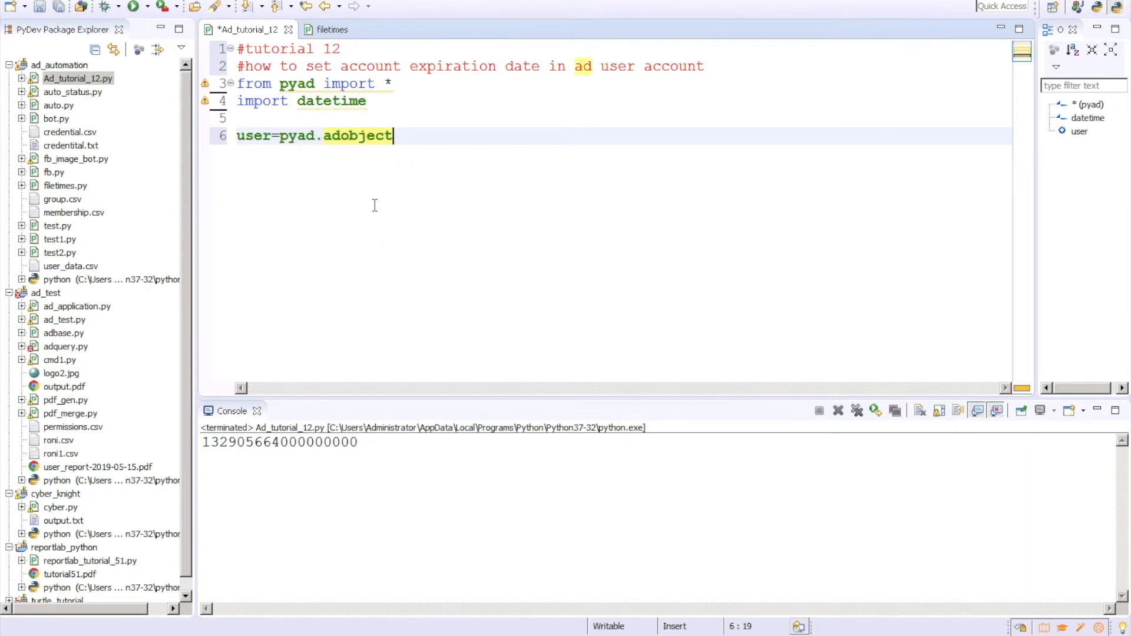
pyautogui.write('.ad')
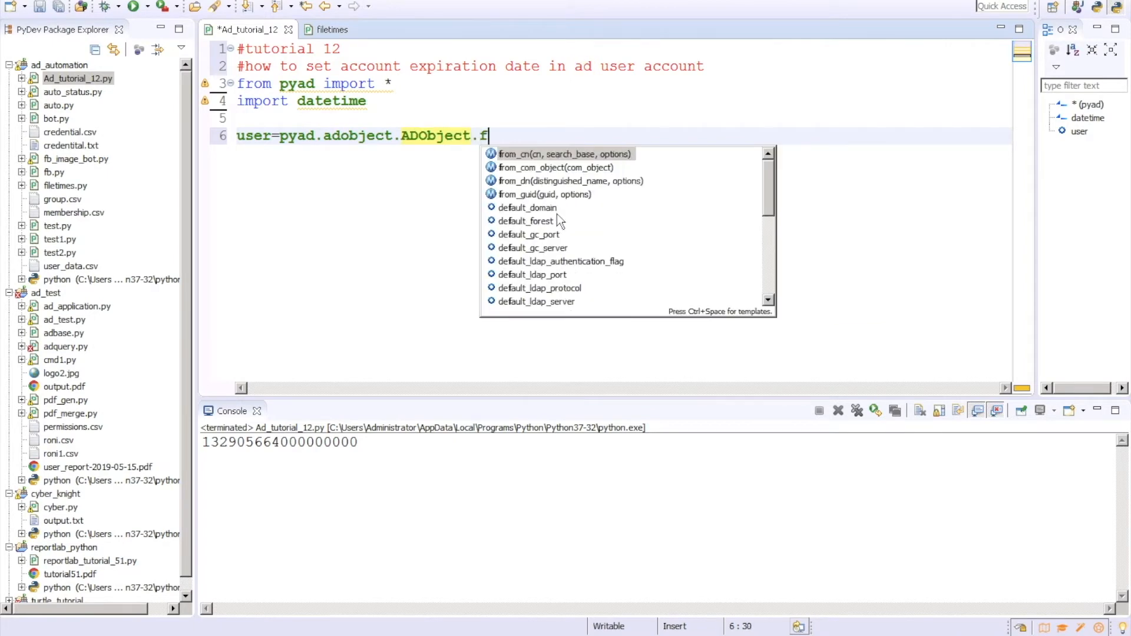
pyautogui.click(564, 154)
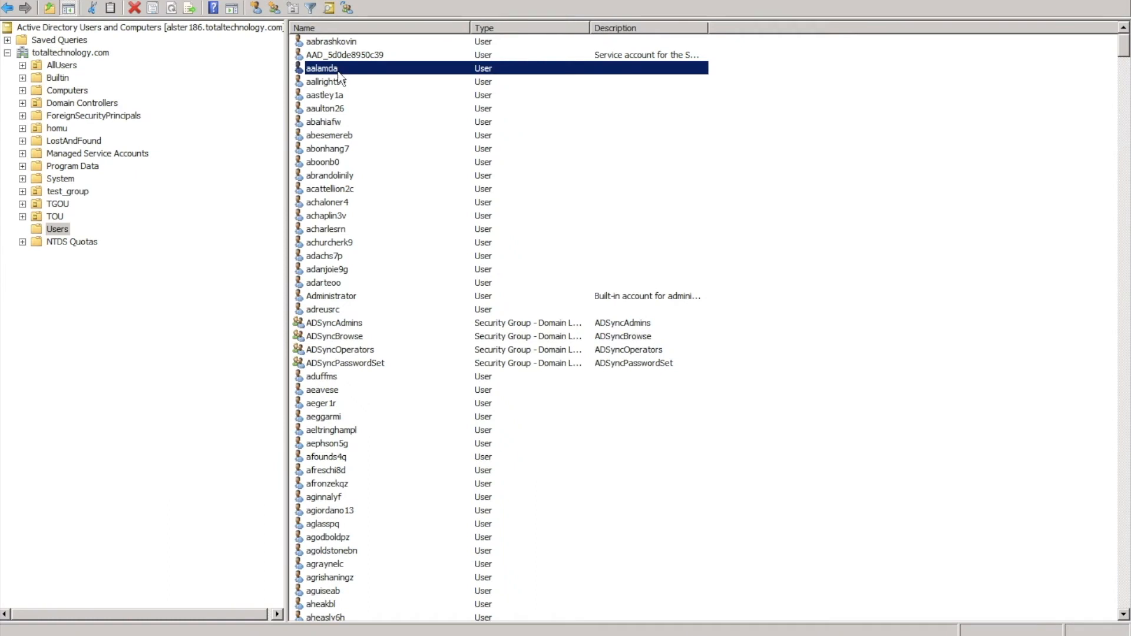
pyautogui.doubleClick(322, 68)
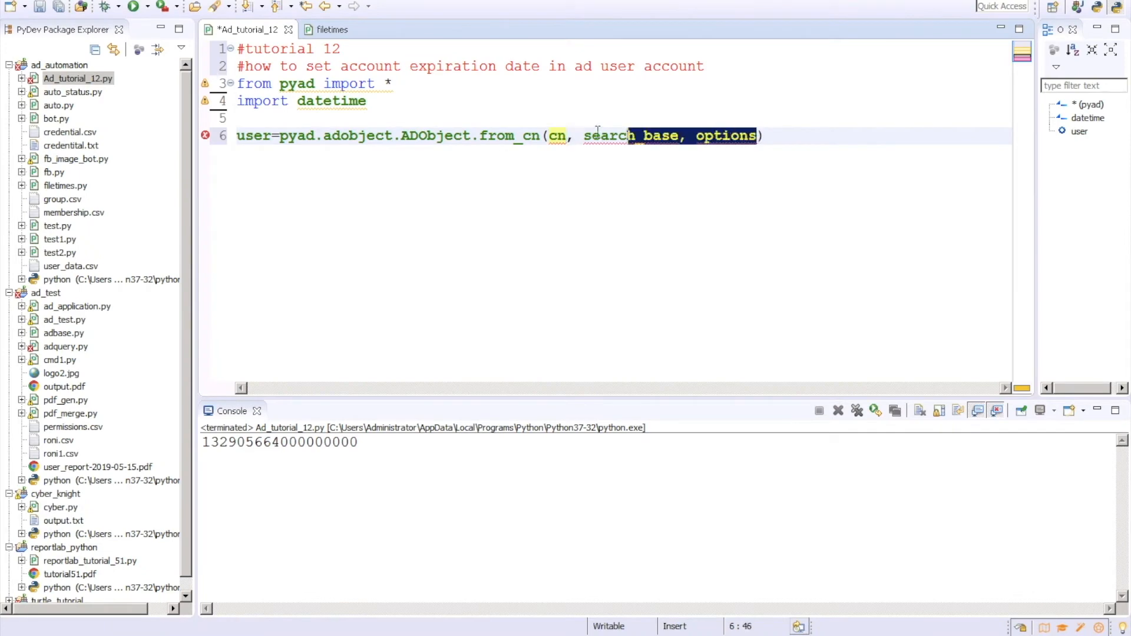
pyautogui.write('"aalamda"')
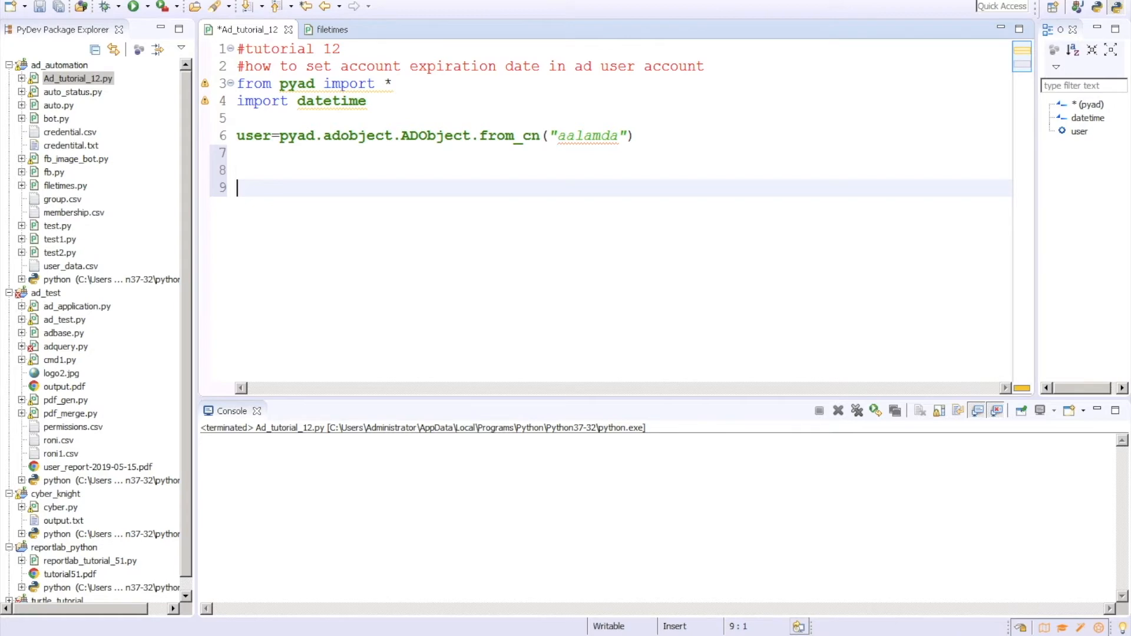
pyautogui.write('pyad.')
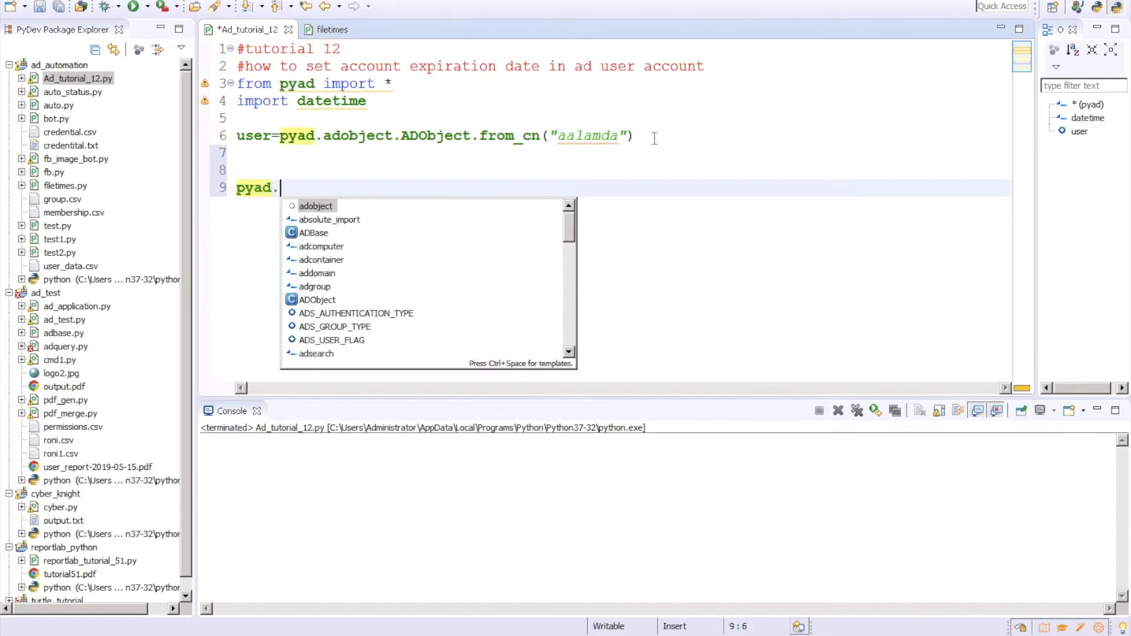
pyautogui.write('adobject.A')
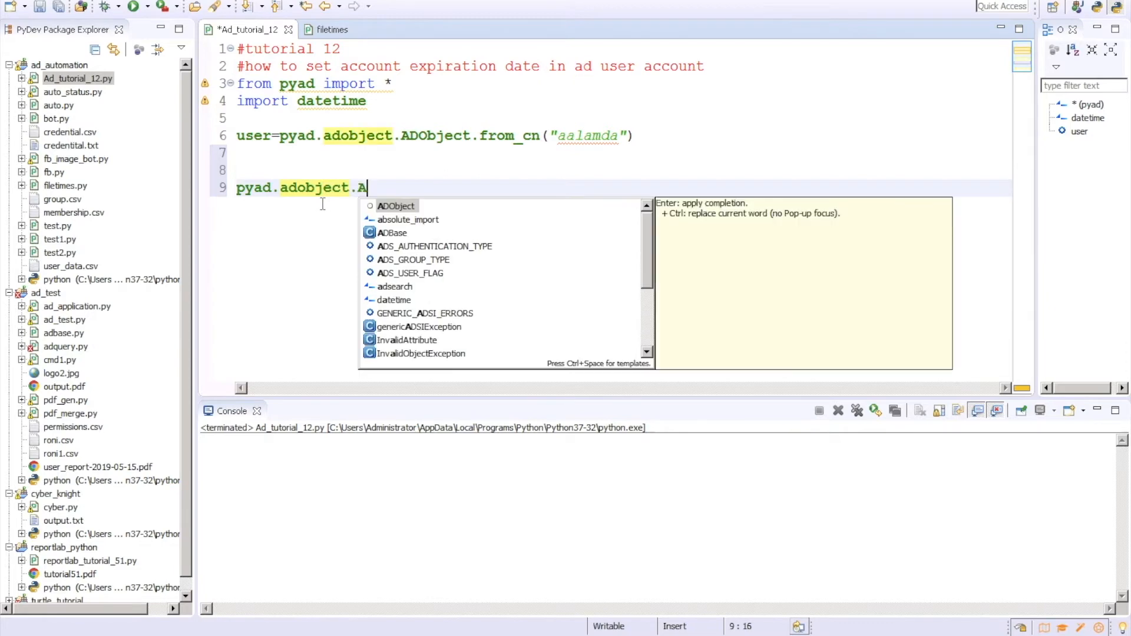
pyautogui.write('DObject.update_attribute(self, attribute, newvalue, no_flush')
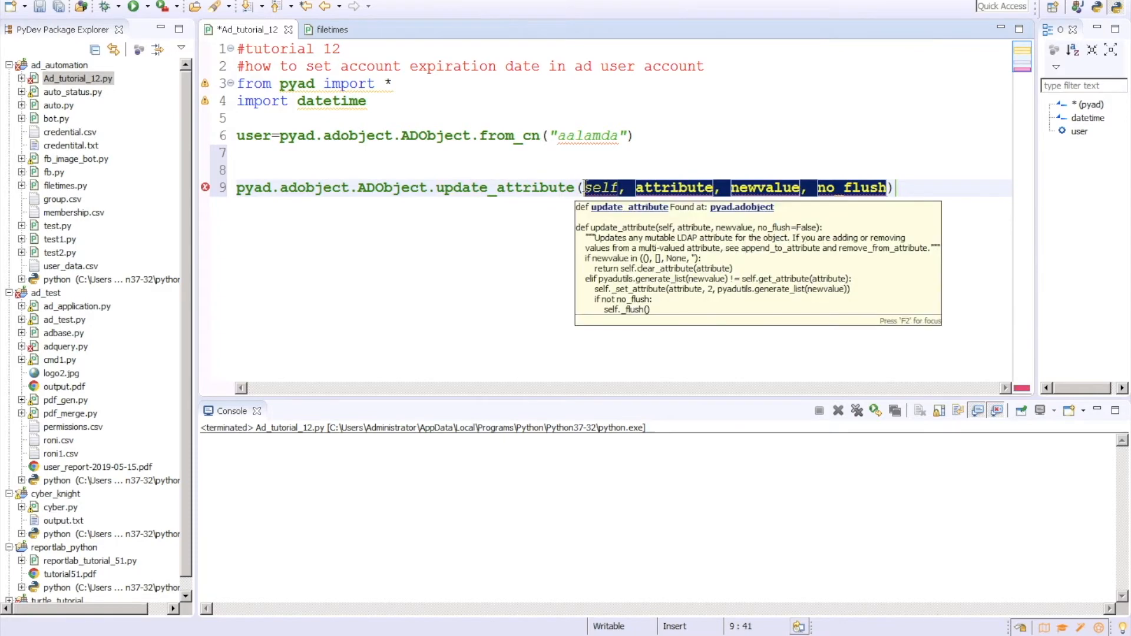
pyautogui.write('user,')
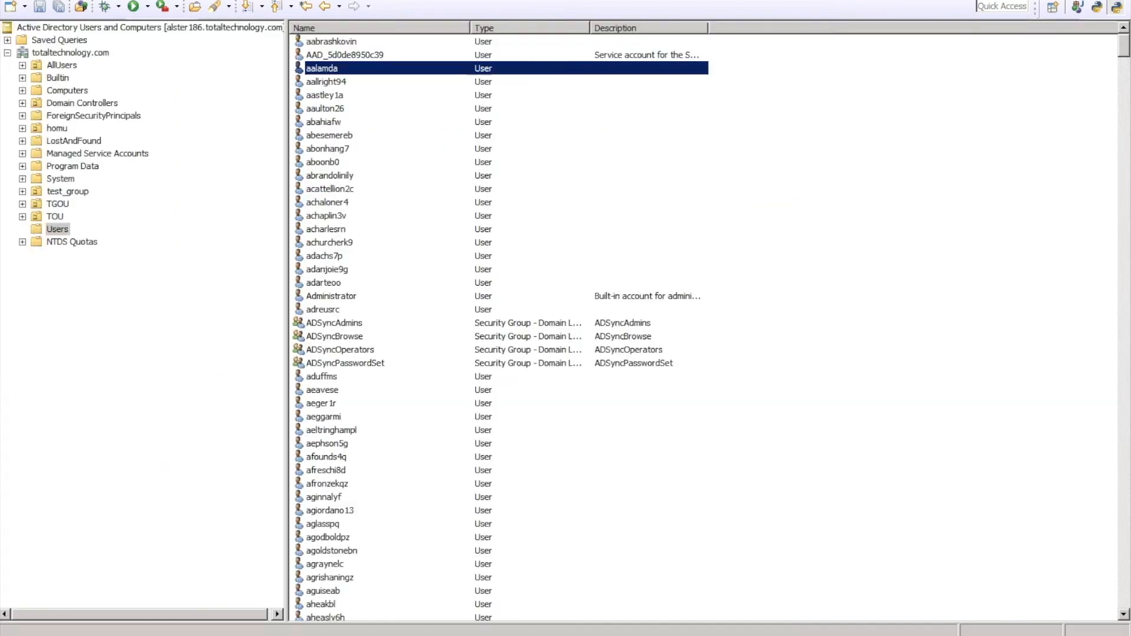
pyautogui.doubleClick(322, 68)
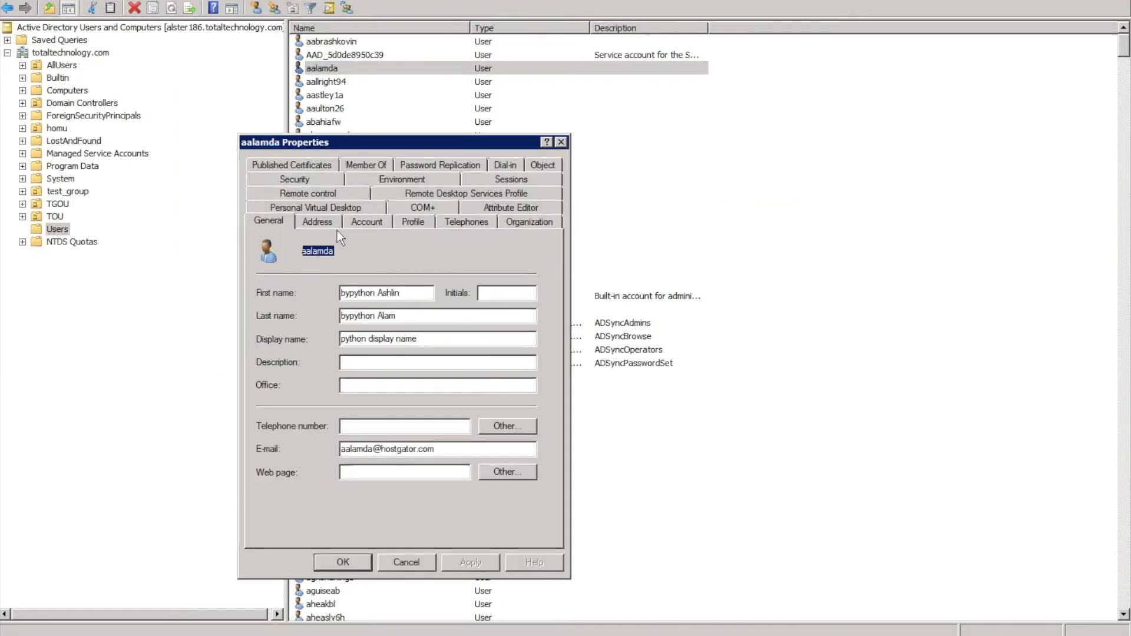
pyautogui.click(366, 222)
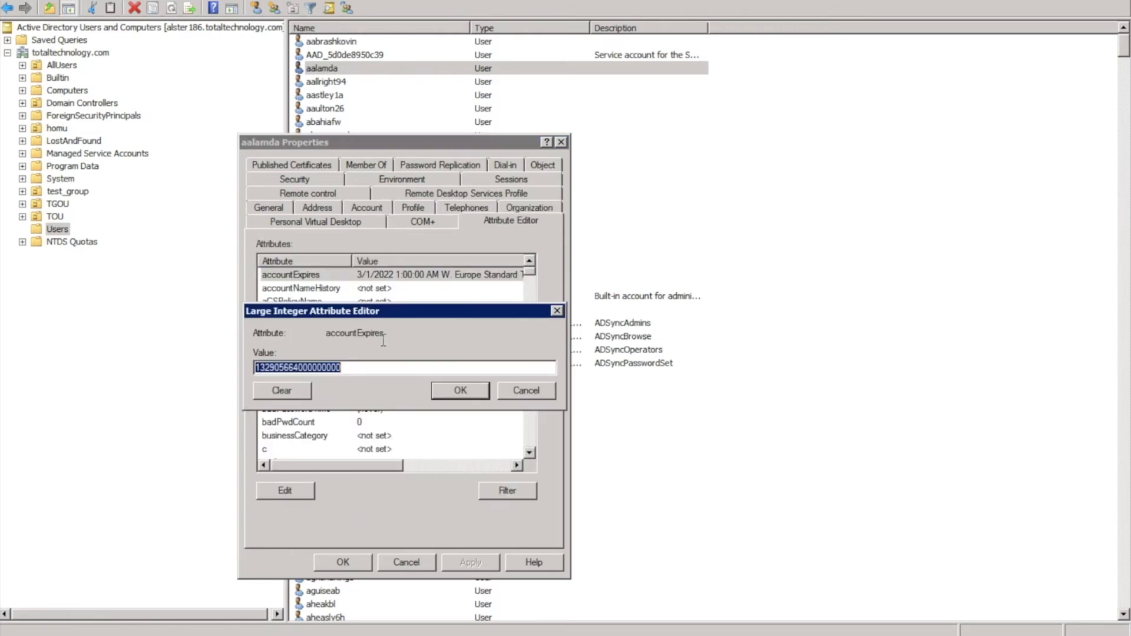
pyautogui.rightClick(354, 332)
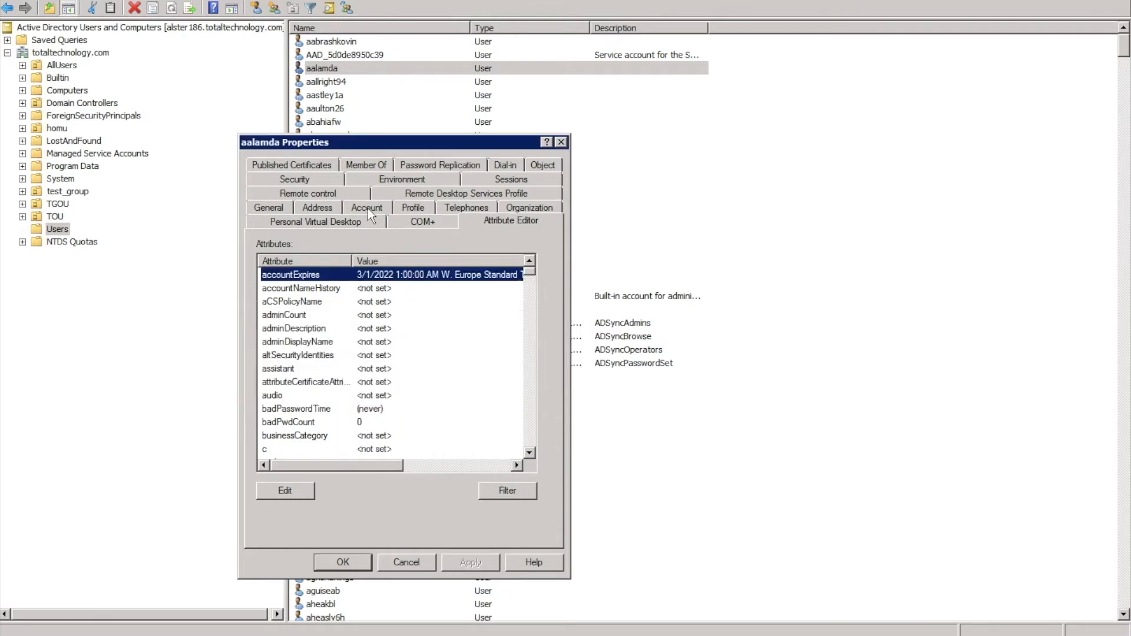
pyautogui.click(367, 208)
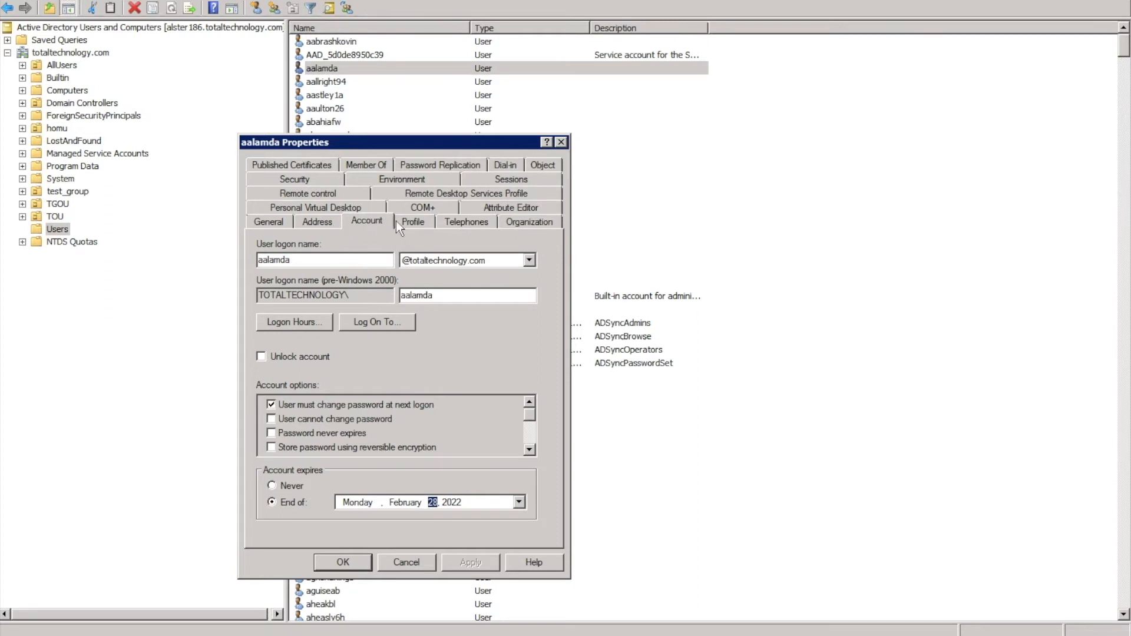
pyautogui.click(510, 208)
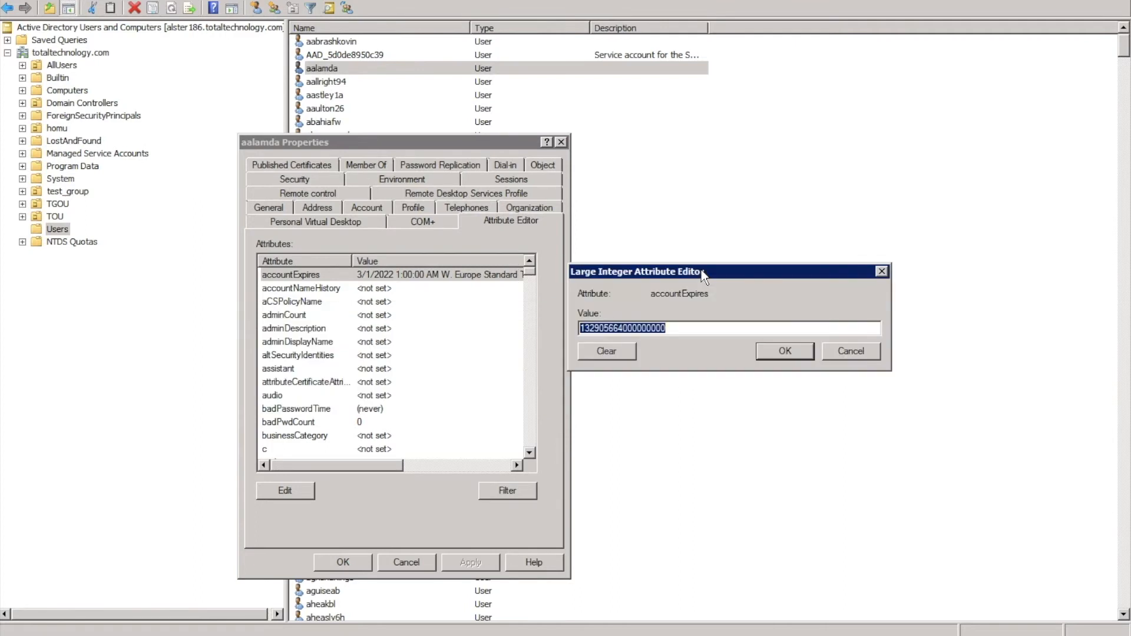
pyautogui.moveTo(498, 420)
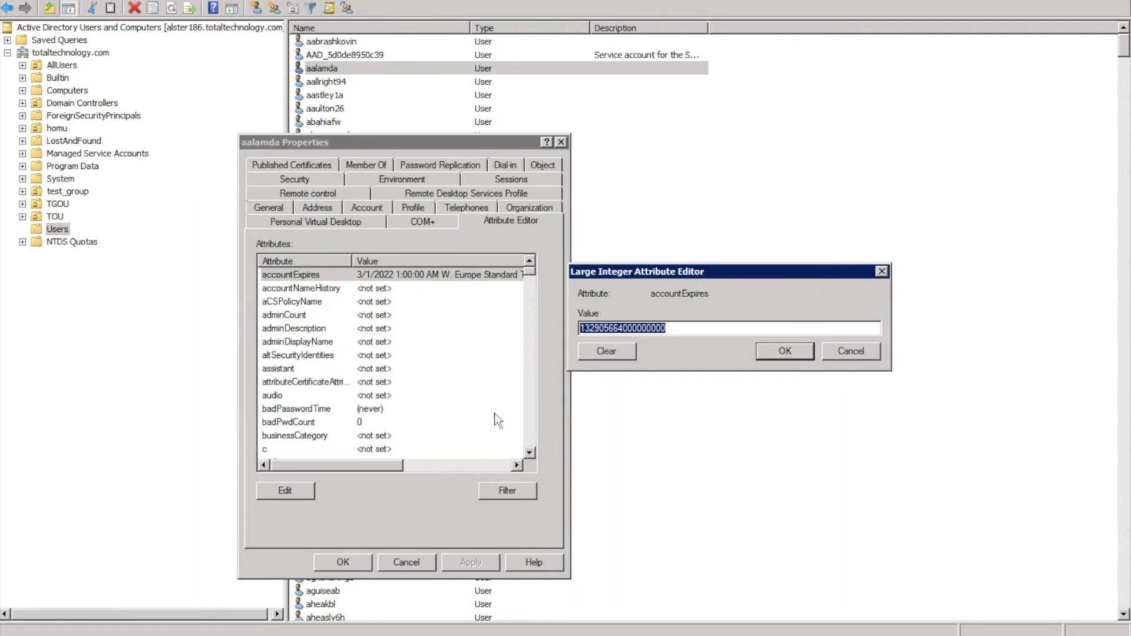
pyautogui.click(850, 350)
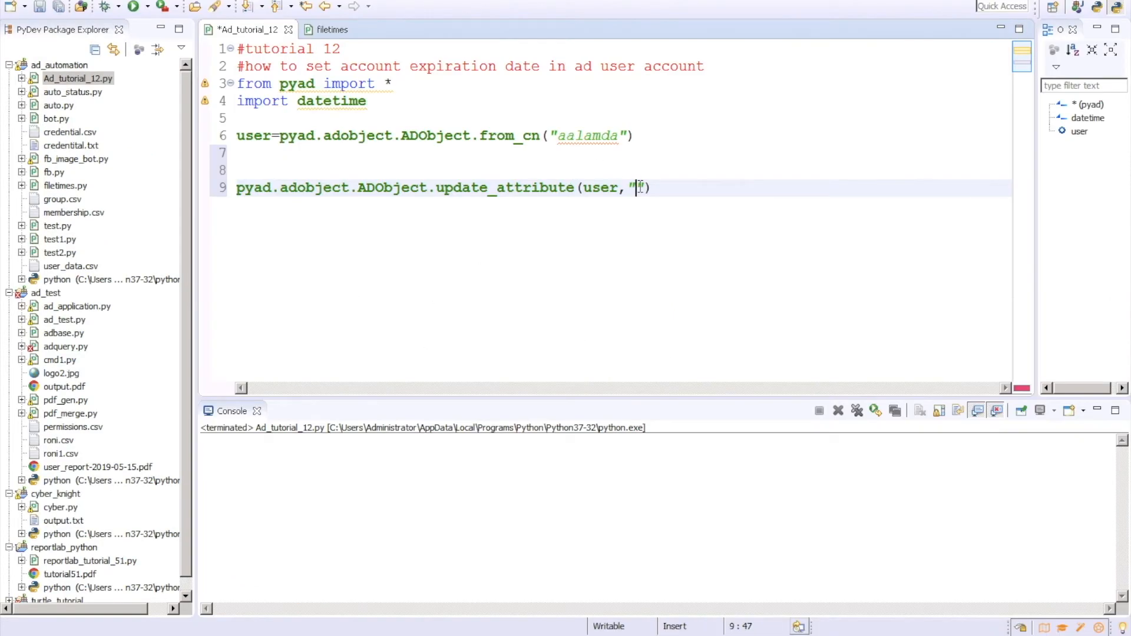
# - Pass "accountExpires" and the value "20250310" to update_attribute
pyautogui.write('accountExpires')
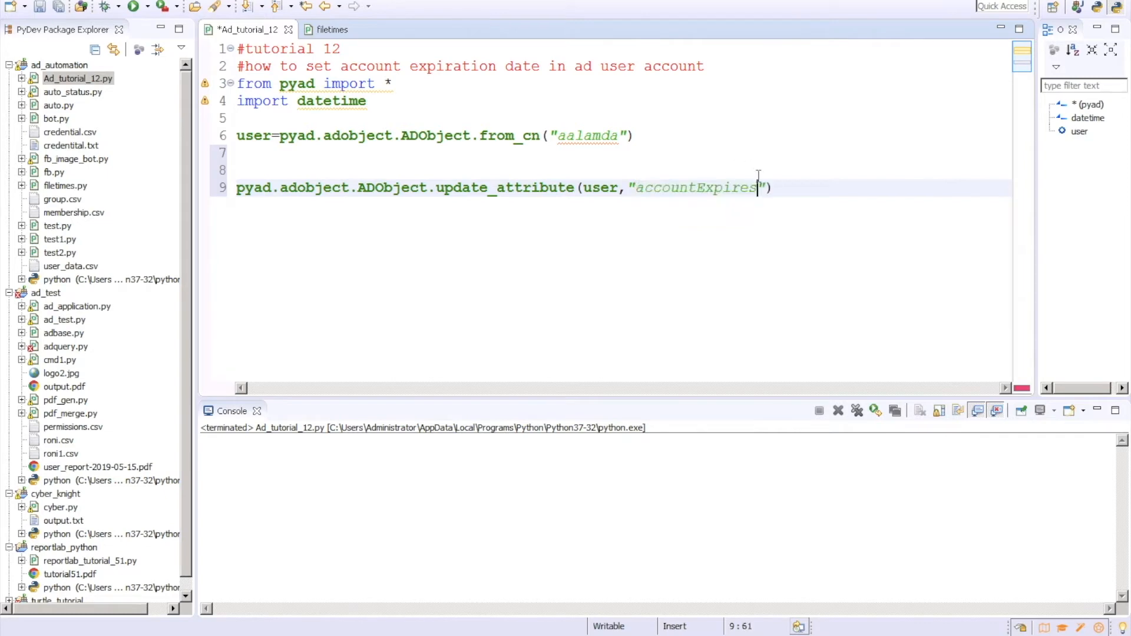
pyautogui.write(',')
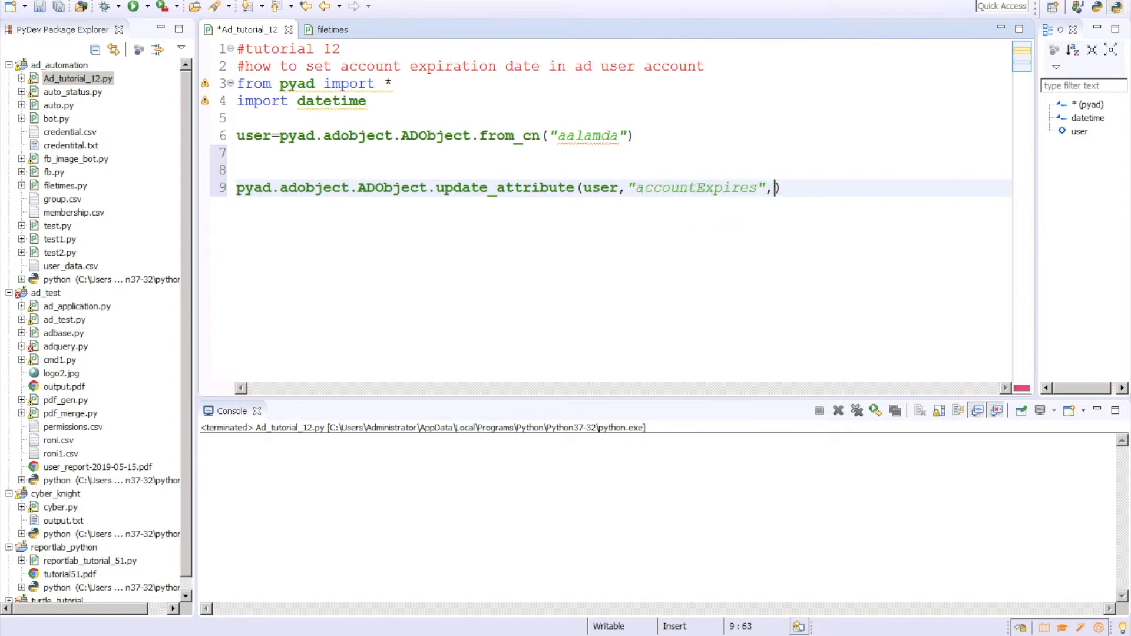
pyautogui.write('"2"')
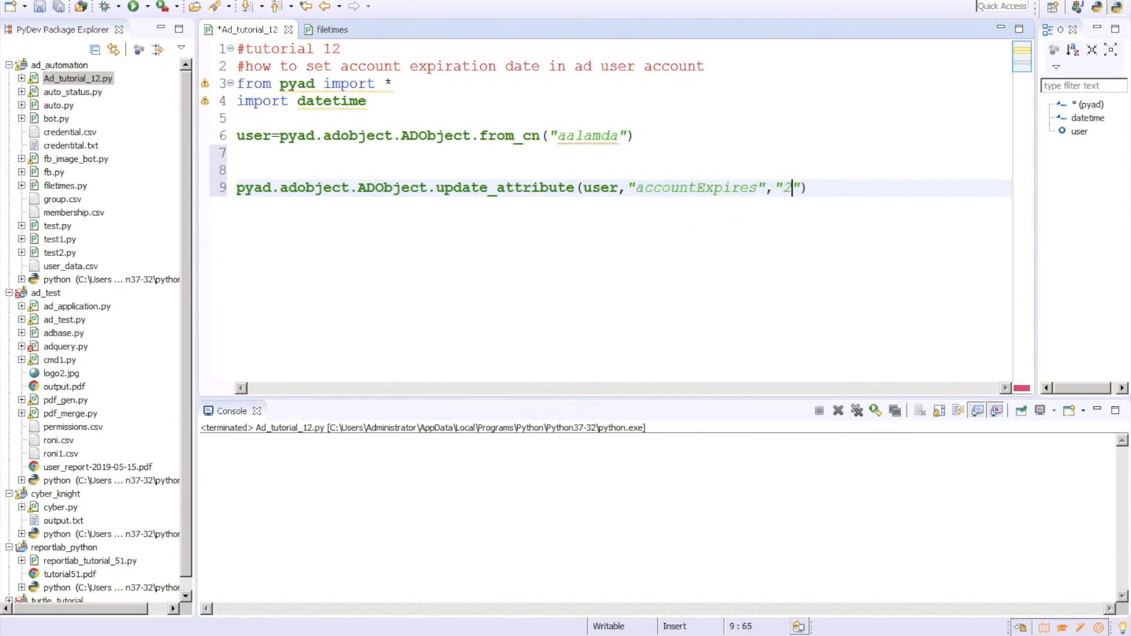
pyautogui.write('025')
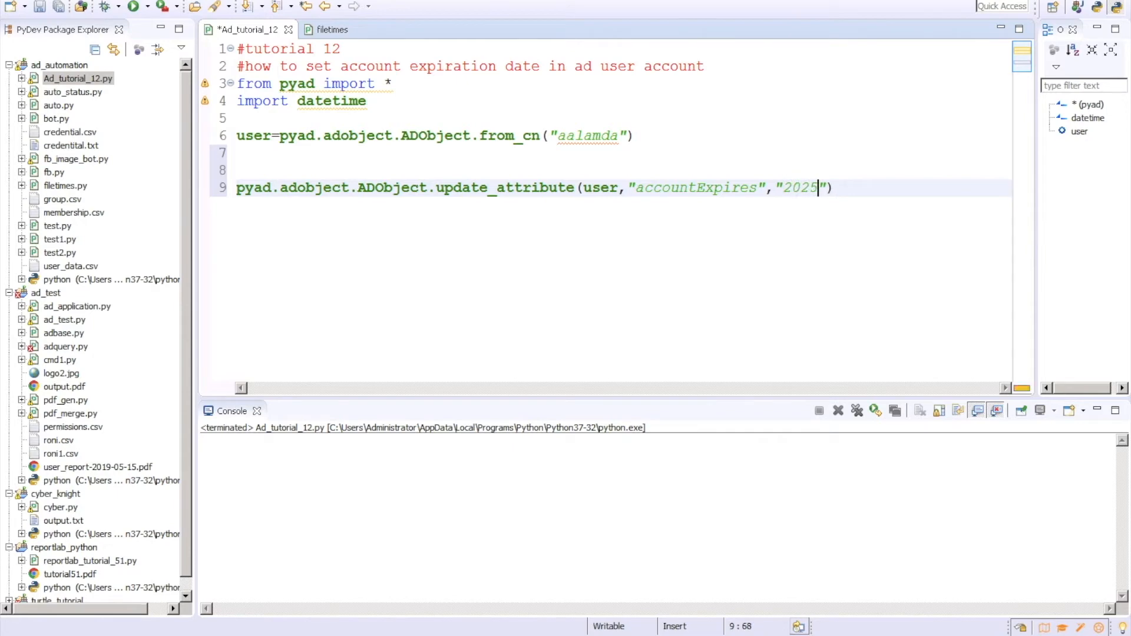
pyautogui.write('0311')
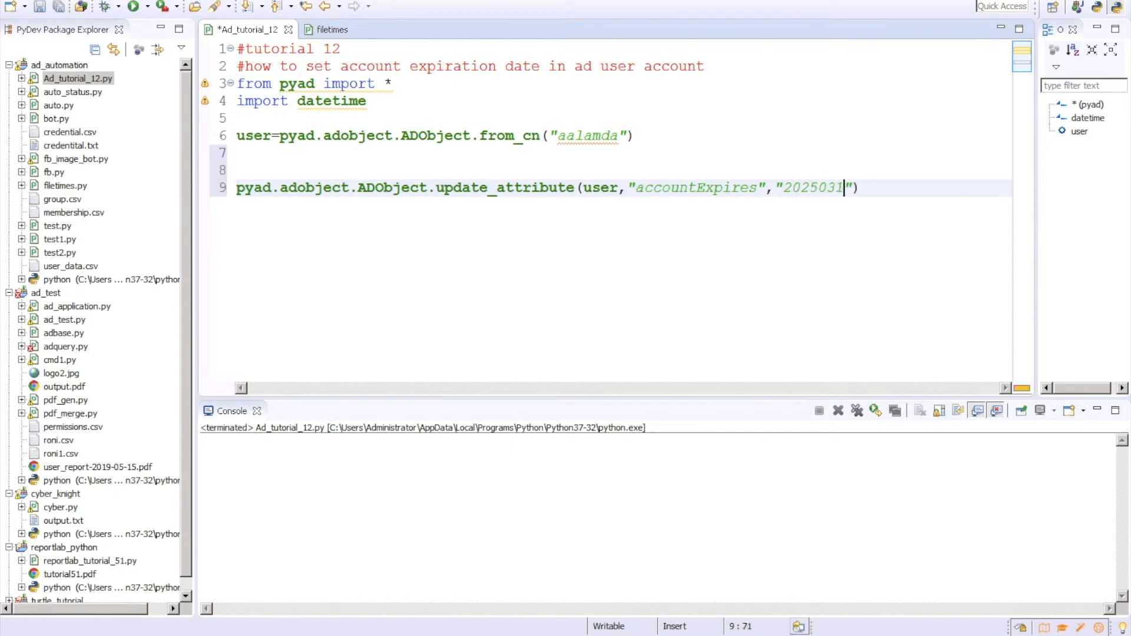
pyautogui.write('0')
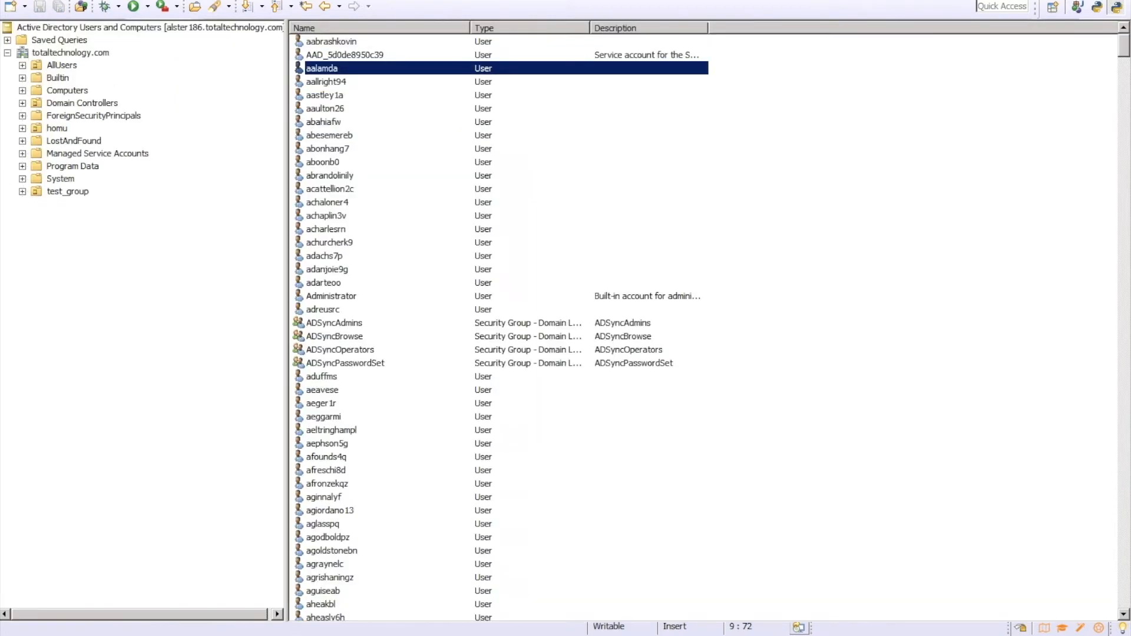
pyautogui.doubleClick(321, 67)
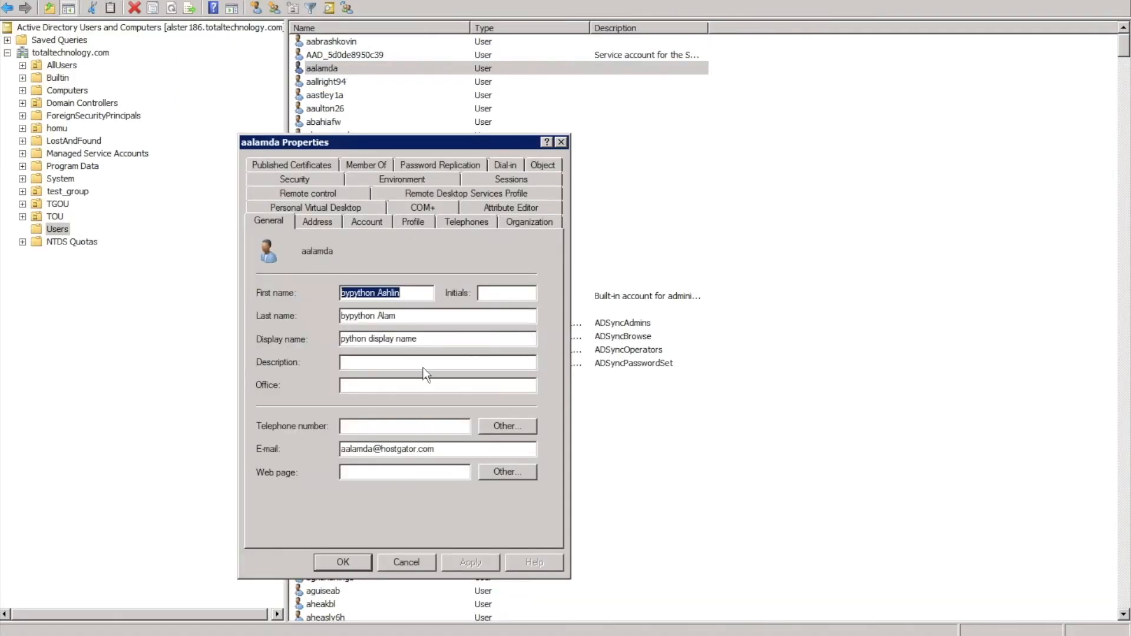
pyautogui.click(366, 221)
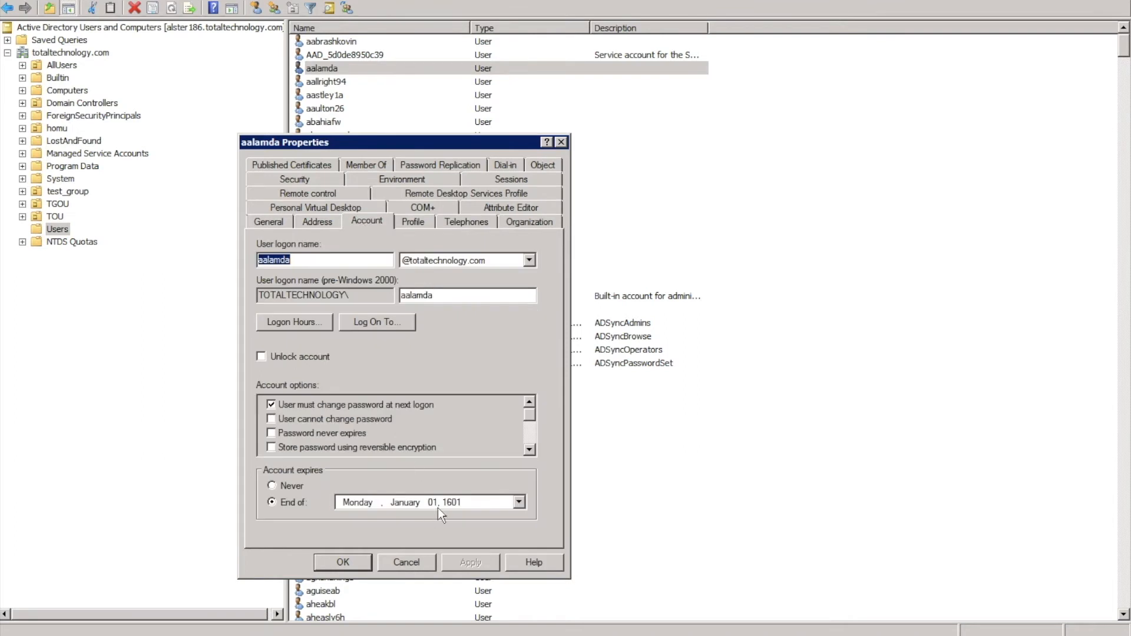
pyautogui.moveTo(464, 516)
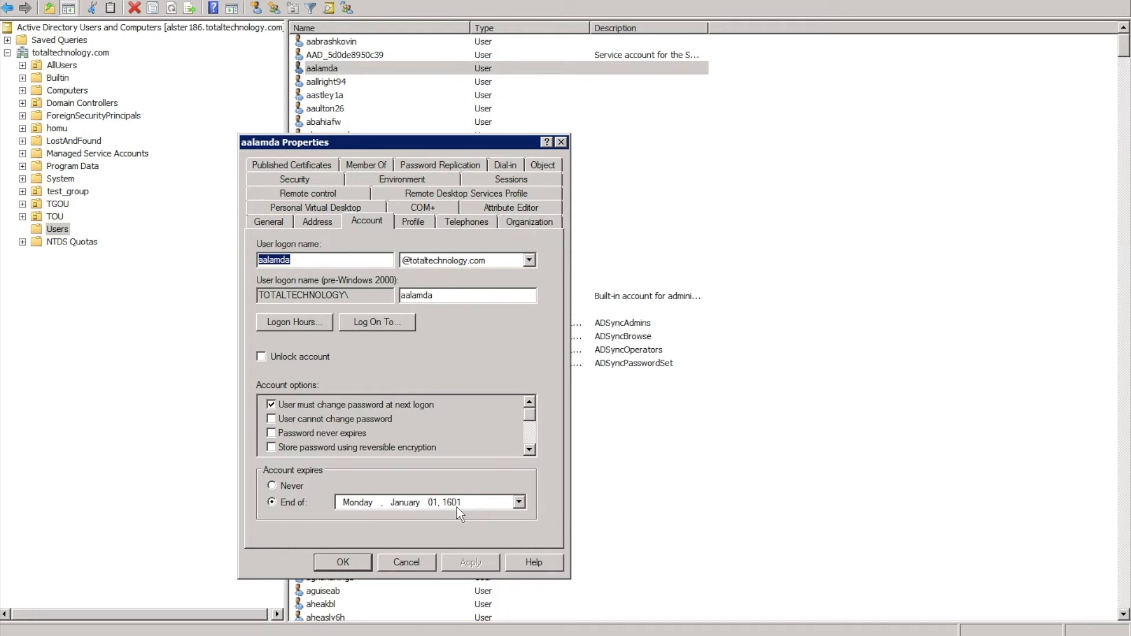
pyautogui.moveTo(465, 512)
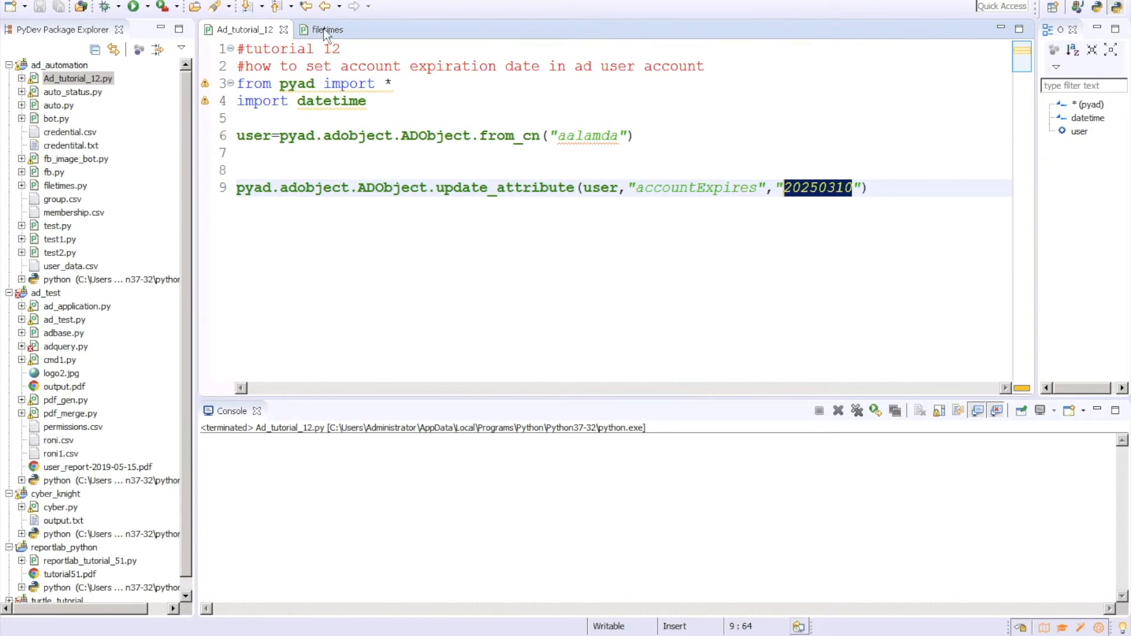
pyautogui.click(326, 29)
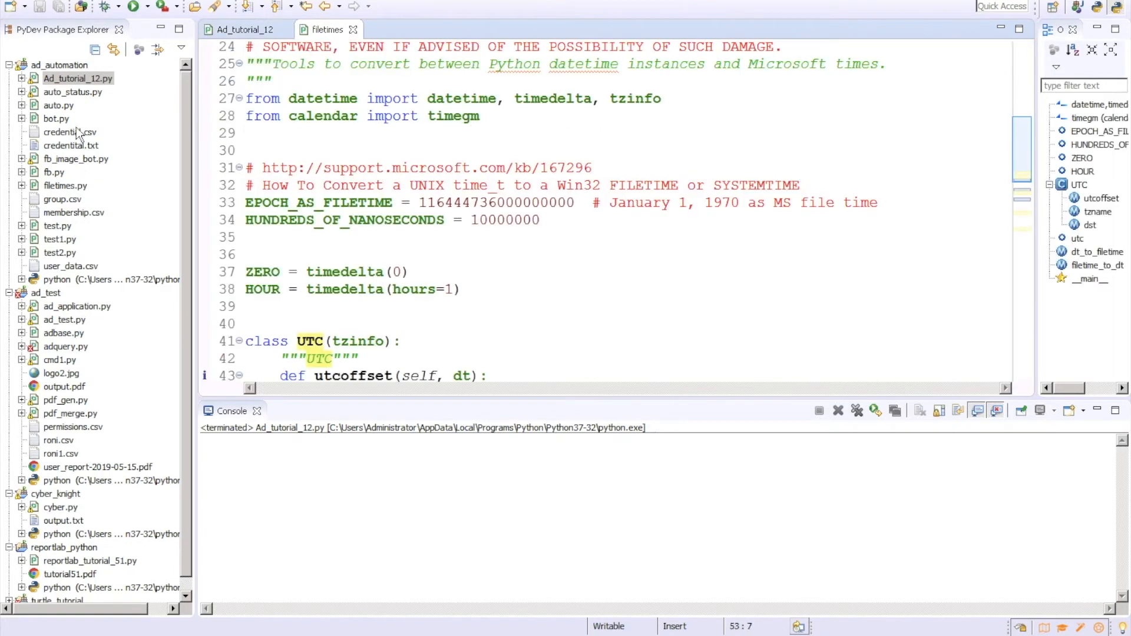
pyautogui.moveTo(321, 112)
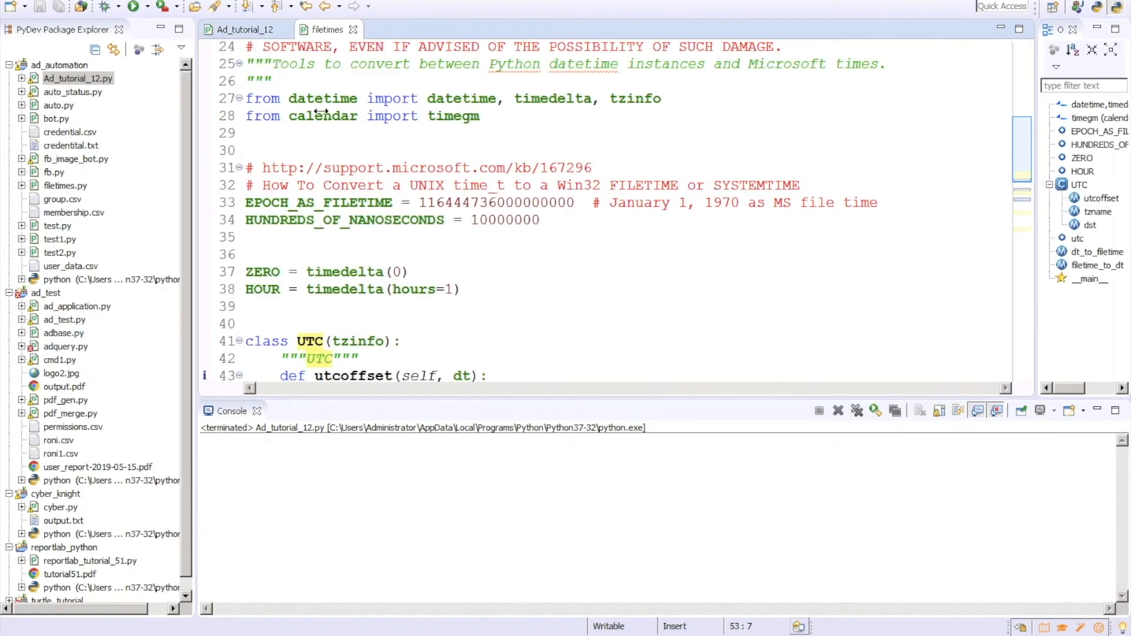
pyautogui.moveTo(433, 83)
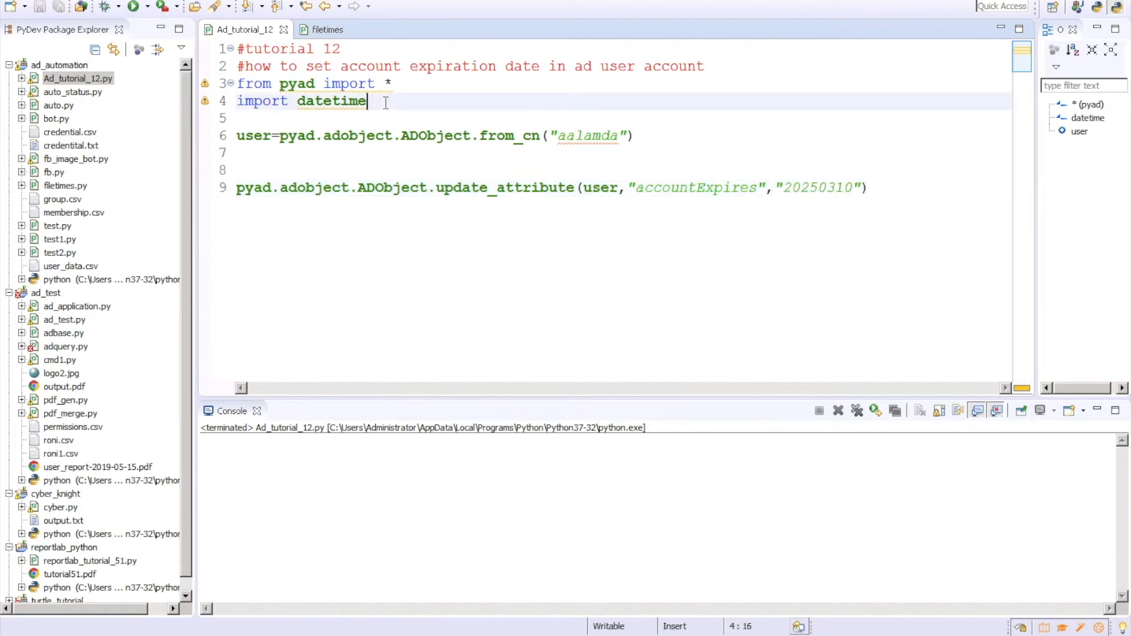
# - Add 'from filetimes import dt_to_filetime, utc' below the imports
pyautogui.press('enter')
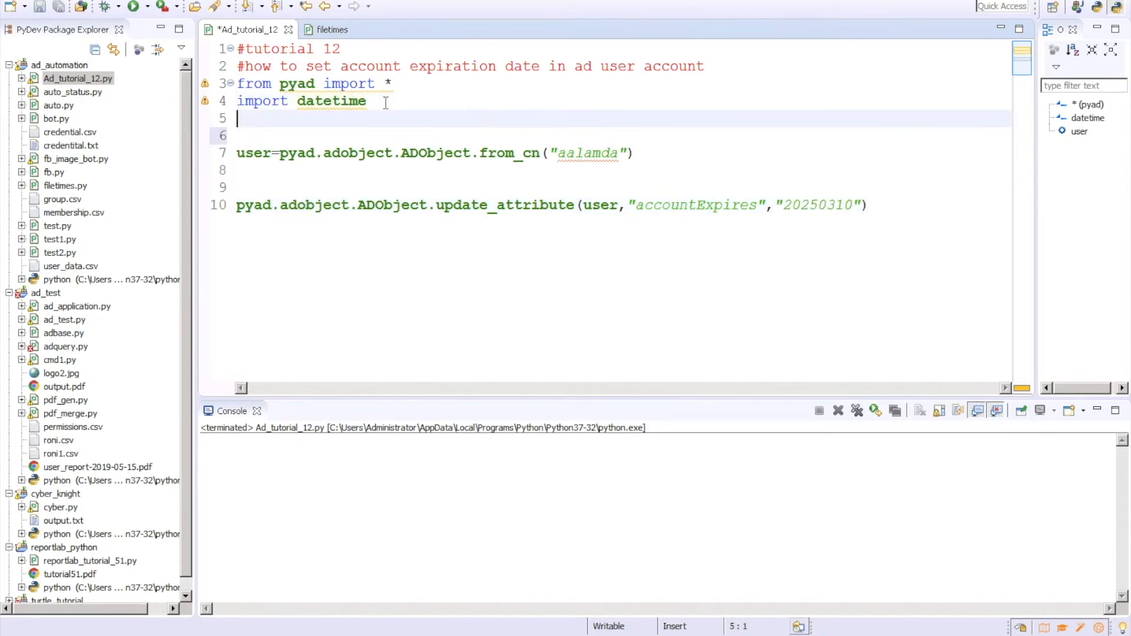
pyautogui.write('im')
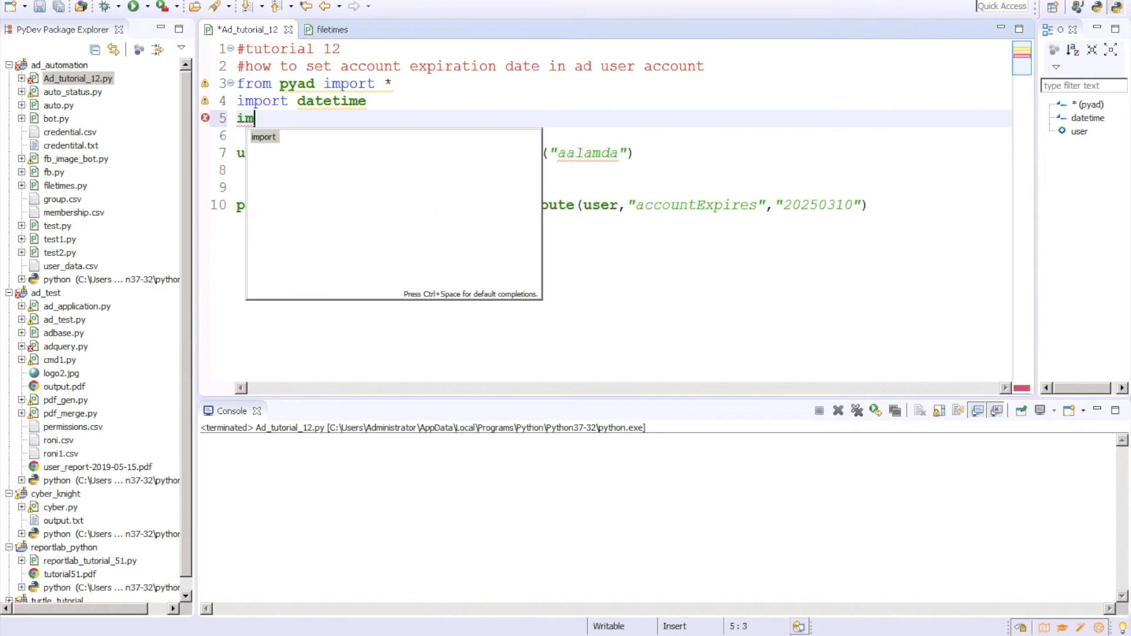
pyautogui.write('from')
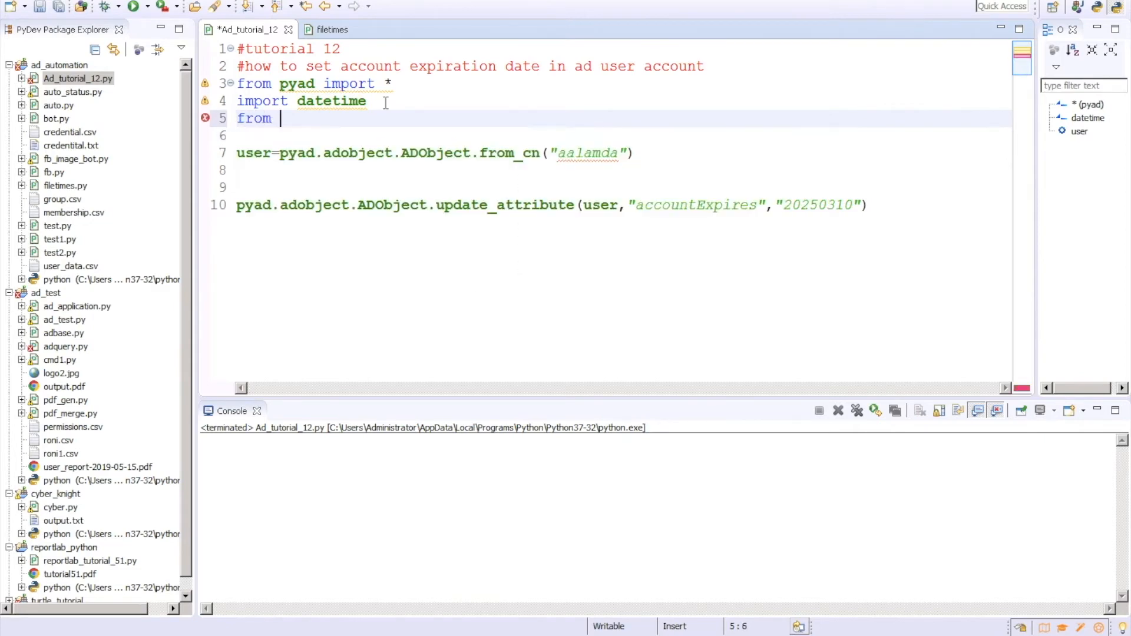
pyautogui.write('filetimes import')
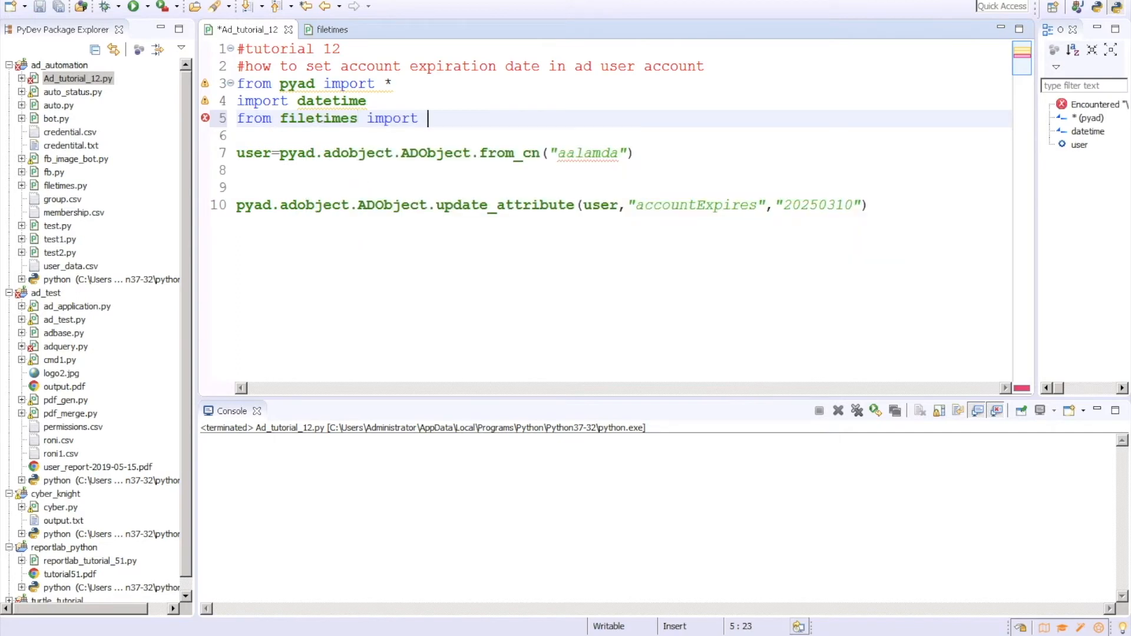
pyautogui.write('dt_to_filetime,utc')
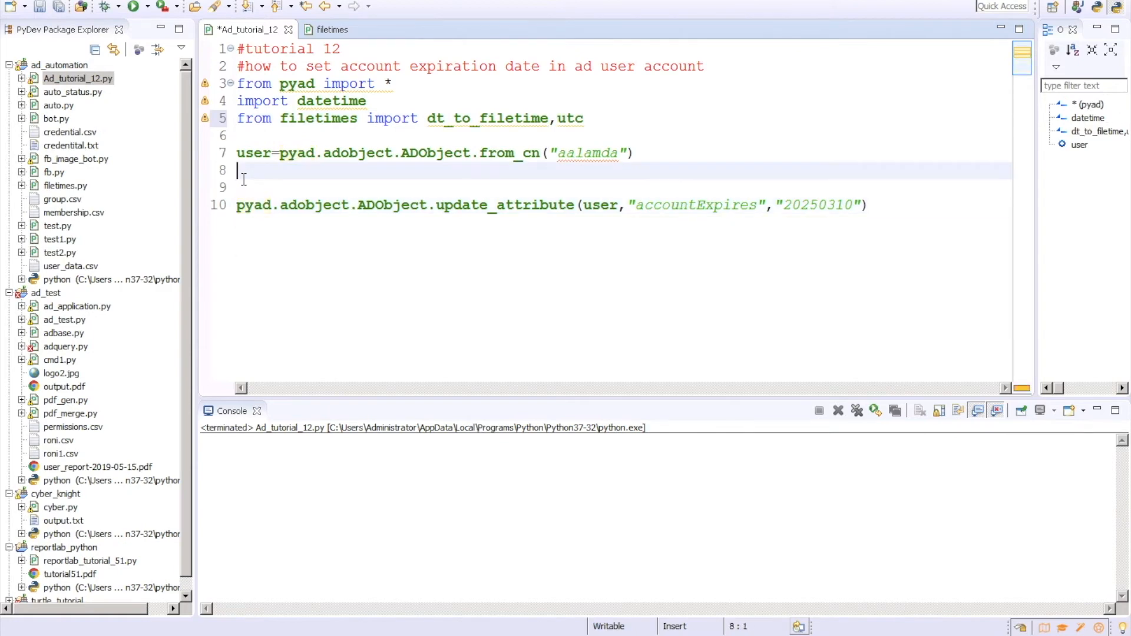
# - Begin 'ed=' and replace the hard-coded "20250310" argument with ed
pyautogui.write('ed')
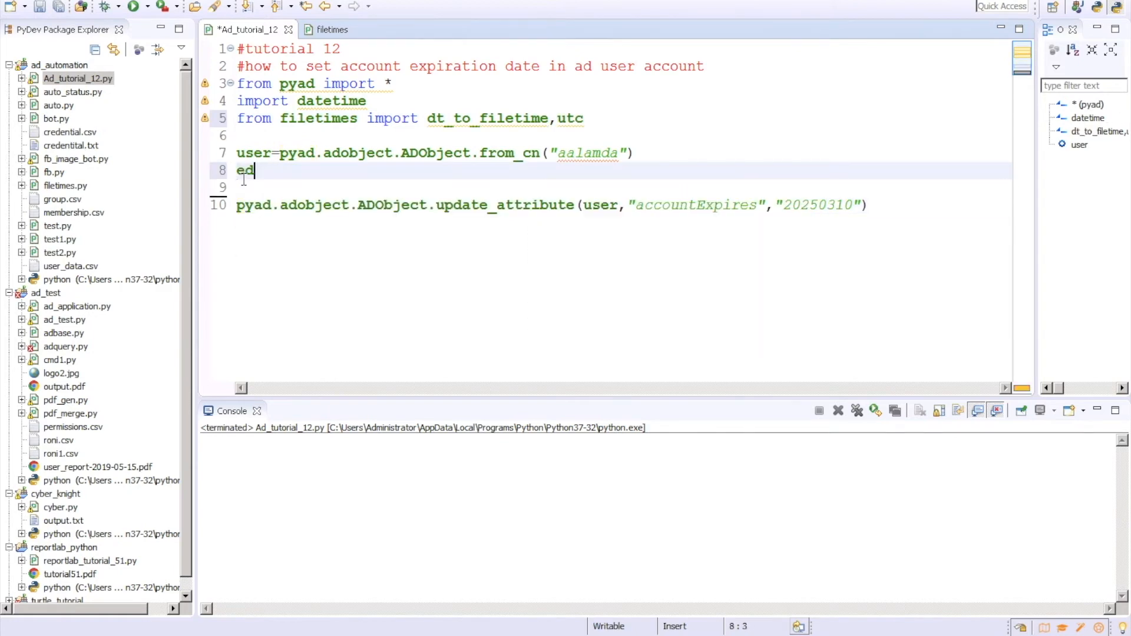
pyautogui.write('=')
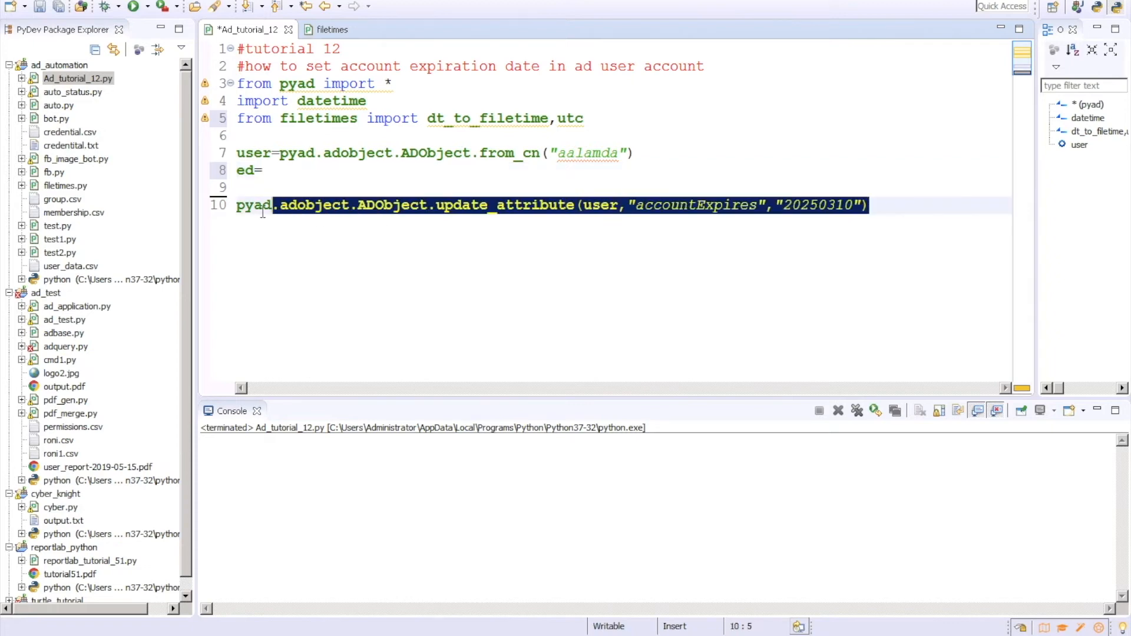
pyautogui.rightClick(274, 206)
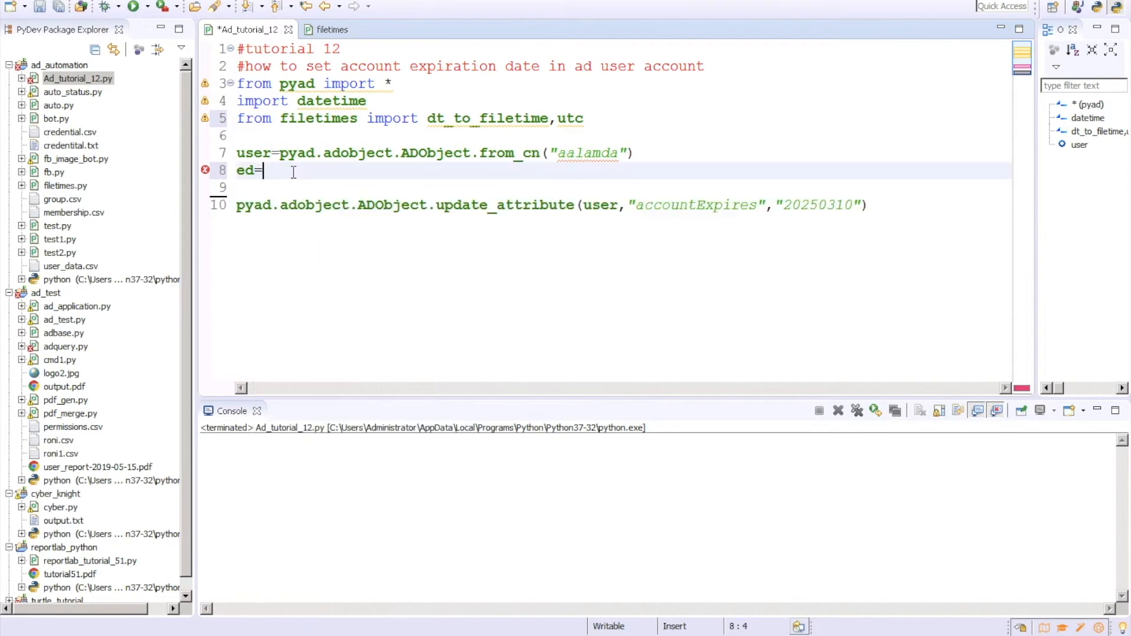
pyautogui.doubleClick(815, 205)
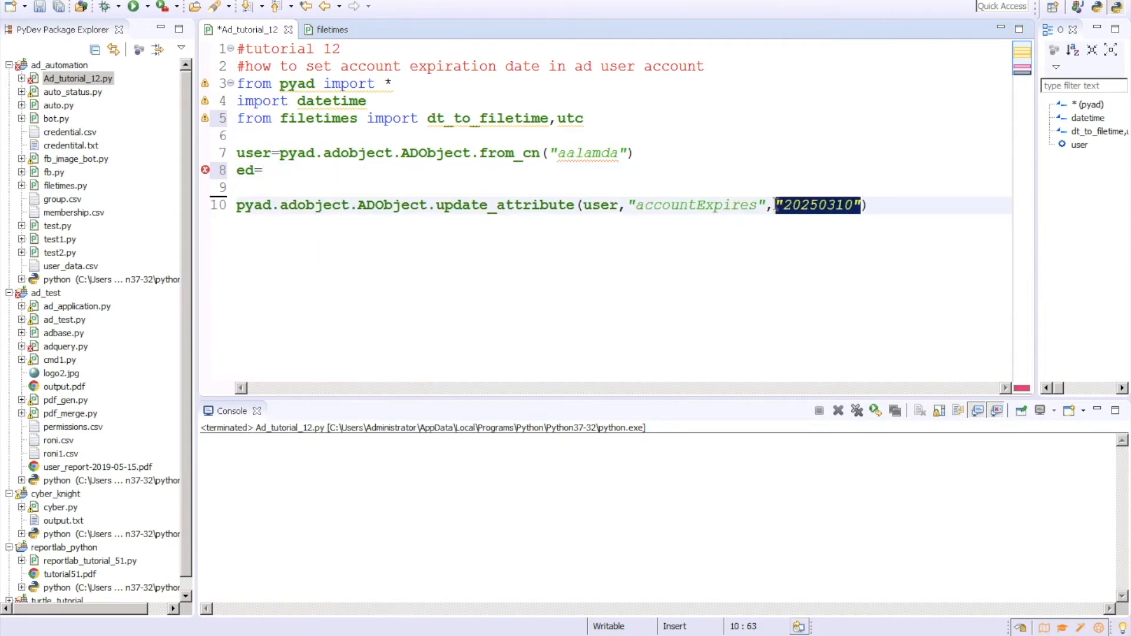
pyautogui.write('ed')
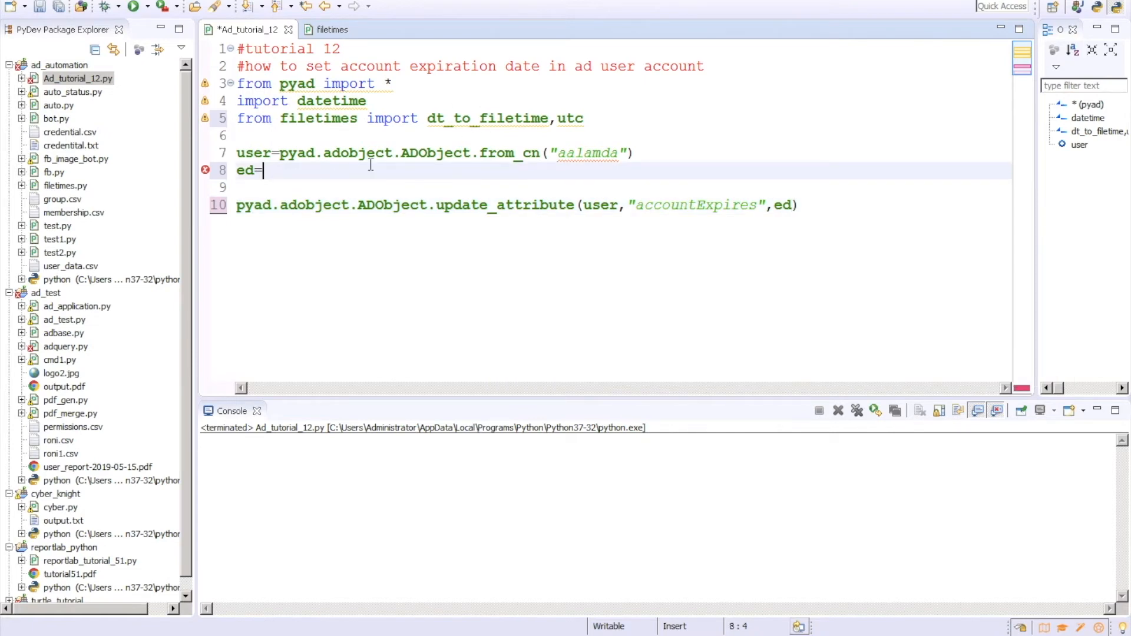
# - Assign ed=dt_to_filetime(datetime.datetime(2025,5,10,11,0,tzinfo=utc))
pyautogui.write('dt_to_filetime(dt')
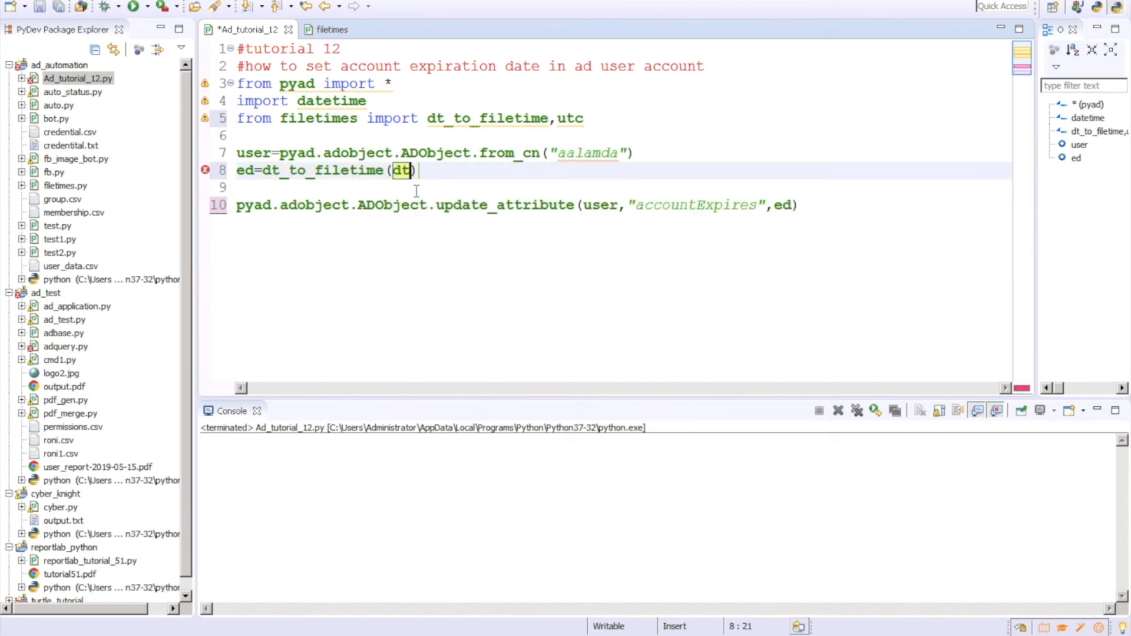
pyautogui.write('atet')
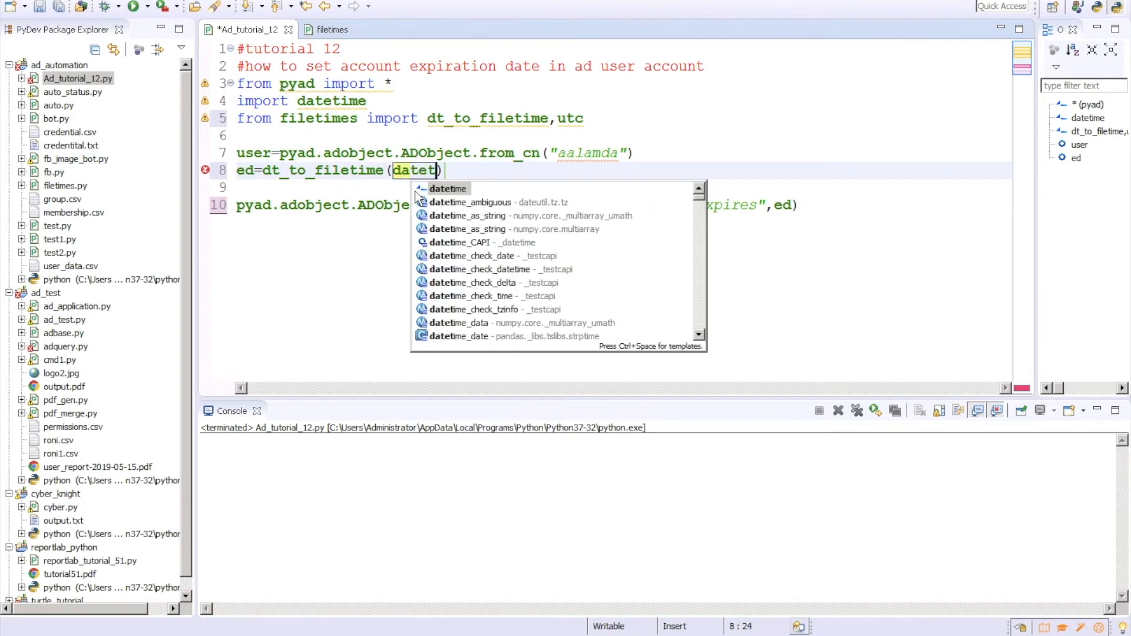
pyautogui.write('ime.datetime(')
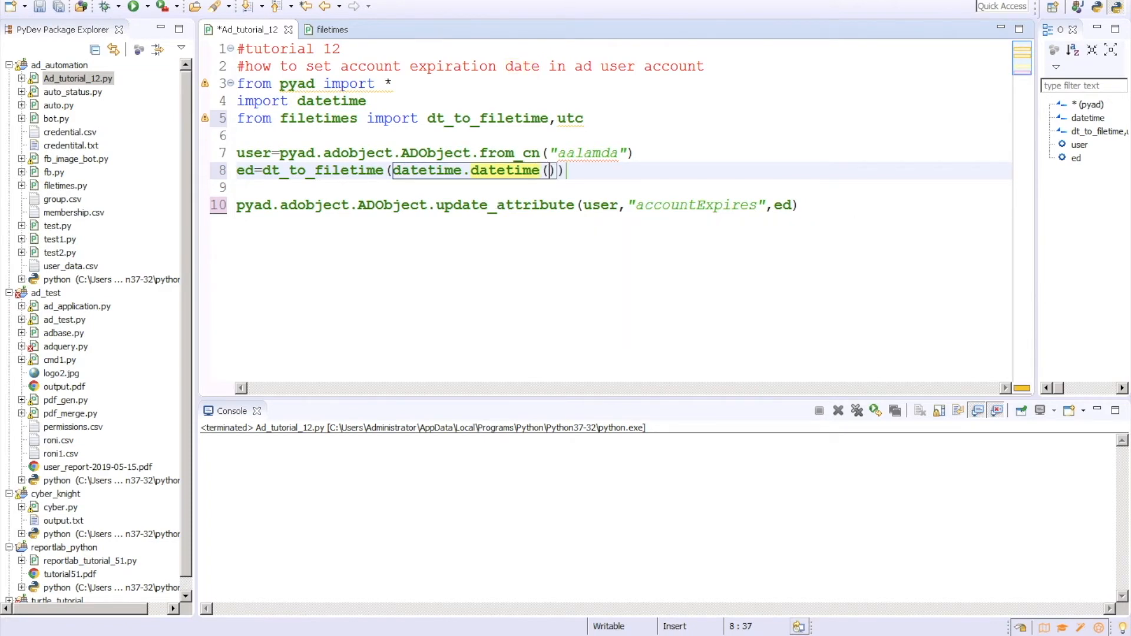
pyautogui.write('20')
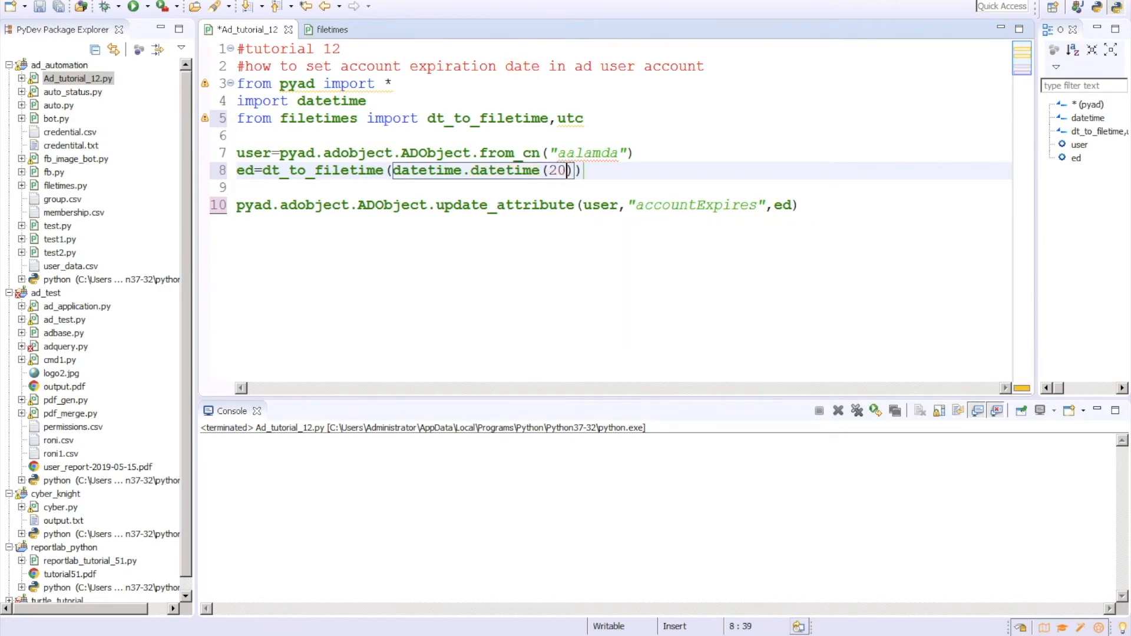
pyautogui.write('25,0')
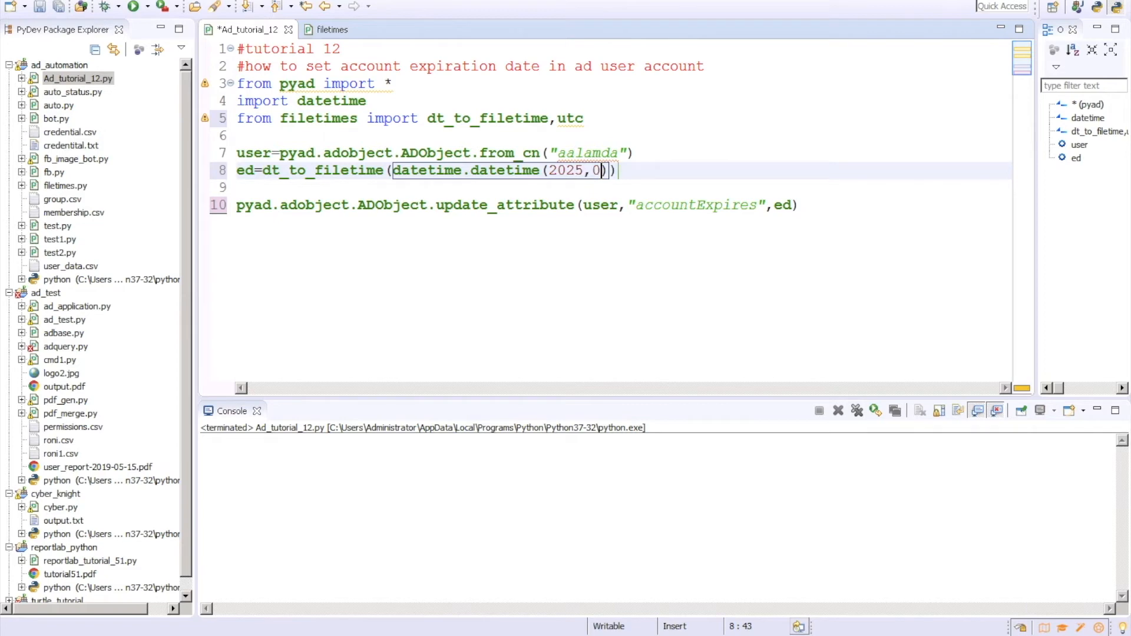
pyautogui.write('5')
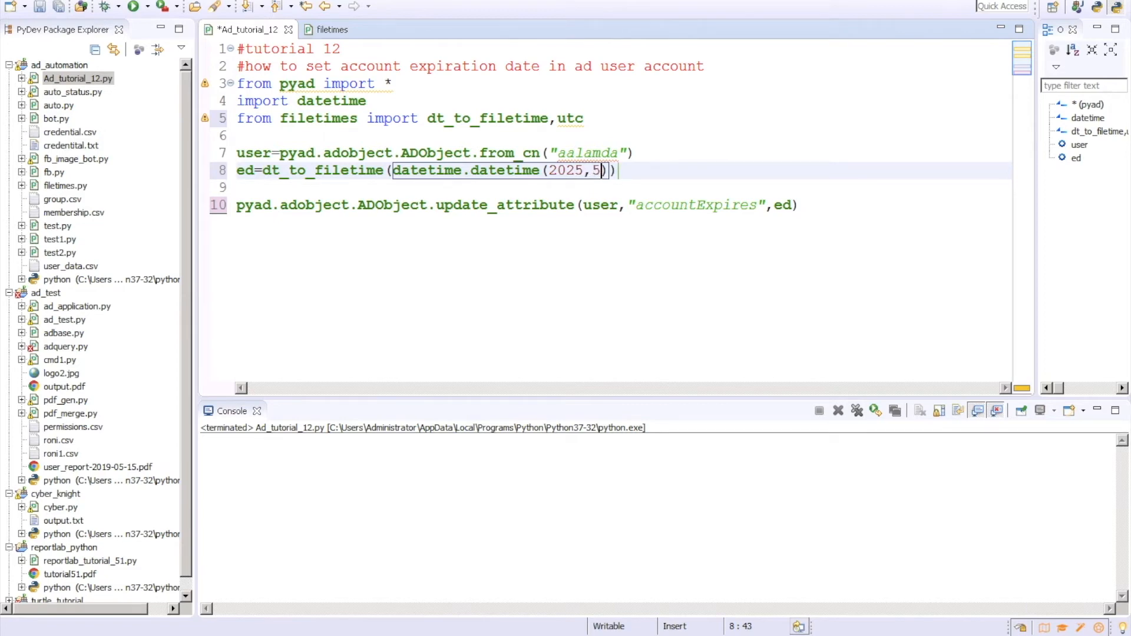
pyautogui.write('10')
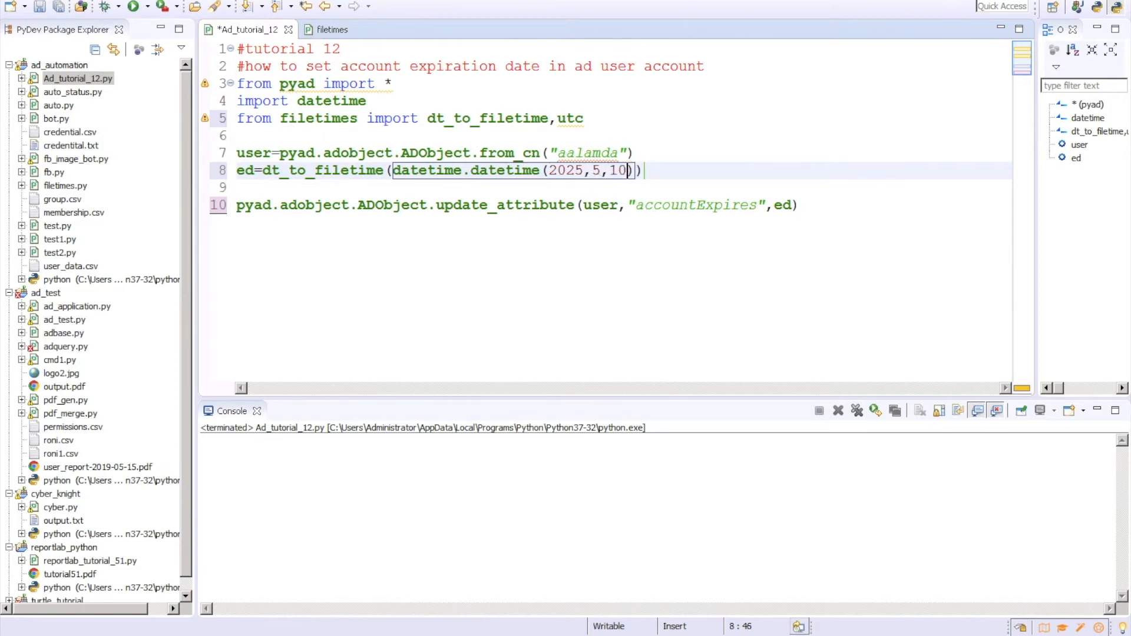
pyautogui.moveTo(610, 198)
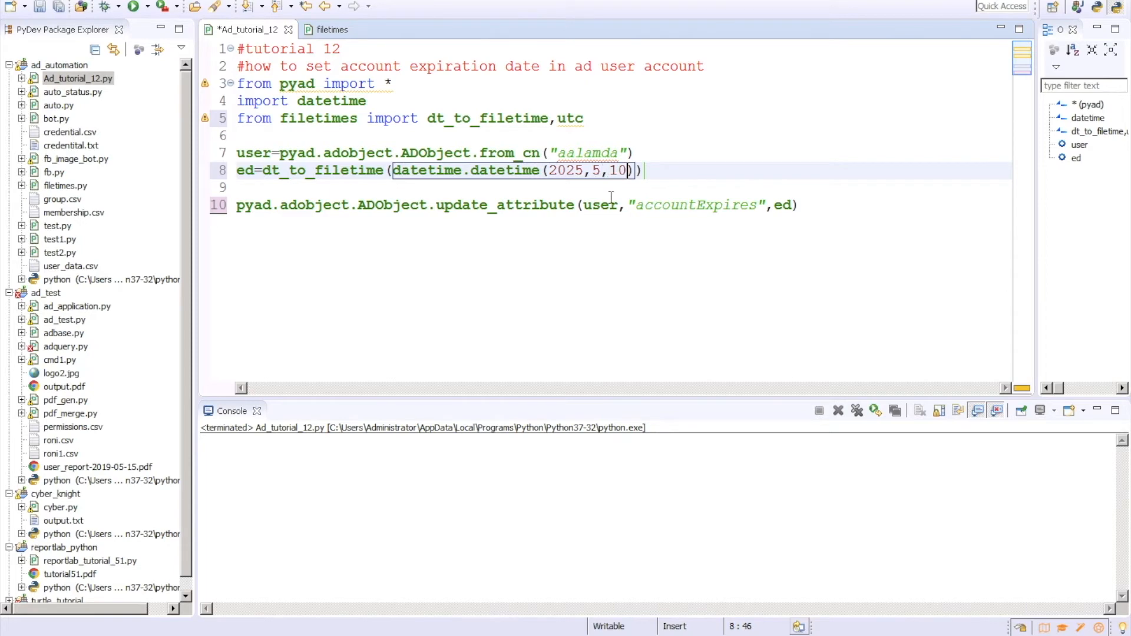
pyautogui.write(',0,0')
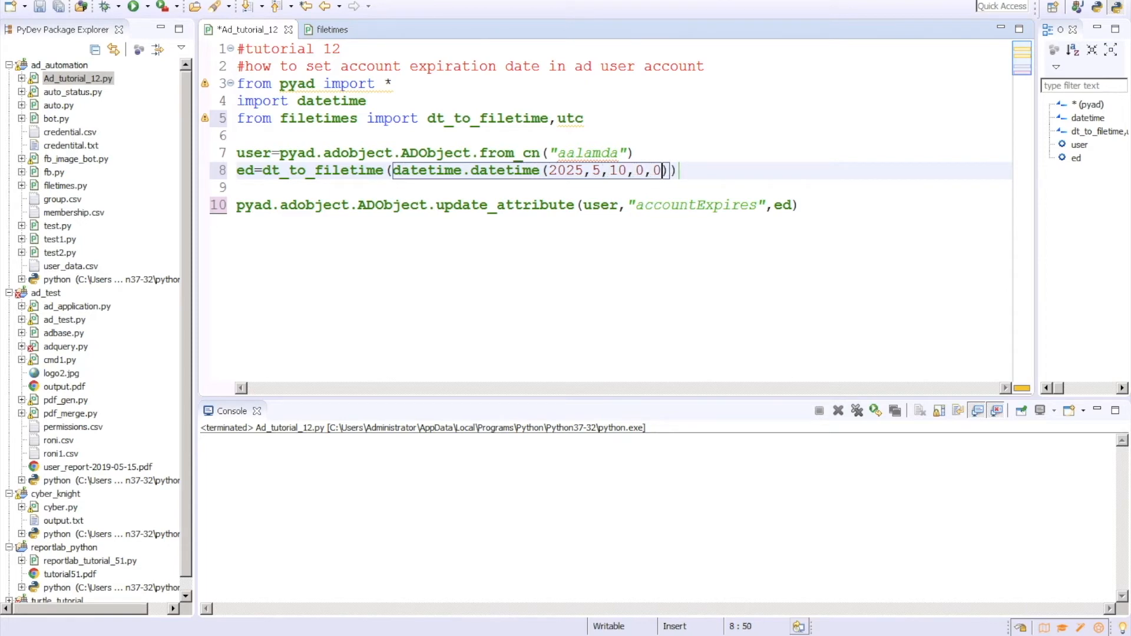
pyautogui.press('BackSpace')
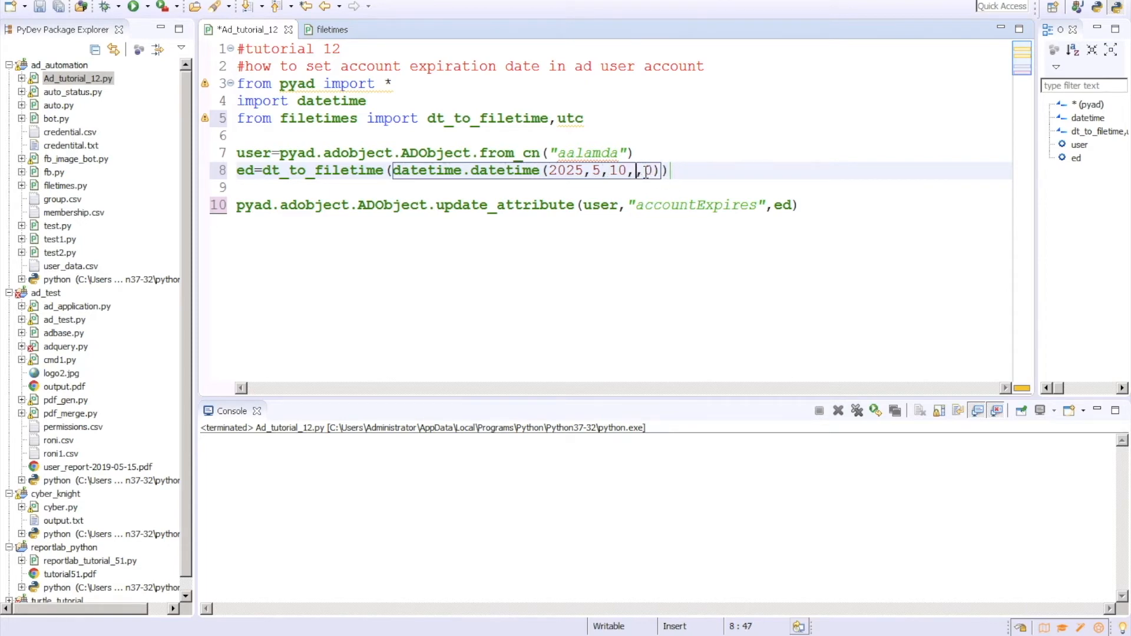
pyautogui.write('11')
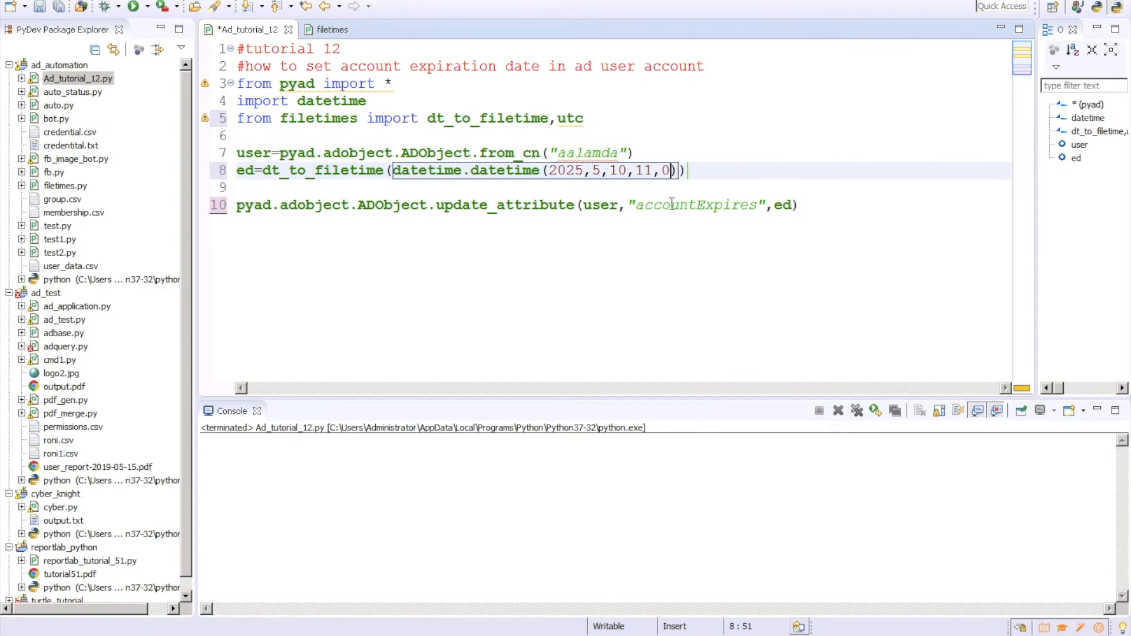
pyautogui.write(',tzinfo+')
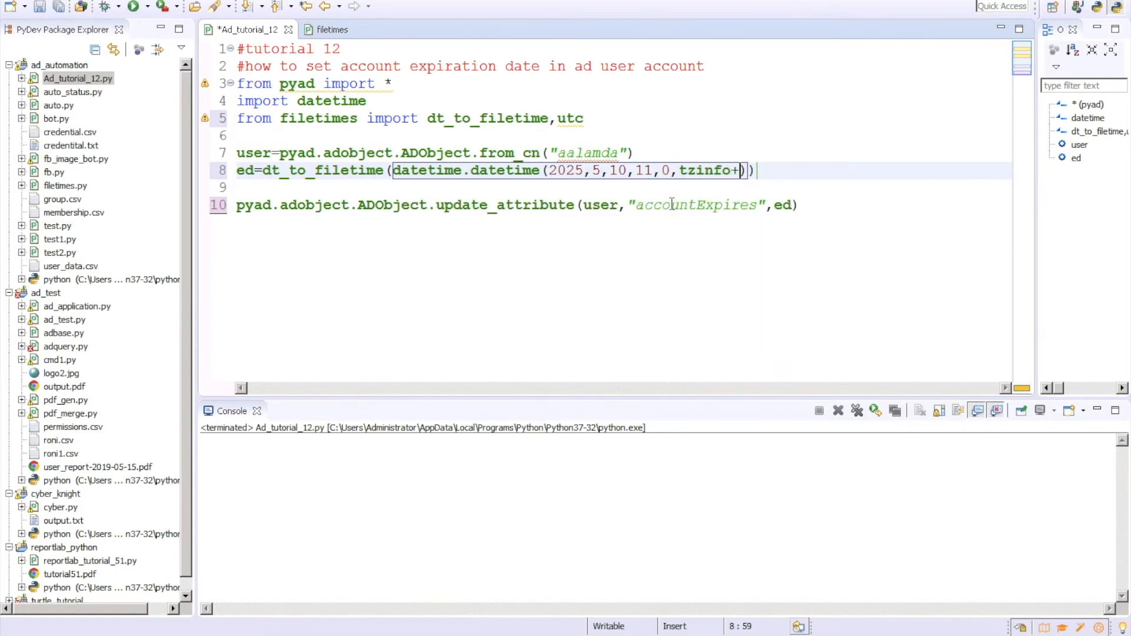
pyautogui.write('=utf')
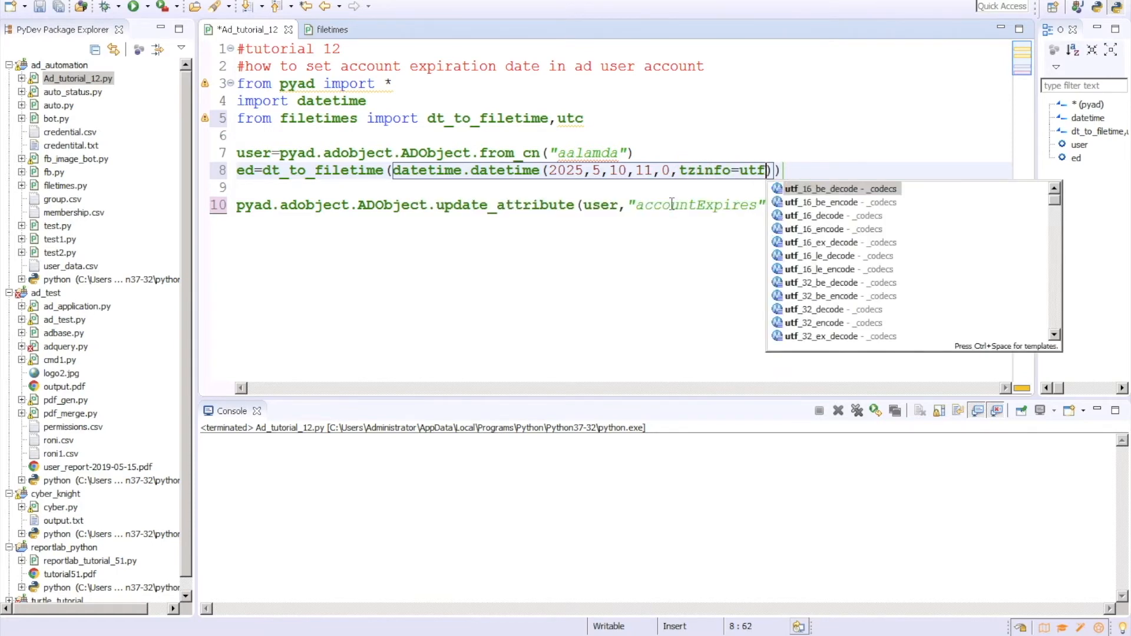
pyautogui.write('c')
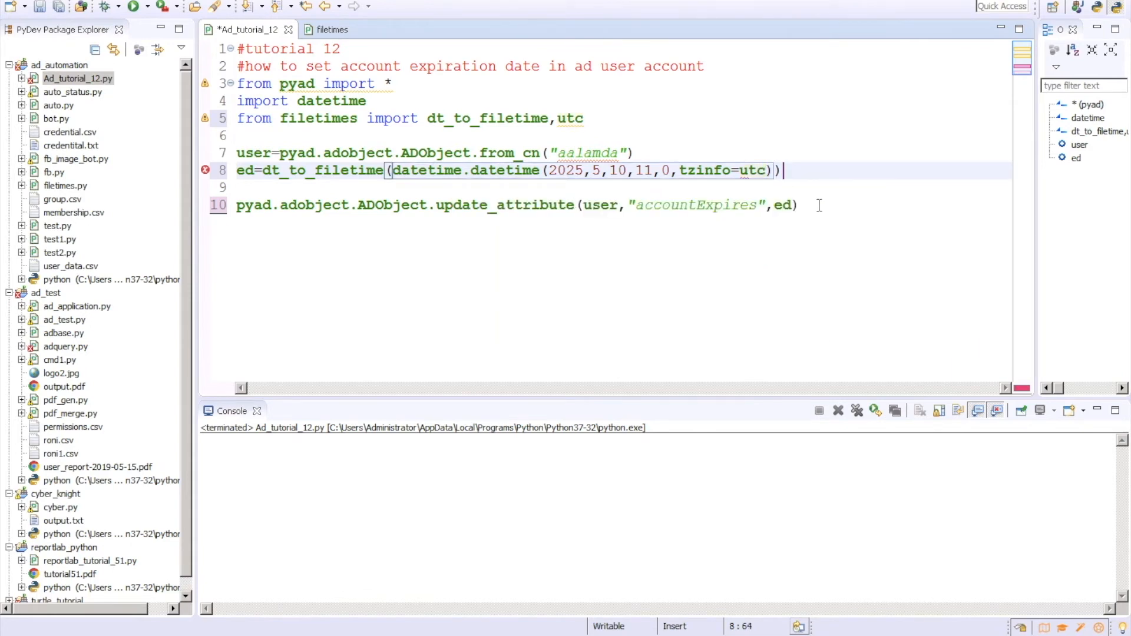
pyautogui.moveTo(784, 205)
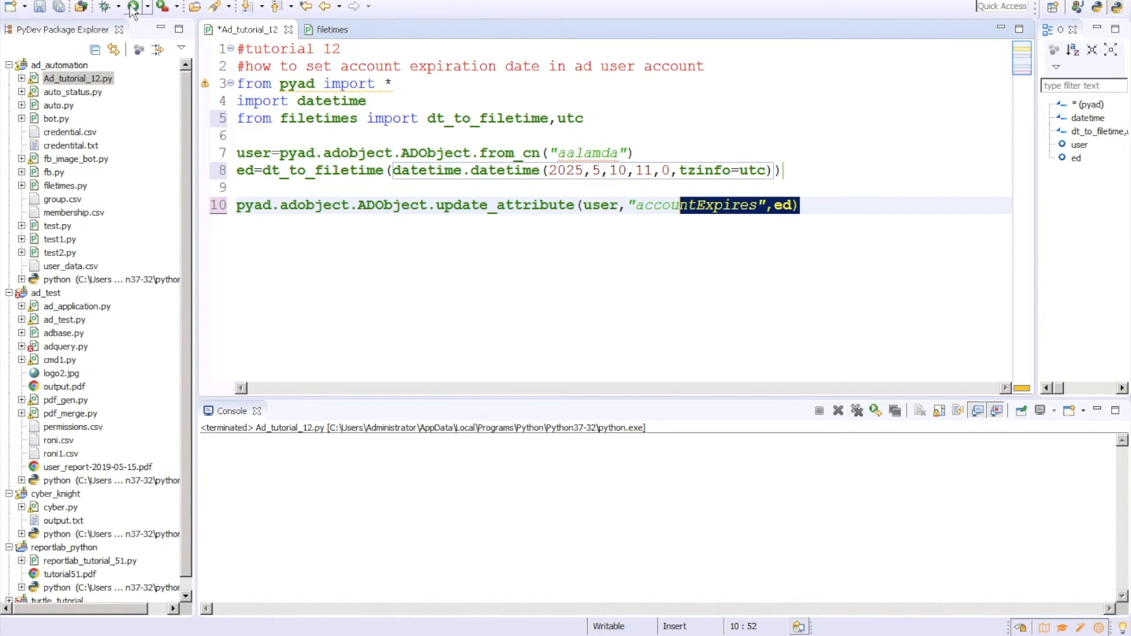
# - Run Ad_tutorial_12, which fails with a pywintypes com_error 'Unspecified error' traceback at line 10
pyautogui.click(133, 6)
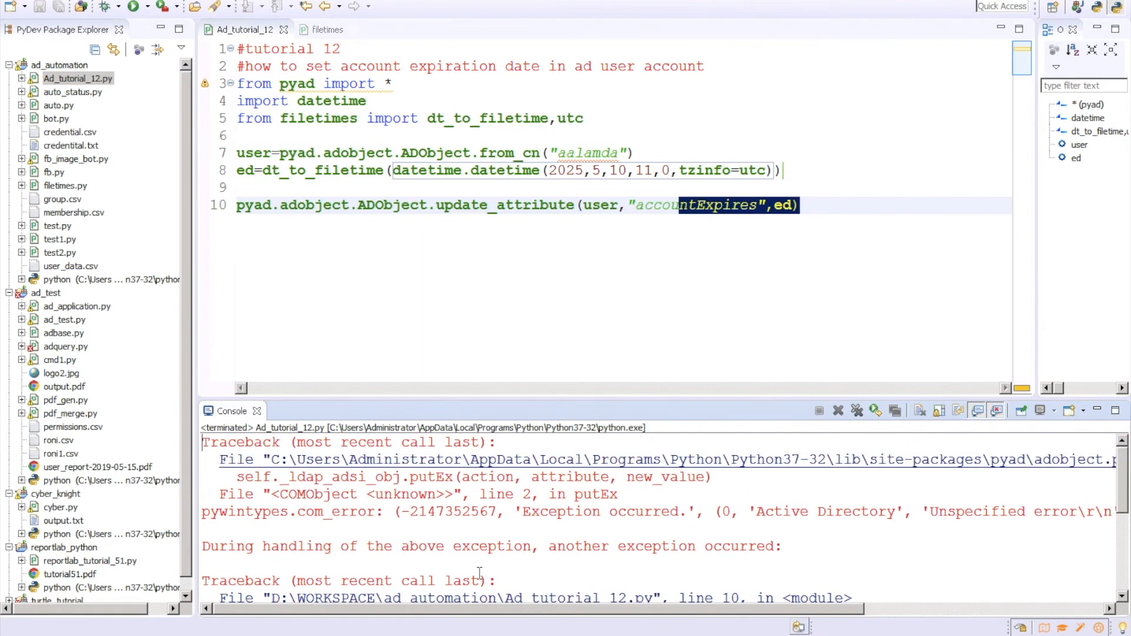
pyautogui.moveTo(726, 357)
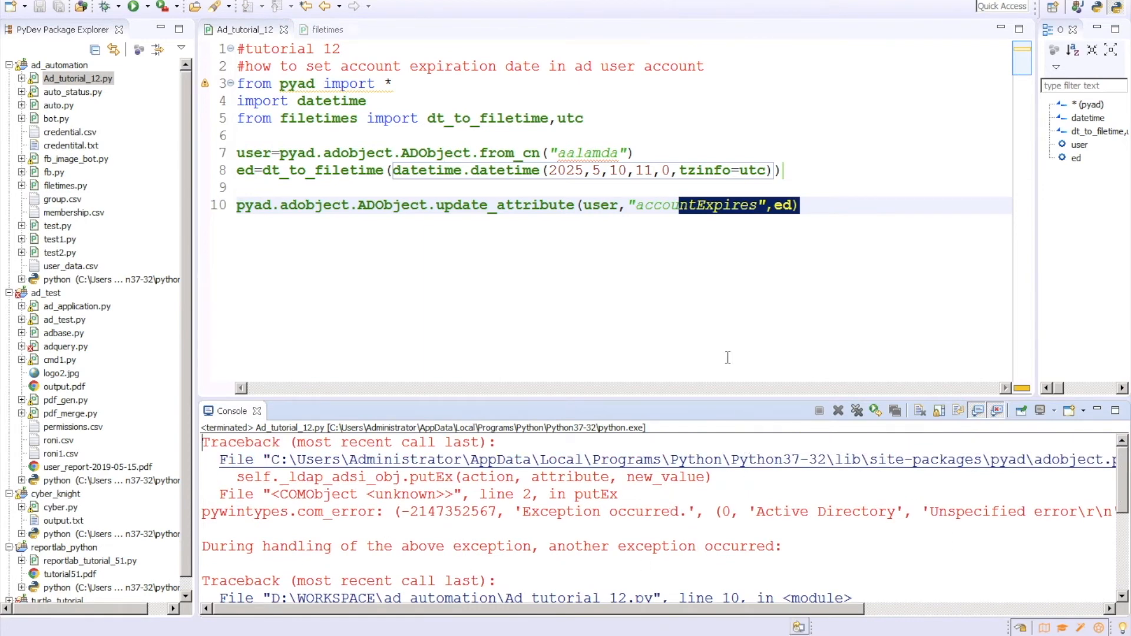
pyautogui.moveTo(617, 585)
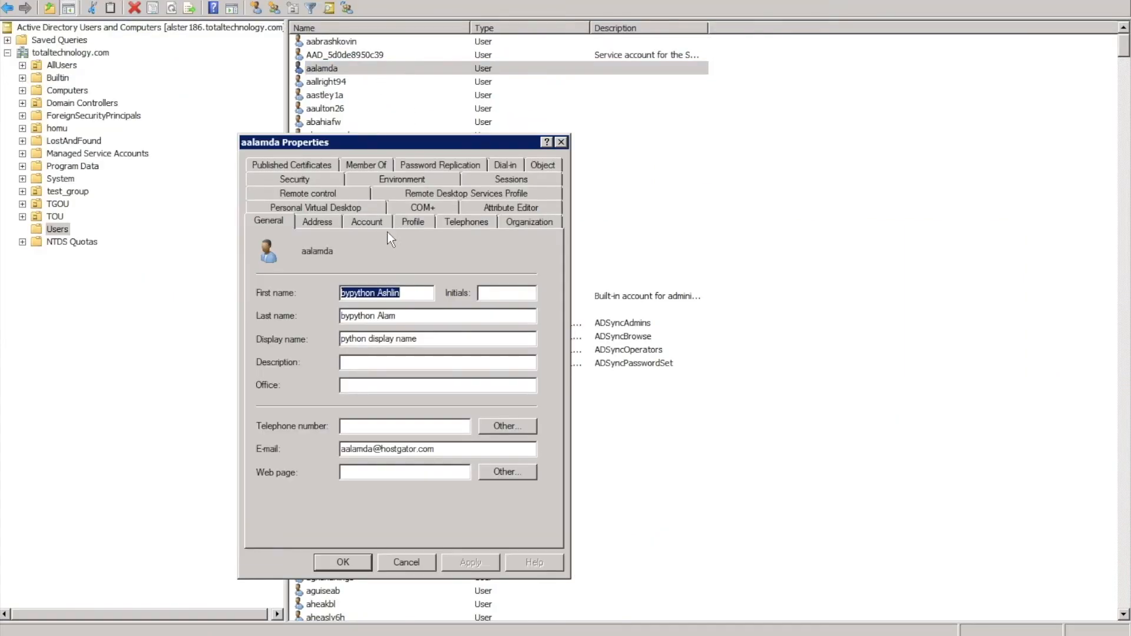
pyautogui.click(366, 221)
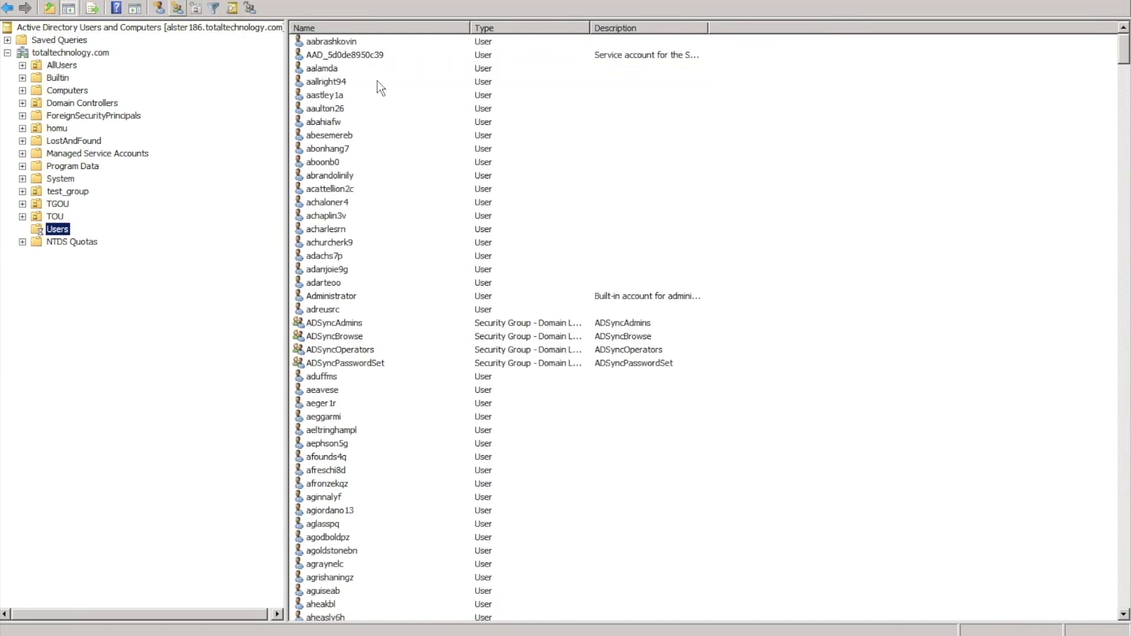
pyautogui.doubleClick(321, 68)
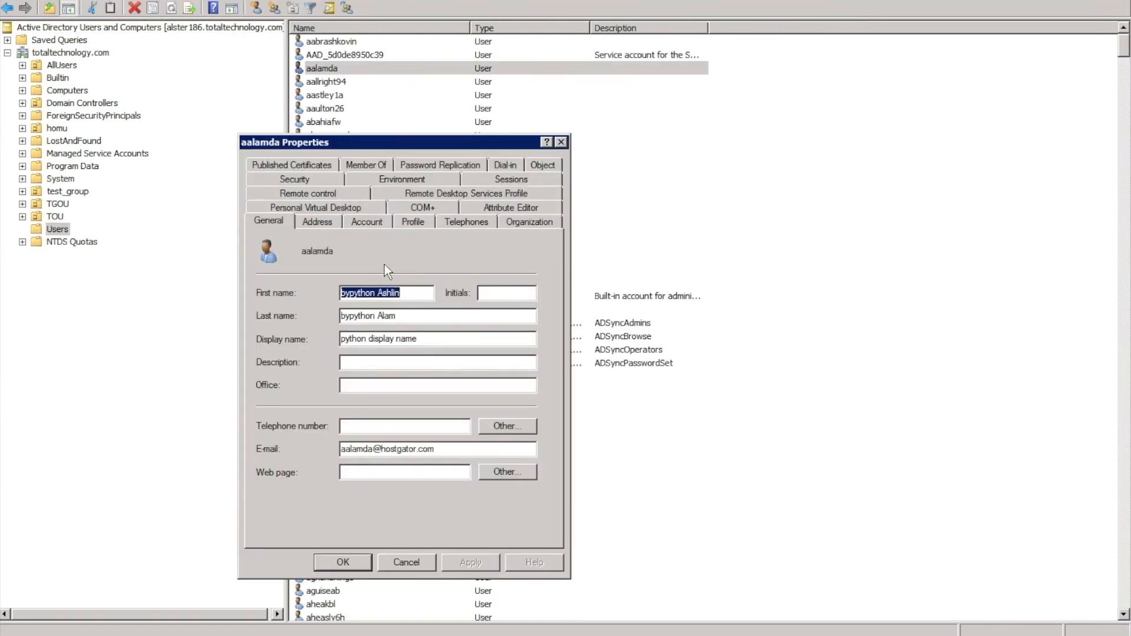
pyautogui.click(366, 222)
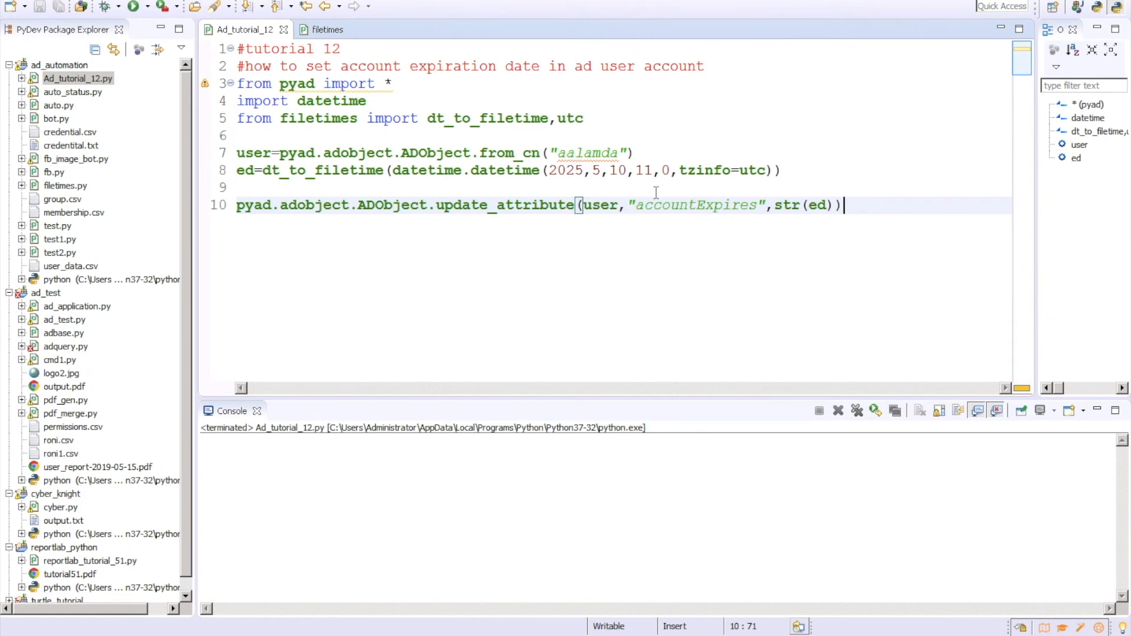
pyautogui.click(627, 170)
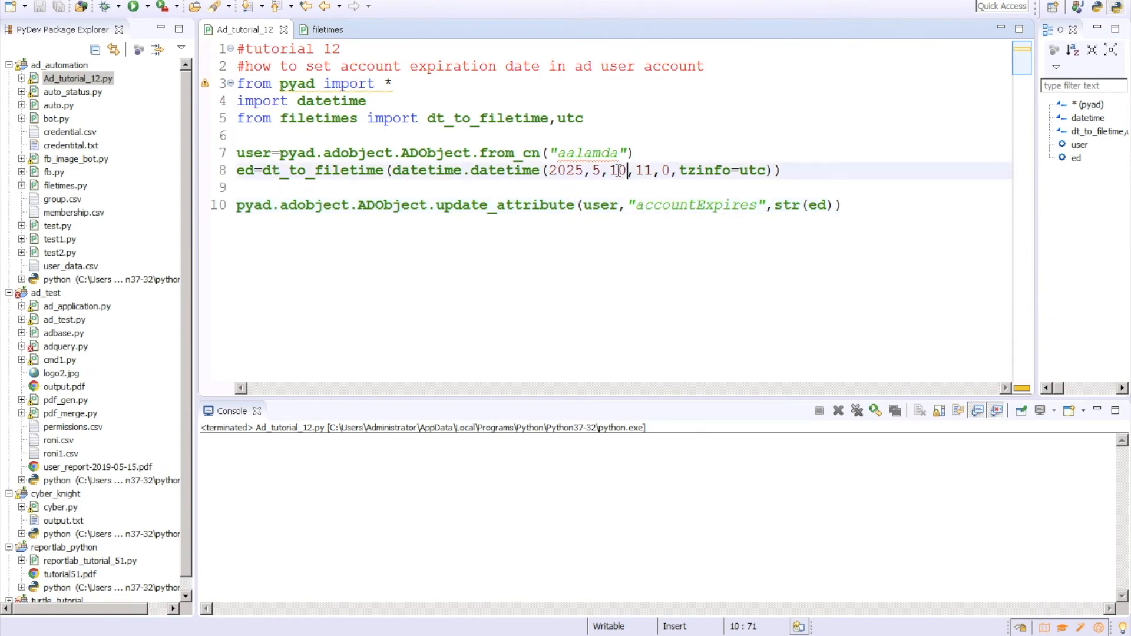
pyautogui.doubleClick(618, 170)
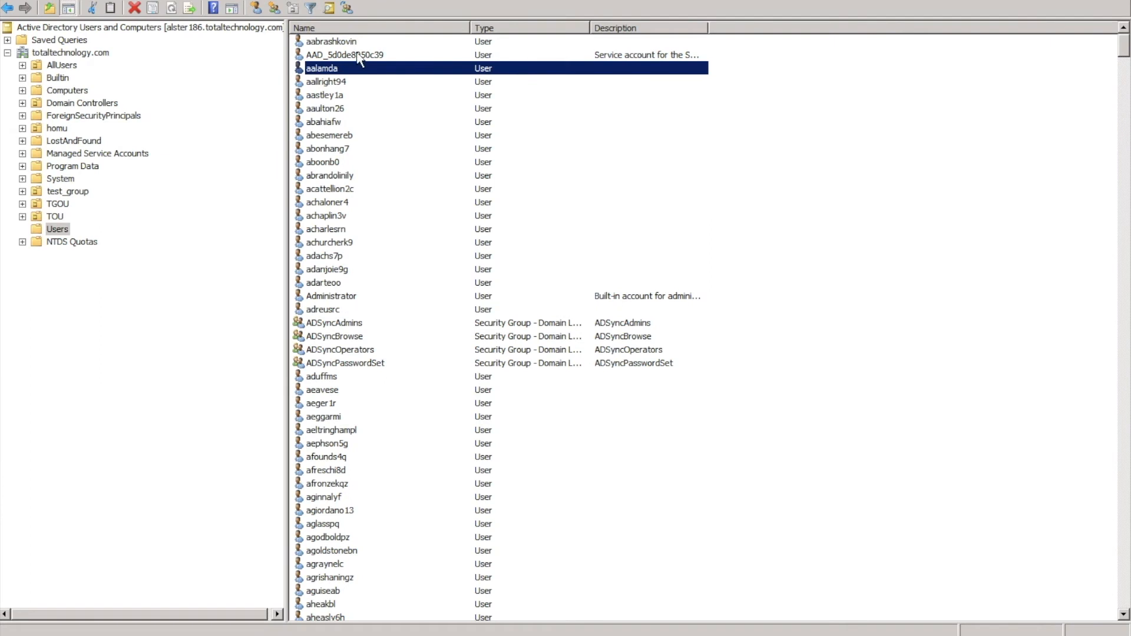
pyautogui.doubleClick(322, 68)
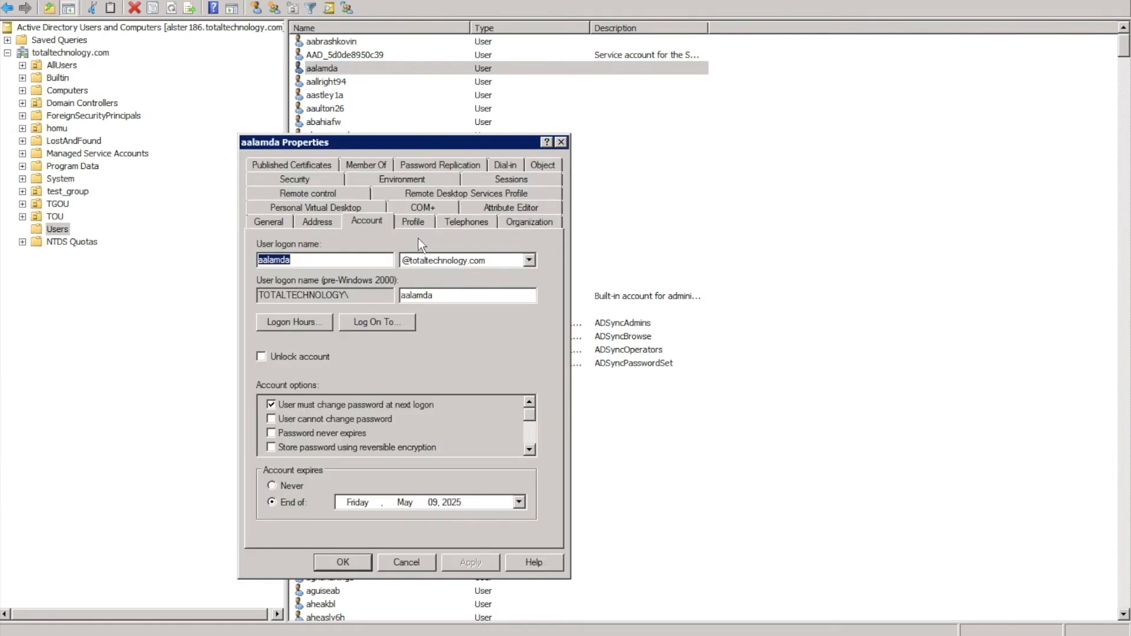
pyautogui.moveTo(394, 508)
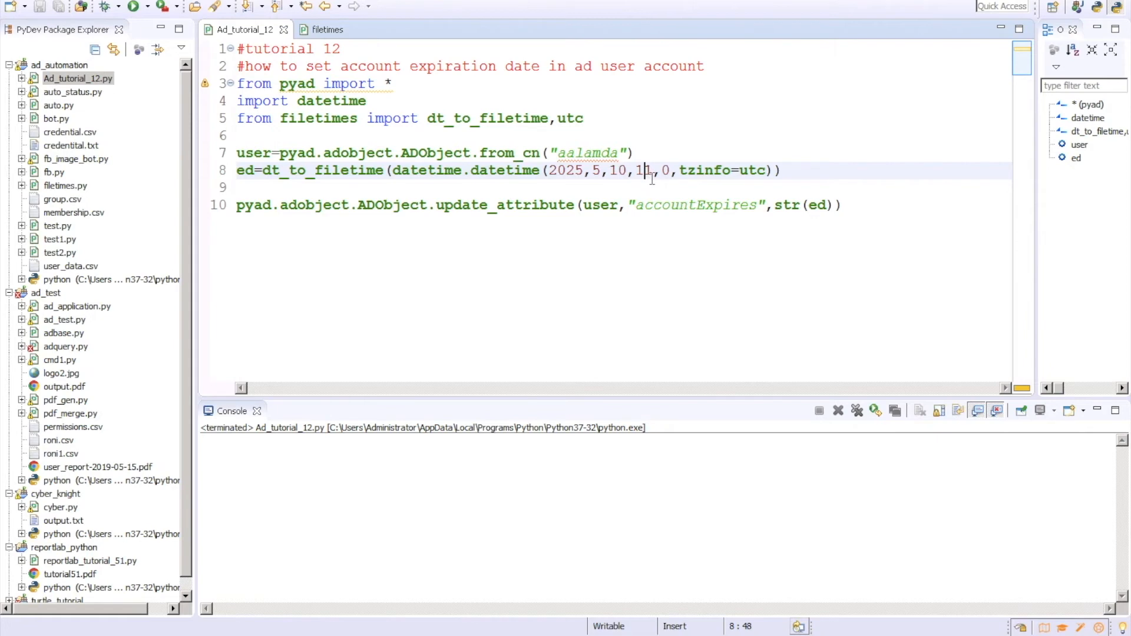
# - Change the expiry hour argument on line 8 from 11 to 12 and save the script
pyautogui.press('BackSpace')
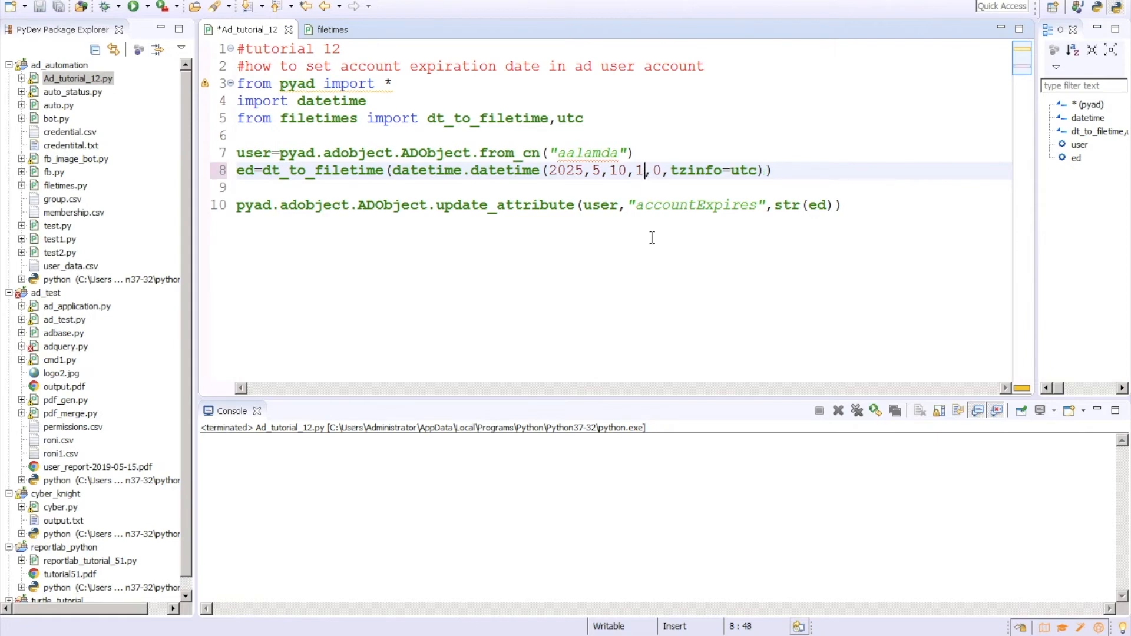
pyautogui.write('2')
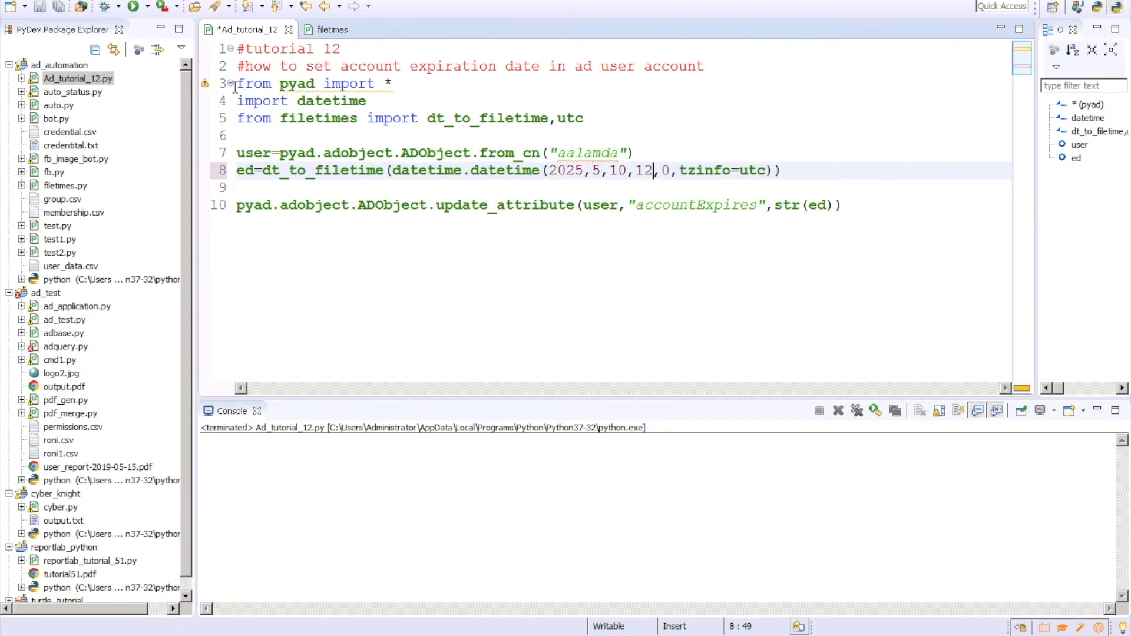
pyautogui.press('ctrl+s')
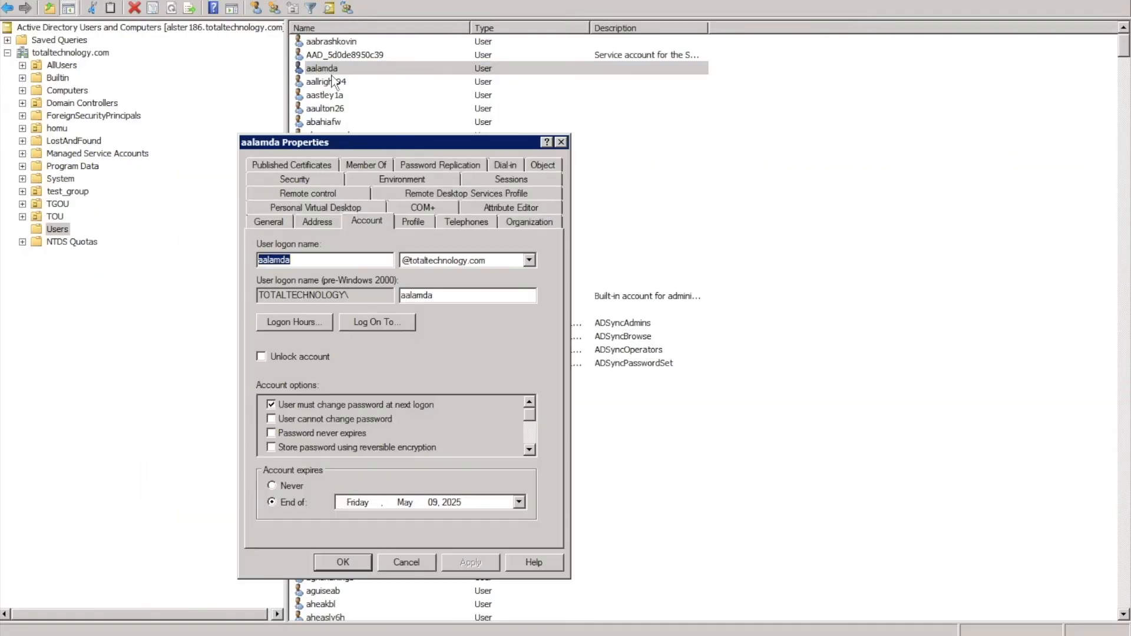
pyautogui.click(510, 208)
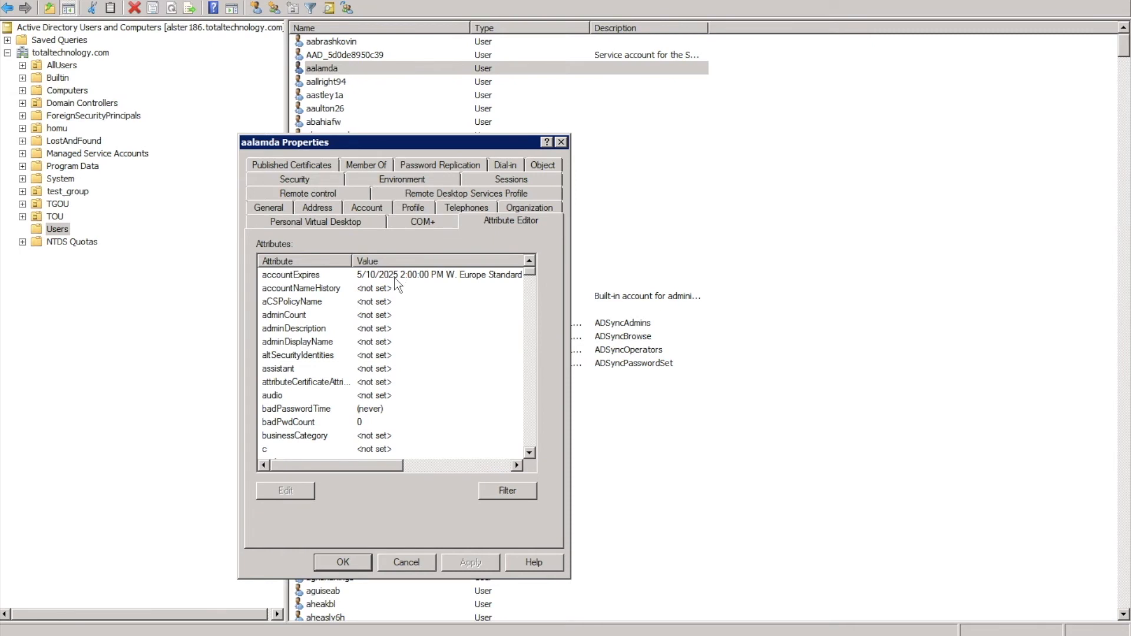
pyautogui.click(291, 275)
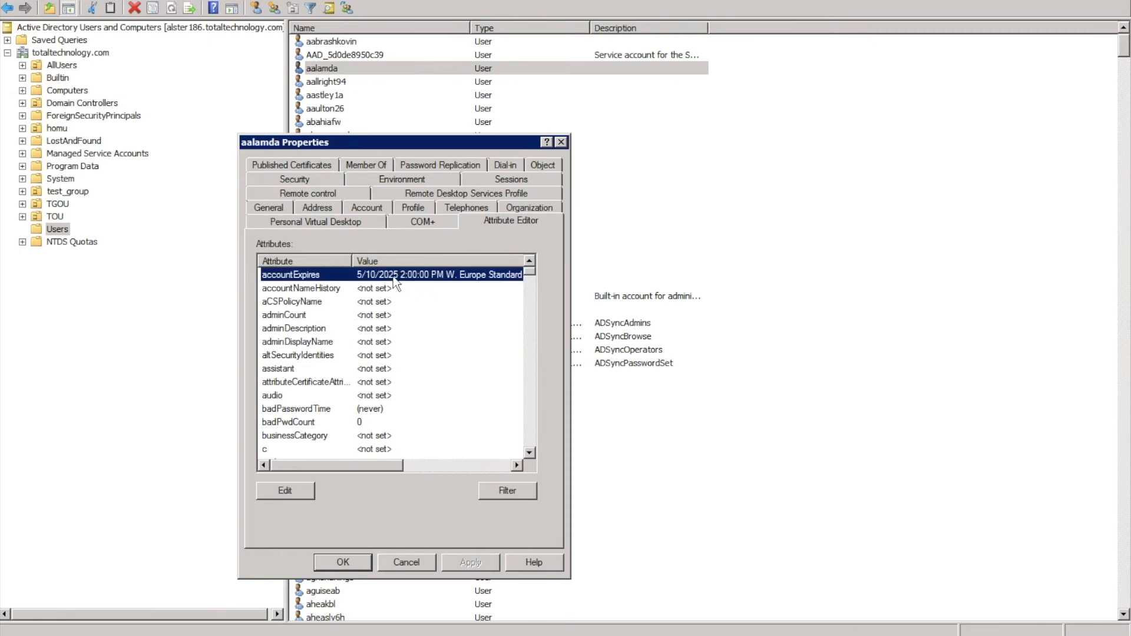
pyautogui.moveTo(421, 280)
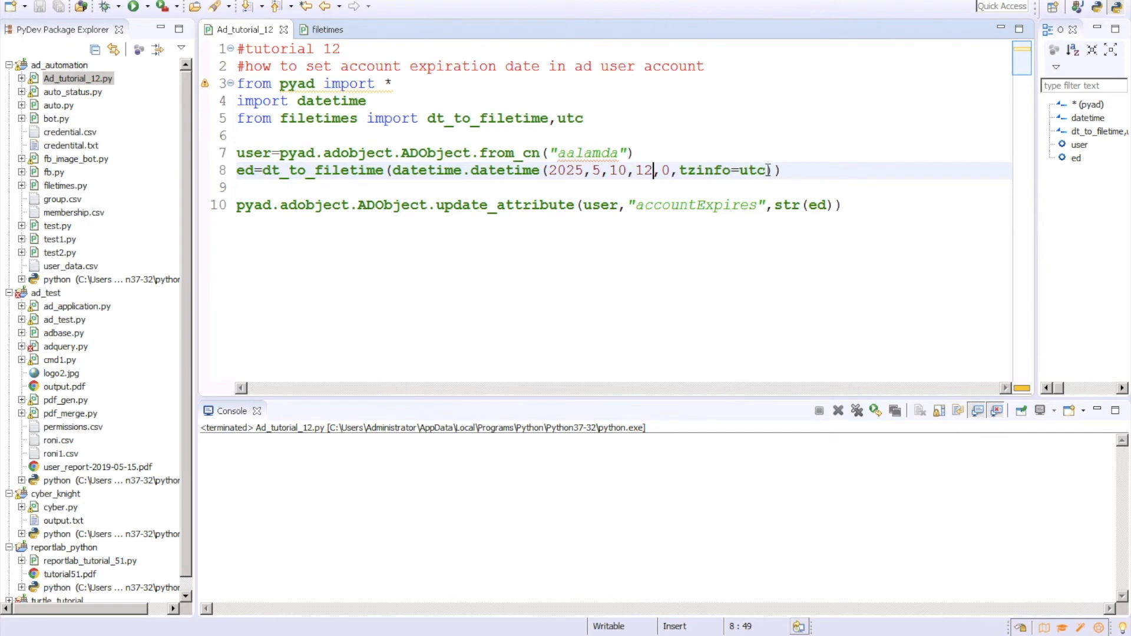
pyautogui.press('Delete')
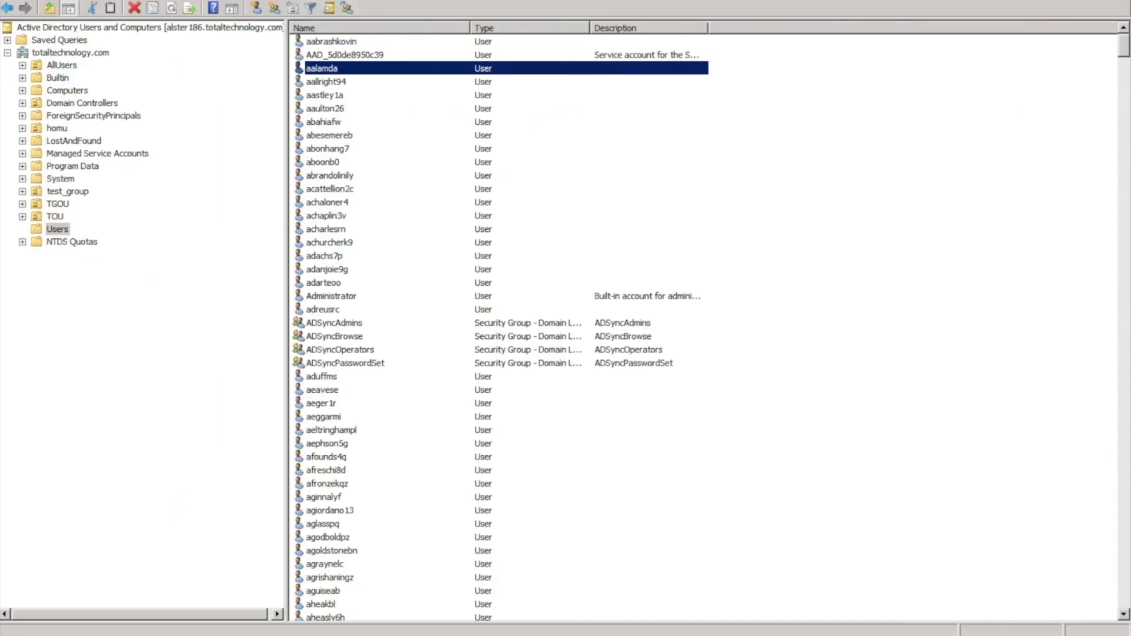
pyautogui.click(57, 228)
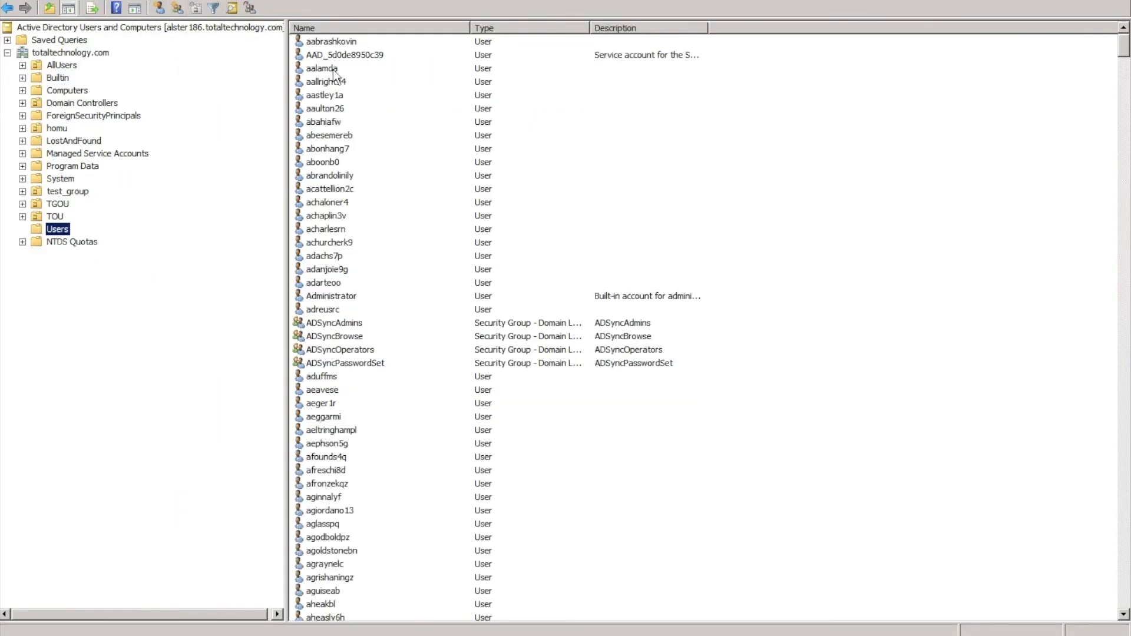
pyautogui.doubleClick(321, 68)
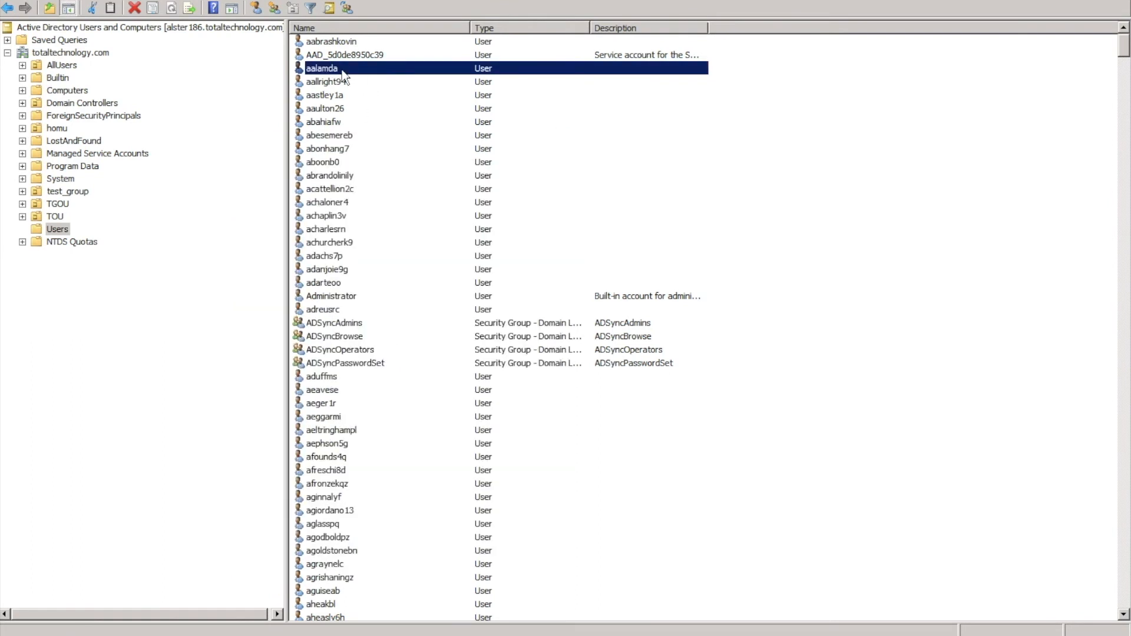
pyautogui.doubleClick(322, 68)
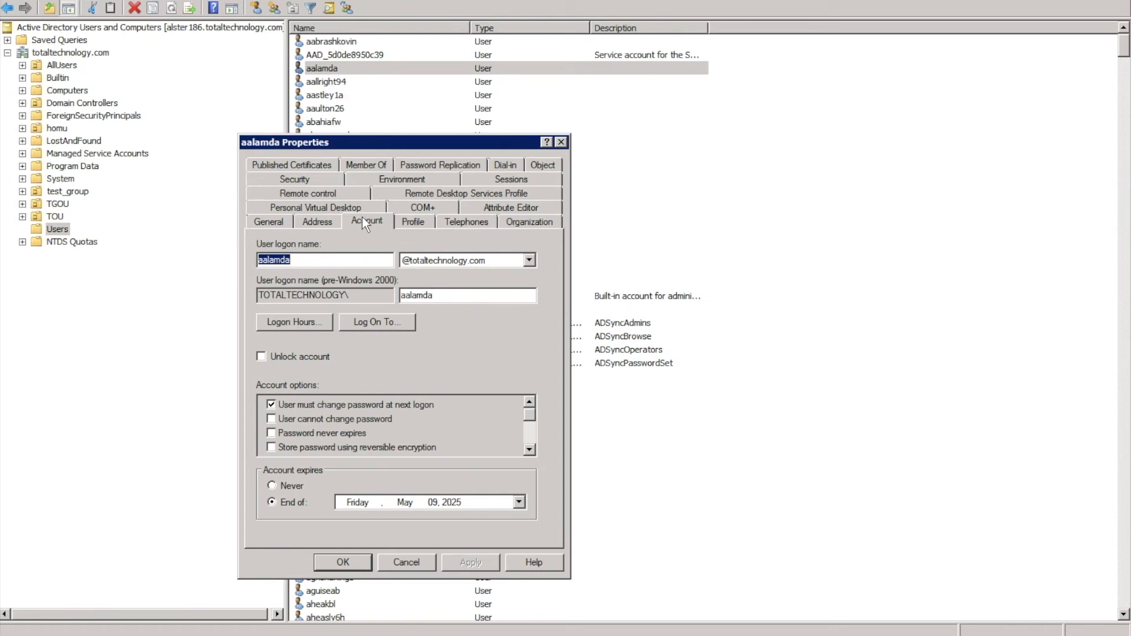
pyautogui.moveTo(433, 511)
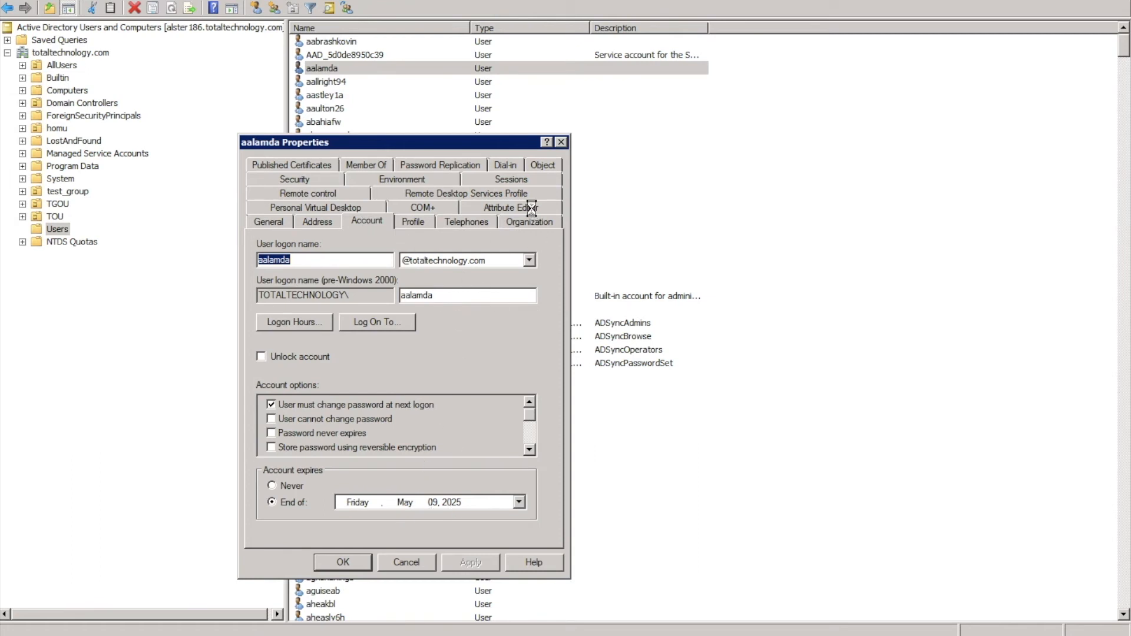
pyautogui.click(511, 208)
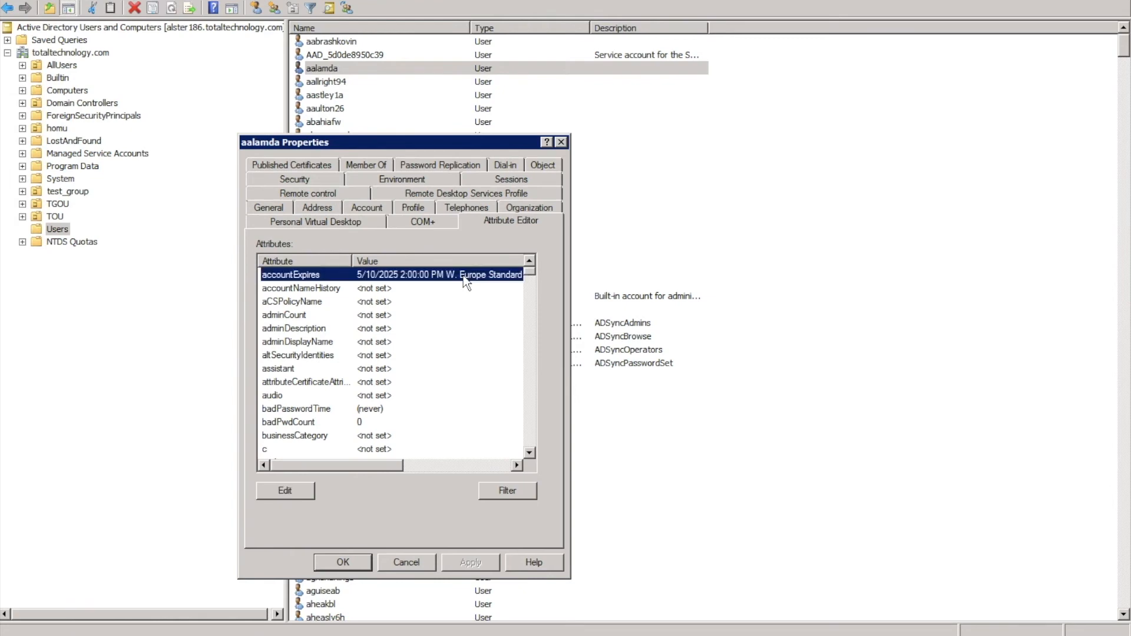
pyautogui.click(284, 491)
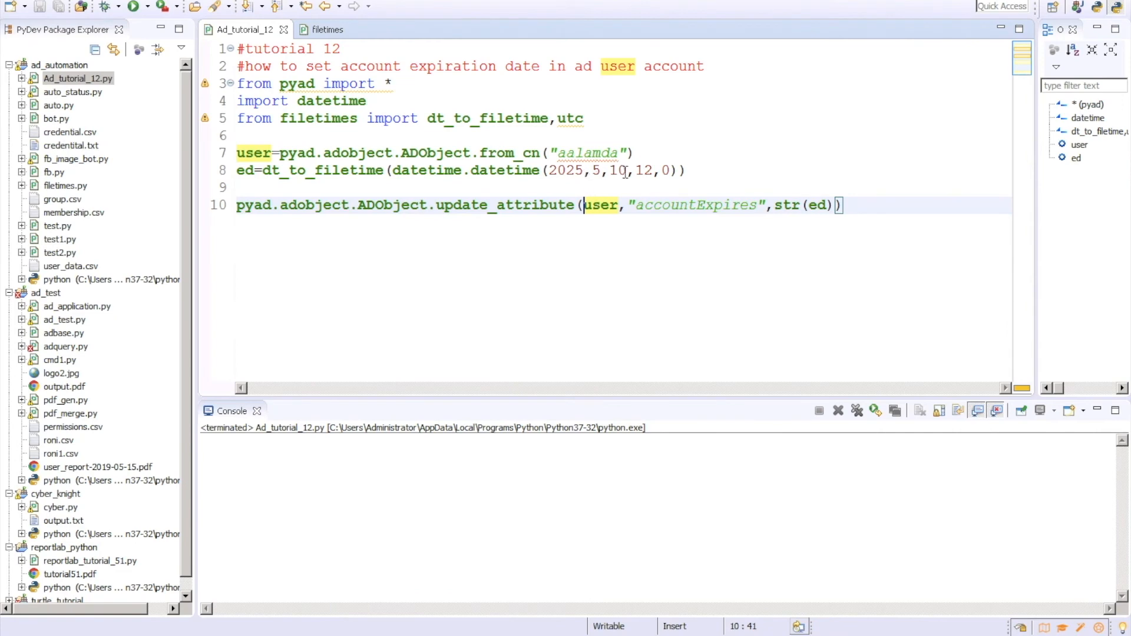
# - Set the expiry day to 11, remove the hour 12, and run the script
pyautogui.write('1')
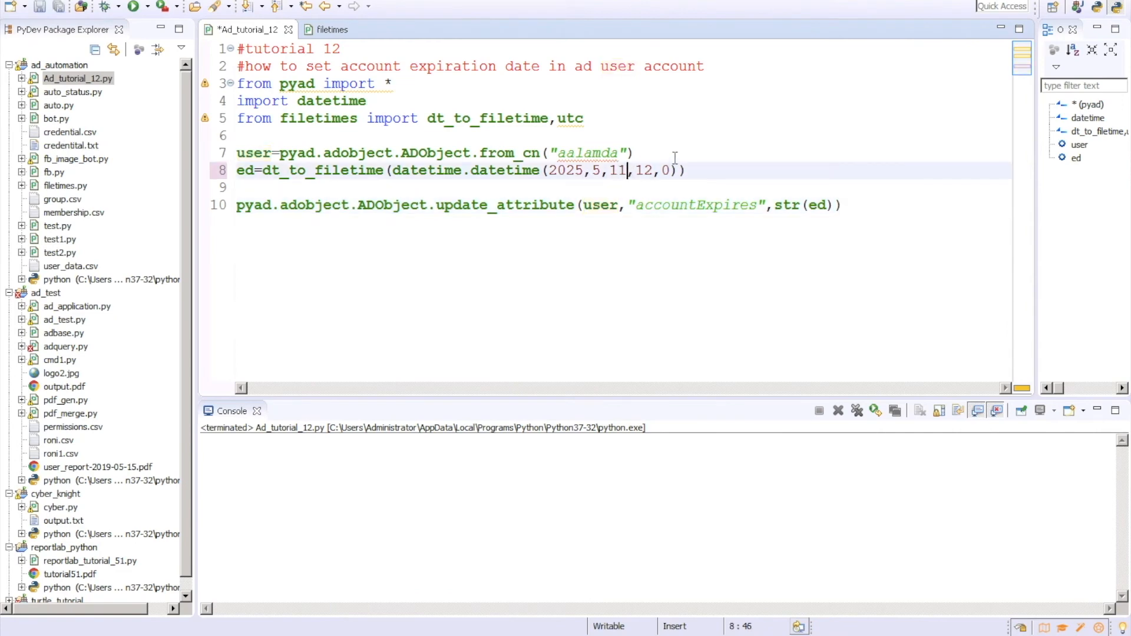
pyautogui.press('BackSpace')
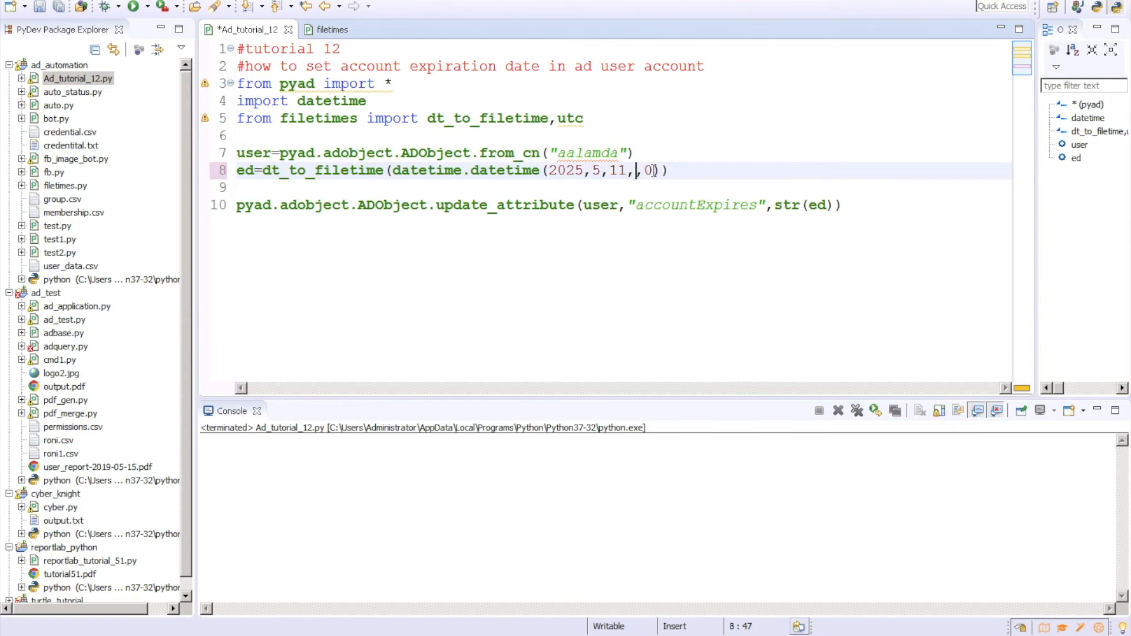
pyautogui.click(132, 6)
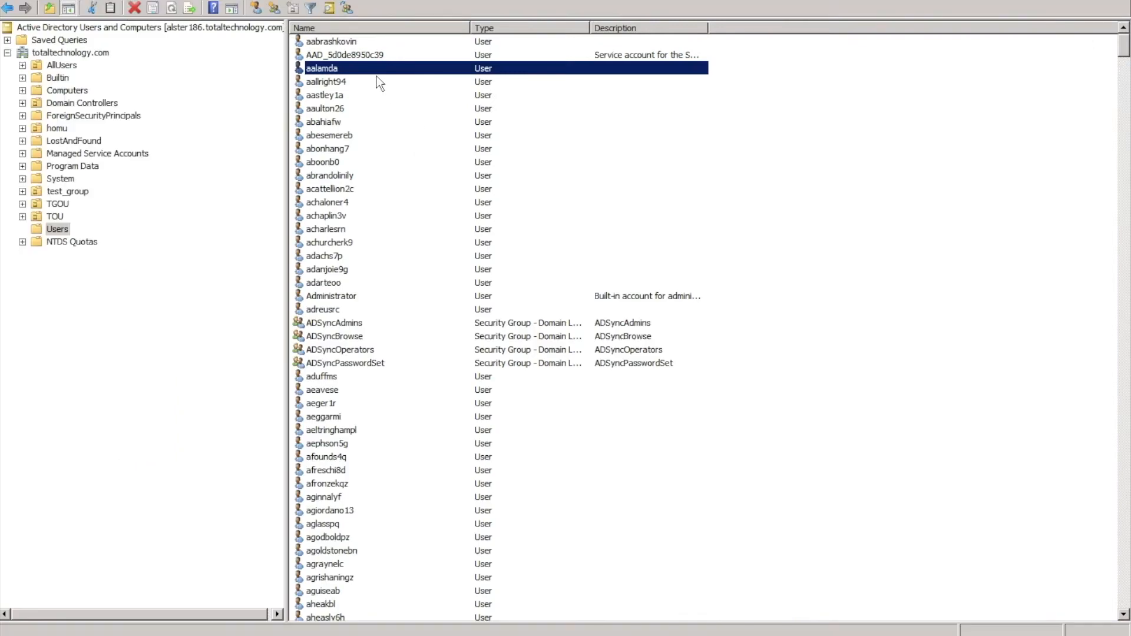
pyautogui.doubleClick(321, 68)
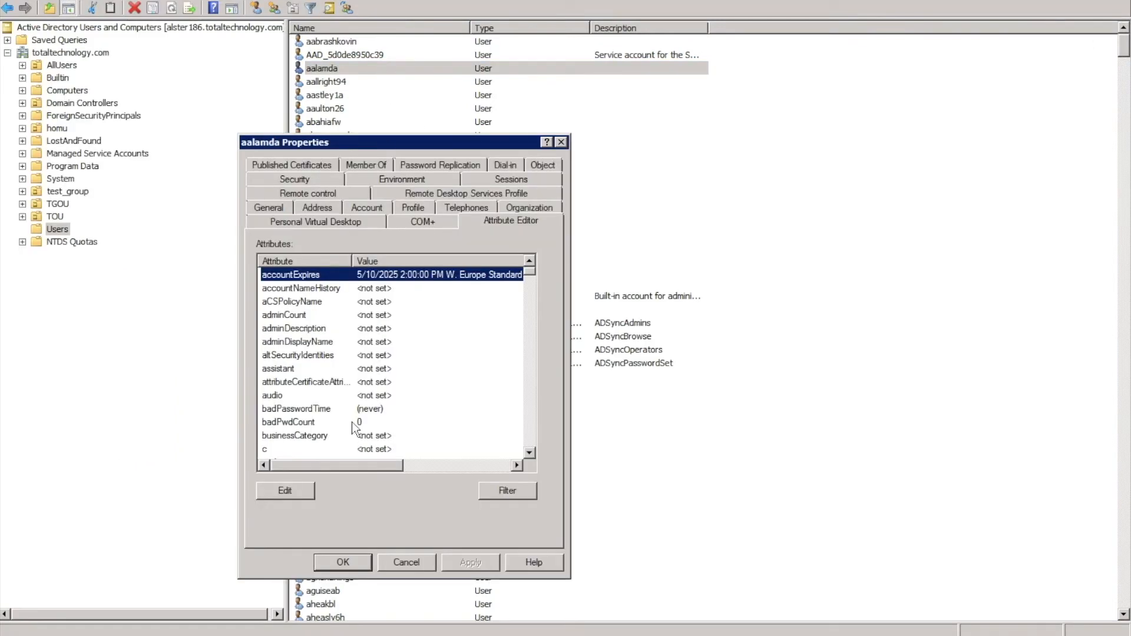
pyautogui.click(405, 562)
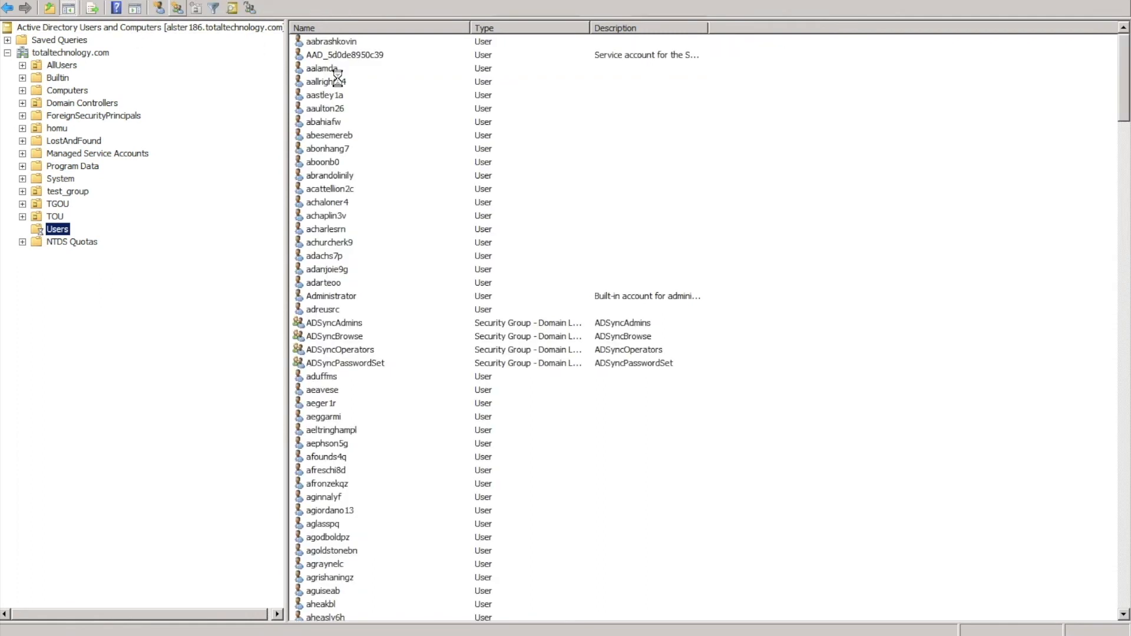
pyautogui.doubleClick(321, 68)
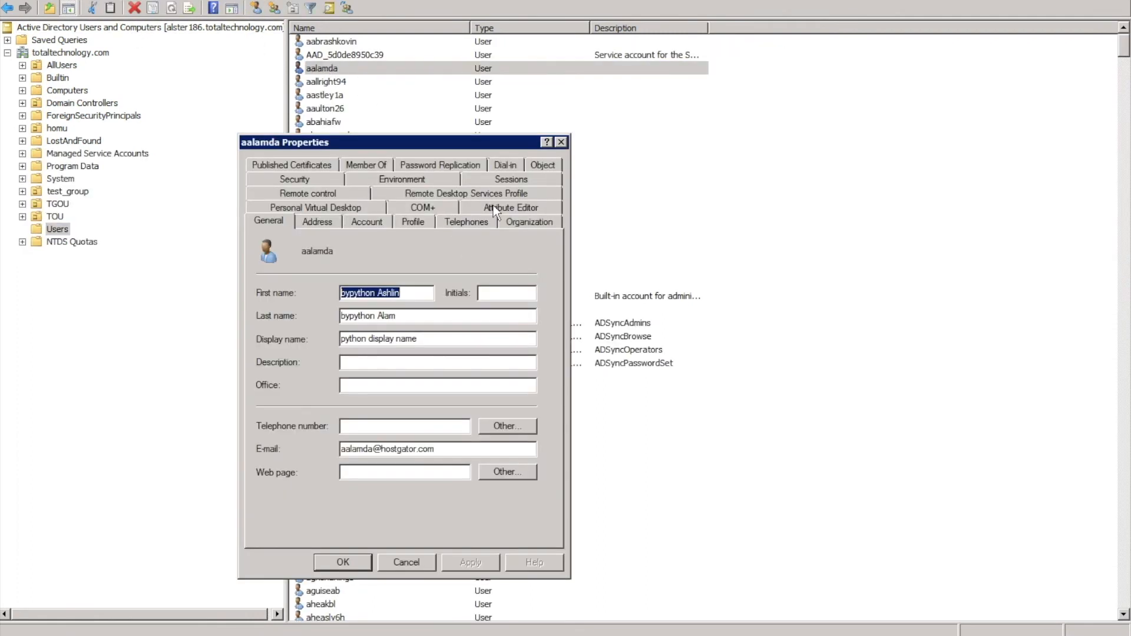
pyautogui.click(509, 206)
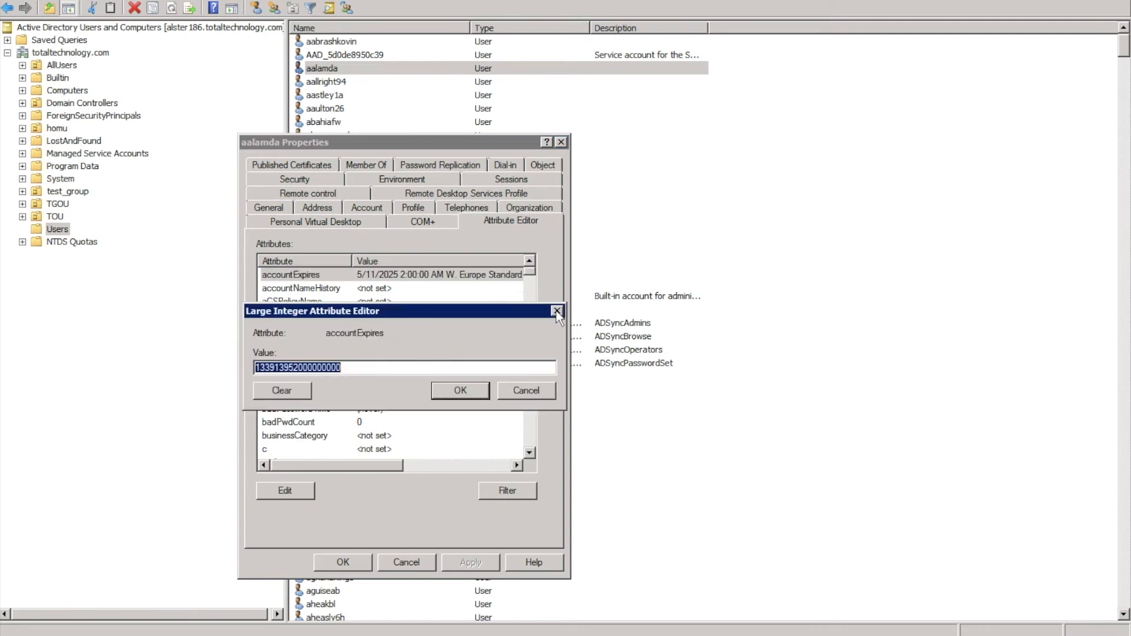
pyautogui.click(556, 311)
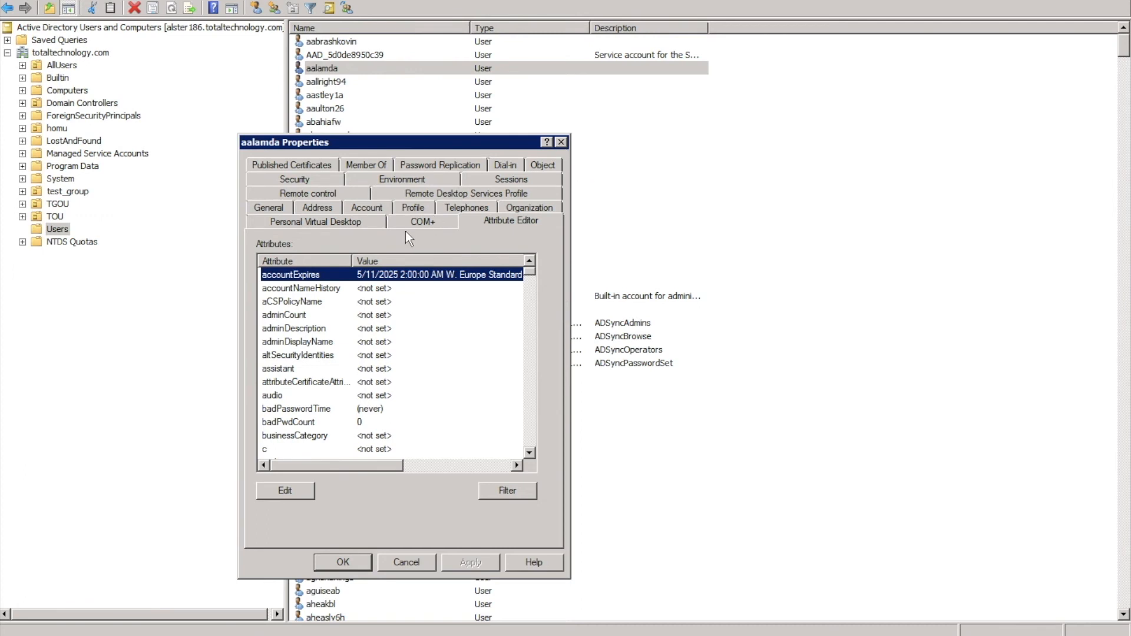
pyautogui.click(367, 207)
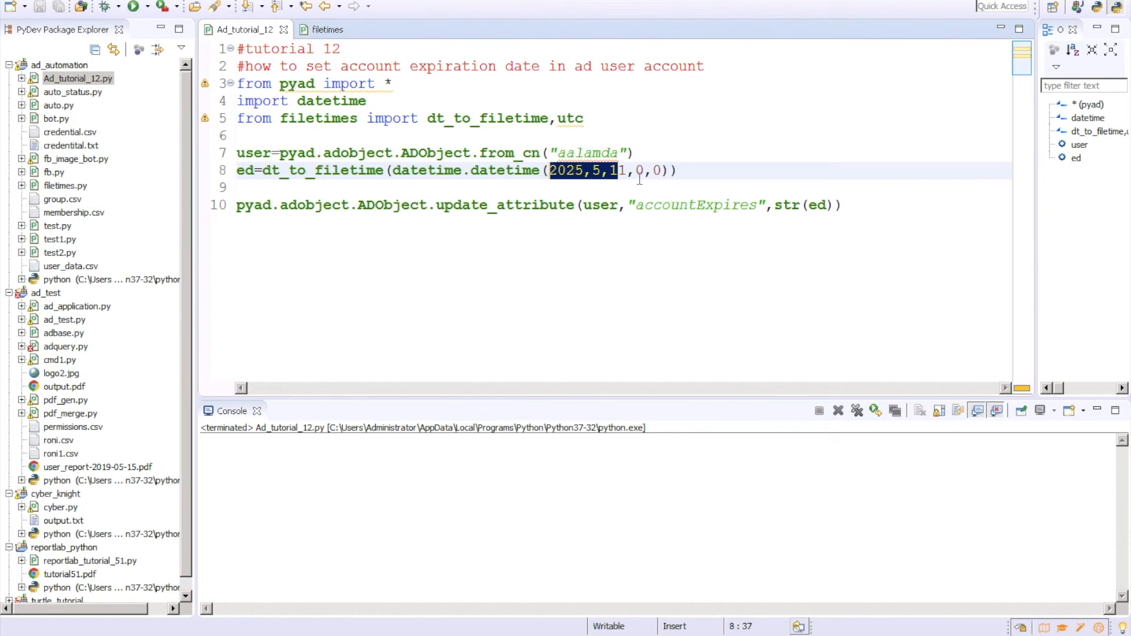
pyautogui.click(627, 170)
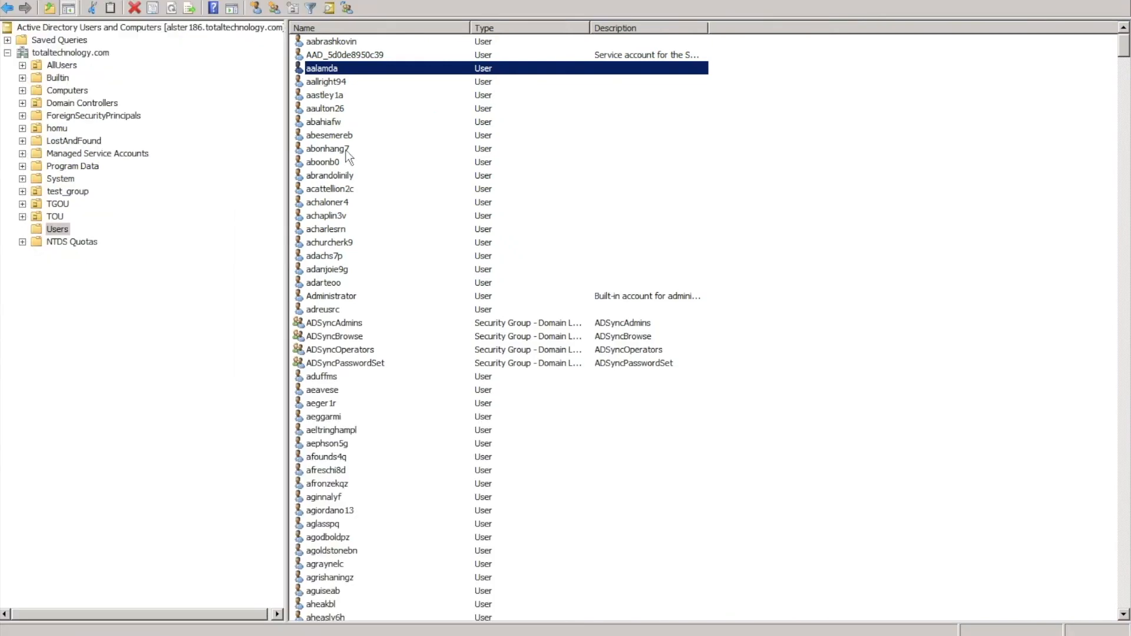
pyautogui.doubleClick(321, 68)
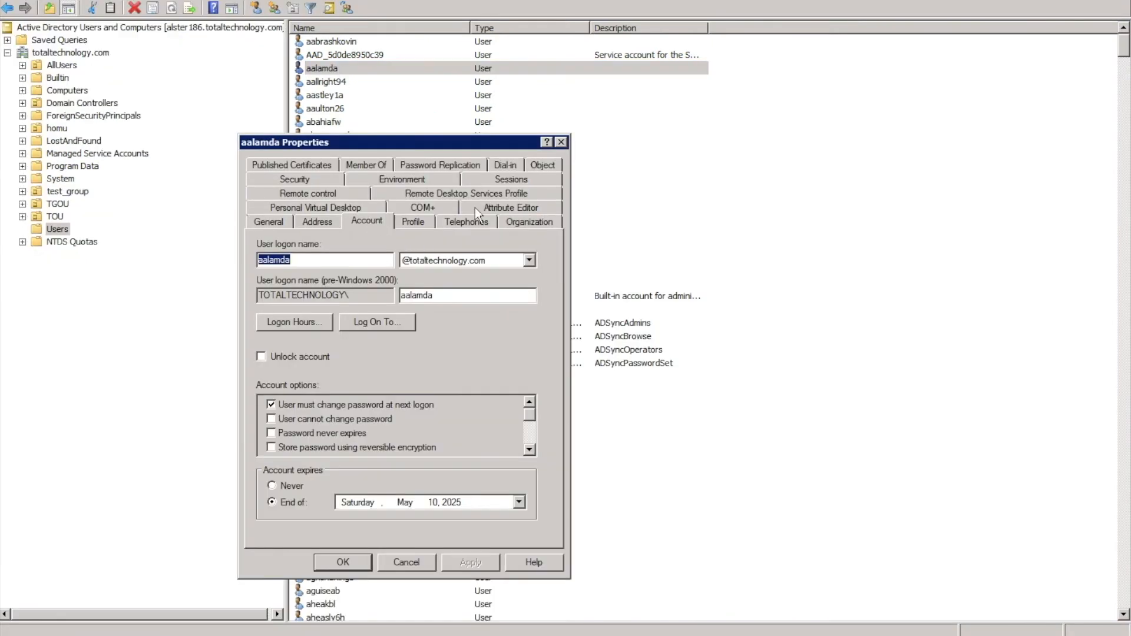
pyautogui.click(511, 206)
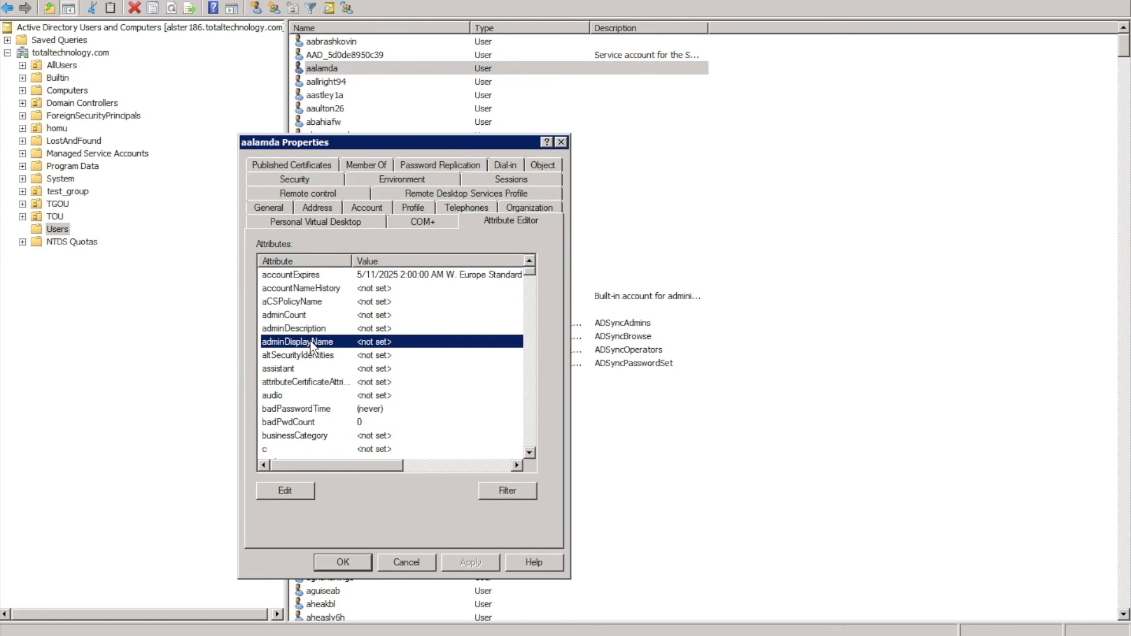
pyautogui.scroll(-3)
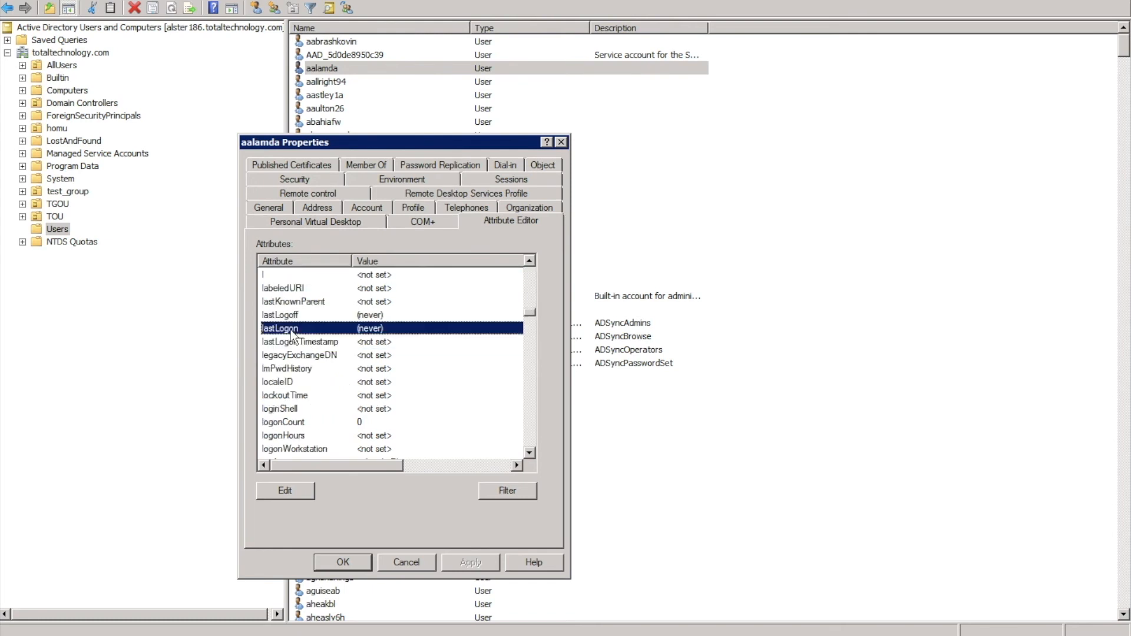
pyautogui.click(299, 341)
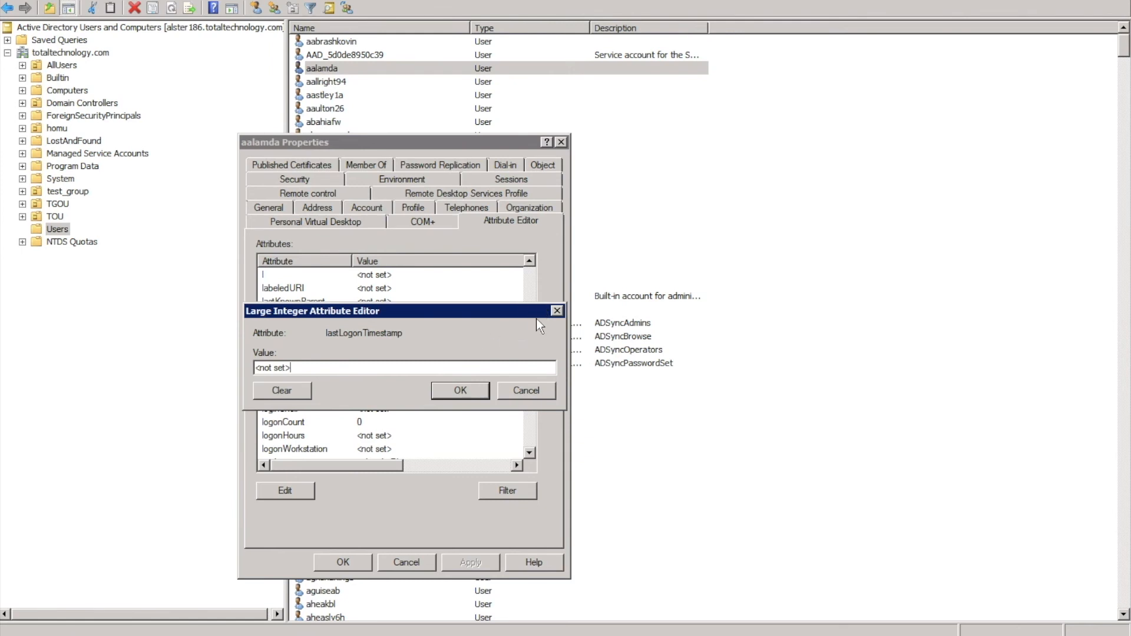
pyautogui.click(527, 390)
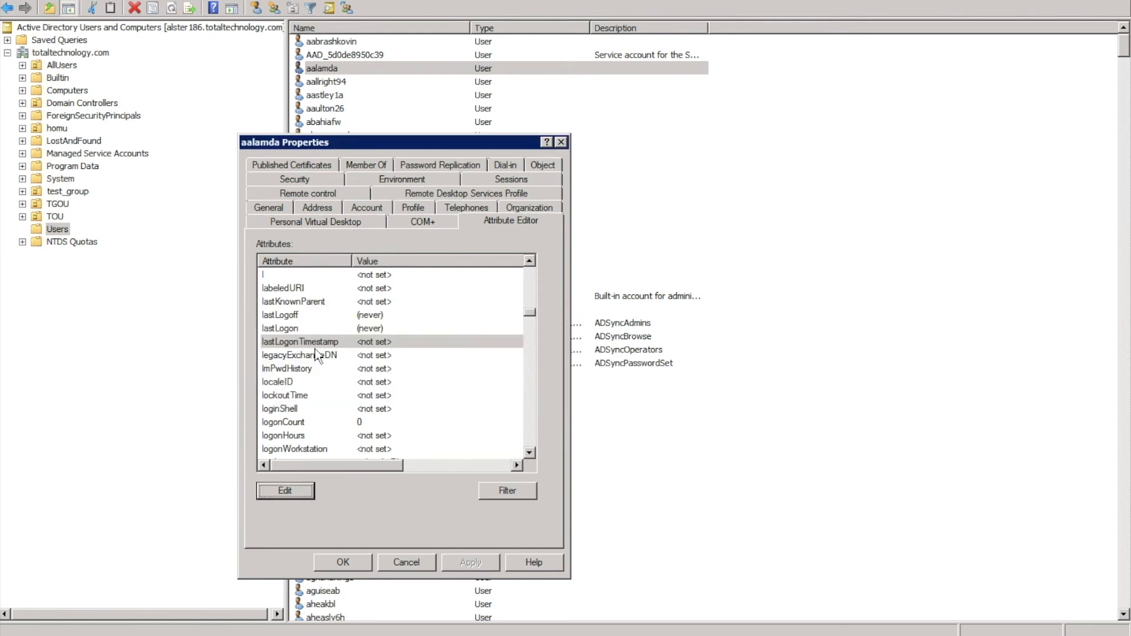
pyautogui.moveTo(308, 353)
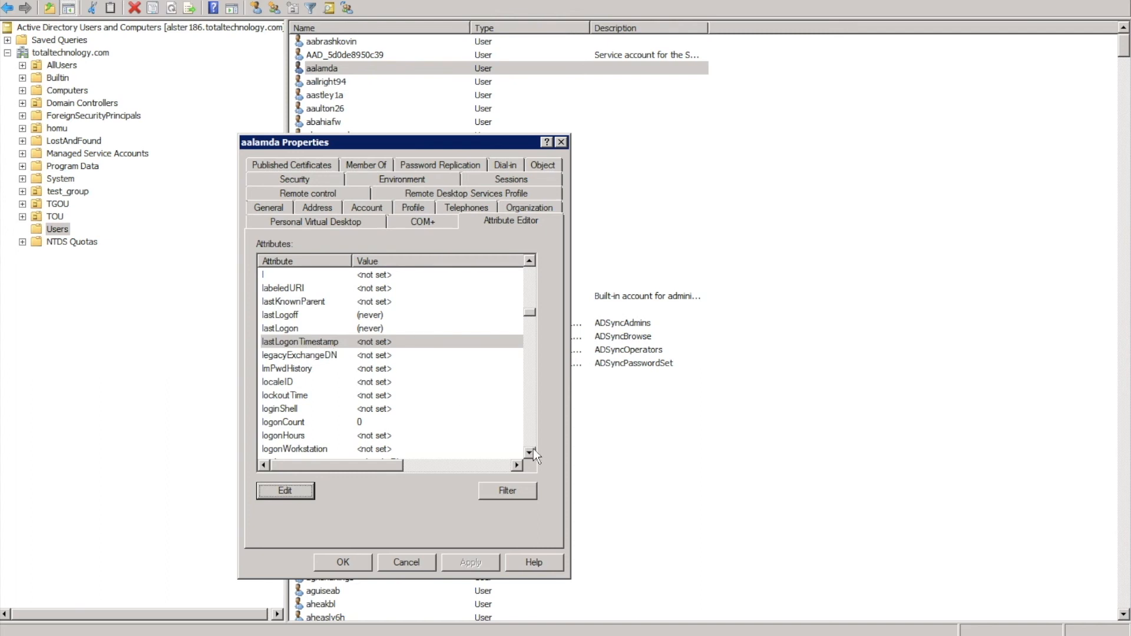
pyautogui.click(530, 453)
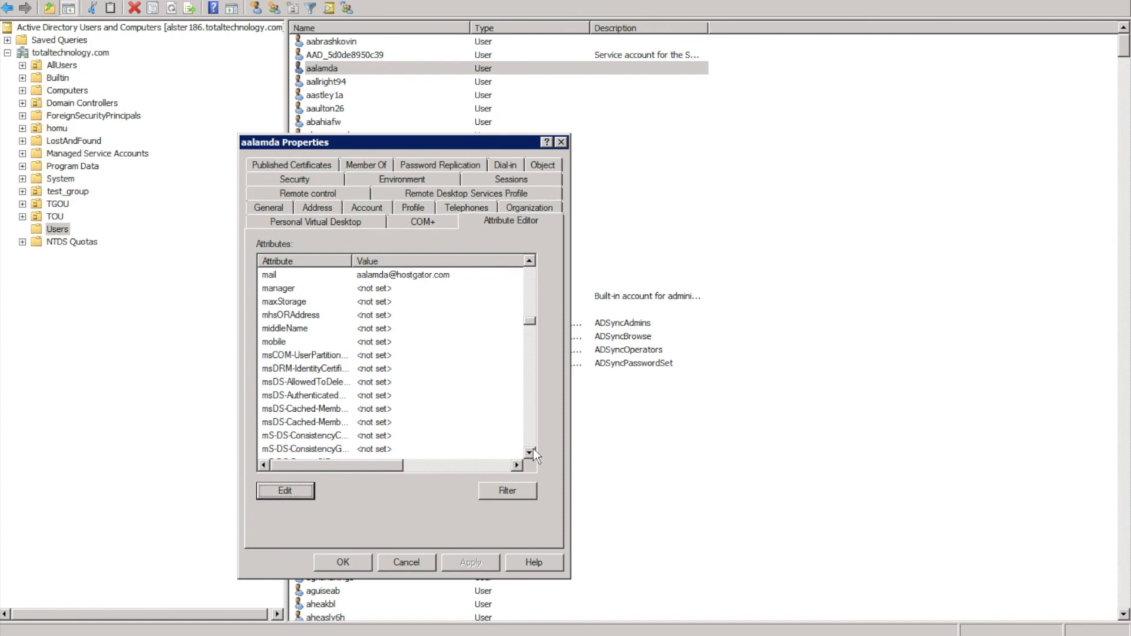
pyautogui.moveTo(569, 153)
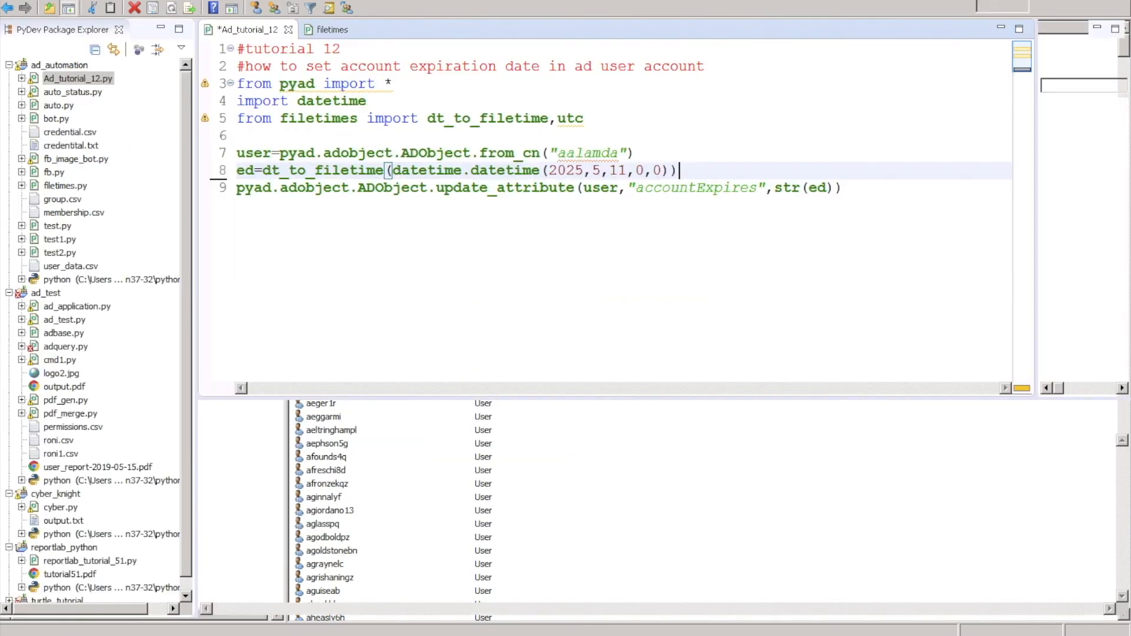
# - Delete the empty line 9 so update_attribute directly follows the ed= line
pyautogui.click(132, 6)
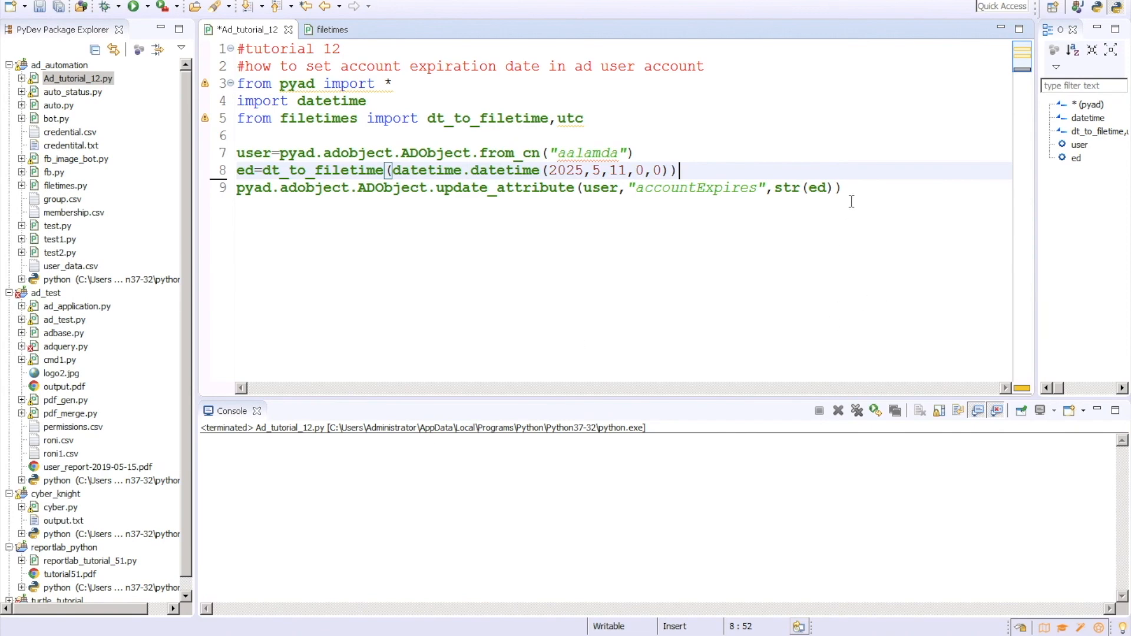
pyautogui.press('ctrl+a')
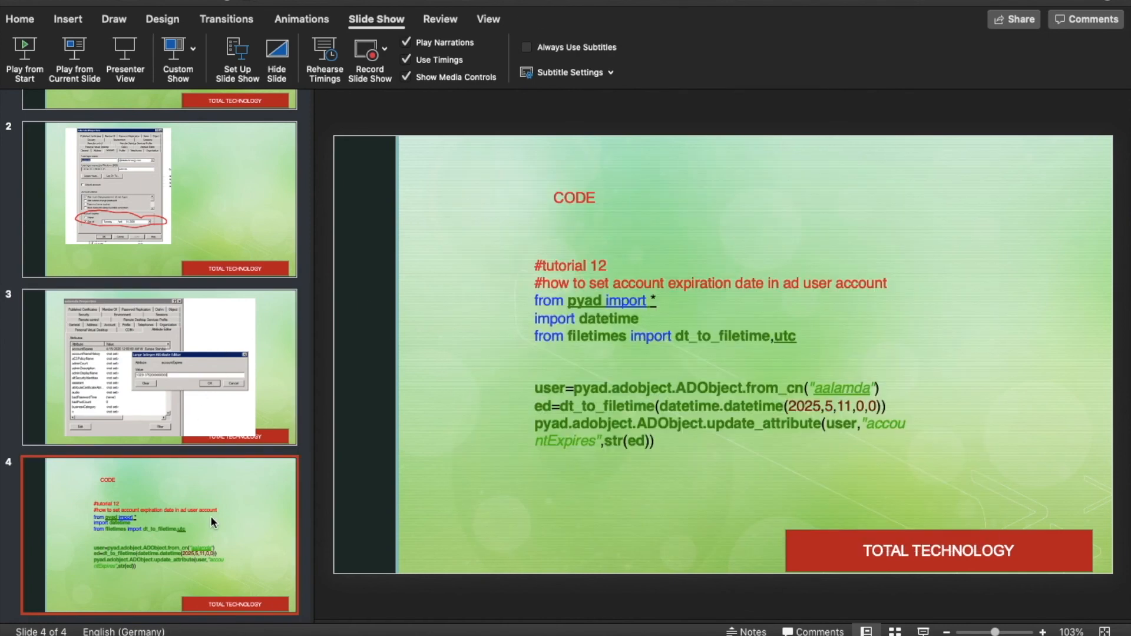
pyautogui.moveTo(162, 515)
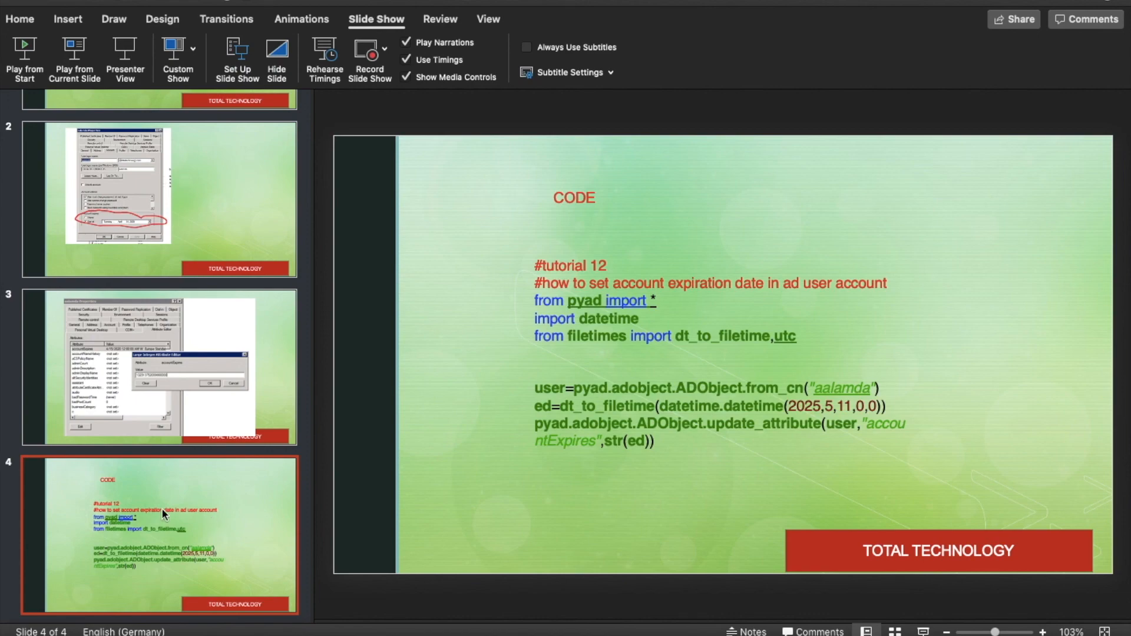